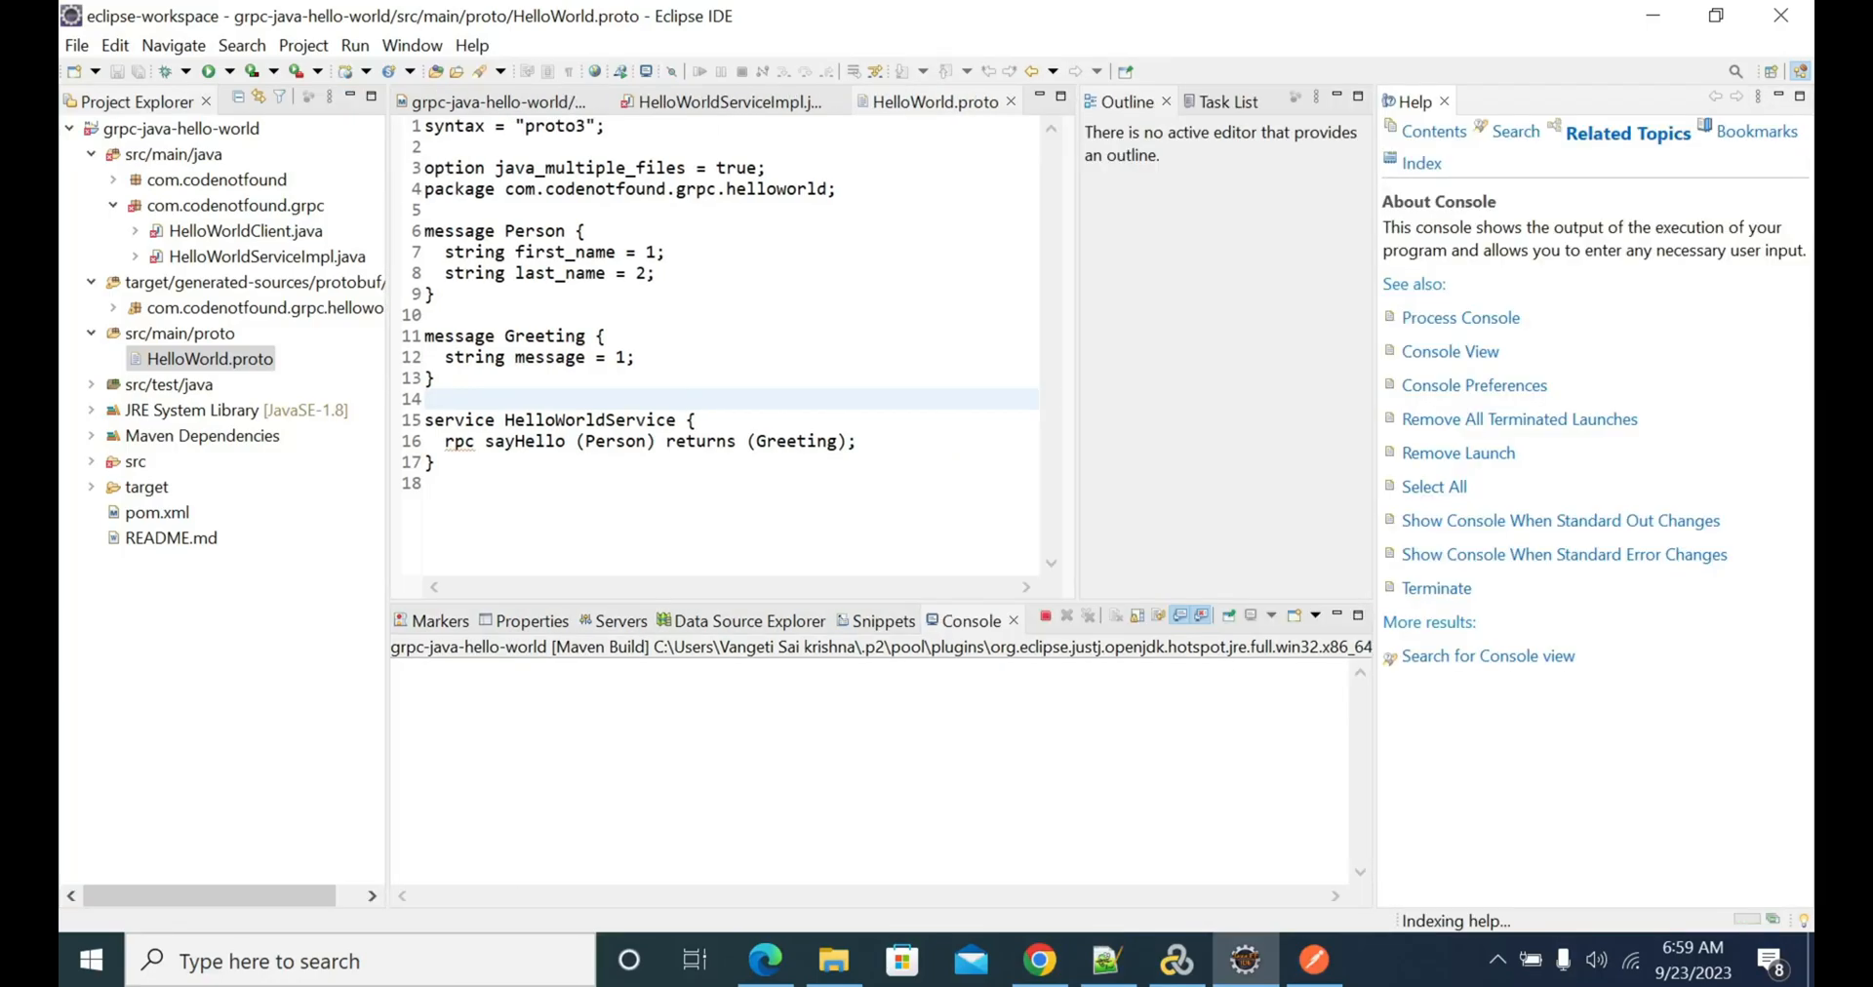
{"action": "mouse_move", "coordinate": [1313, 960]}
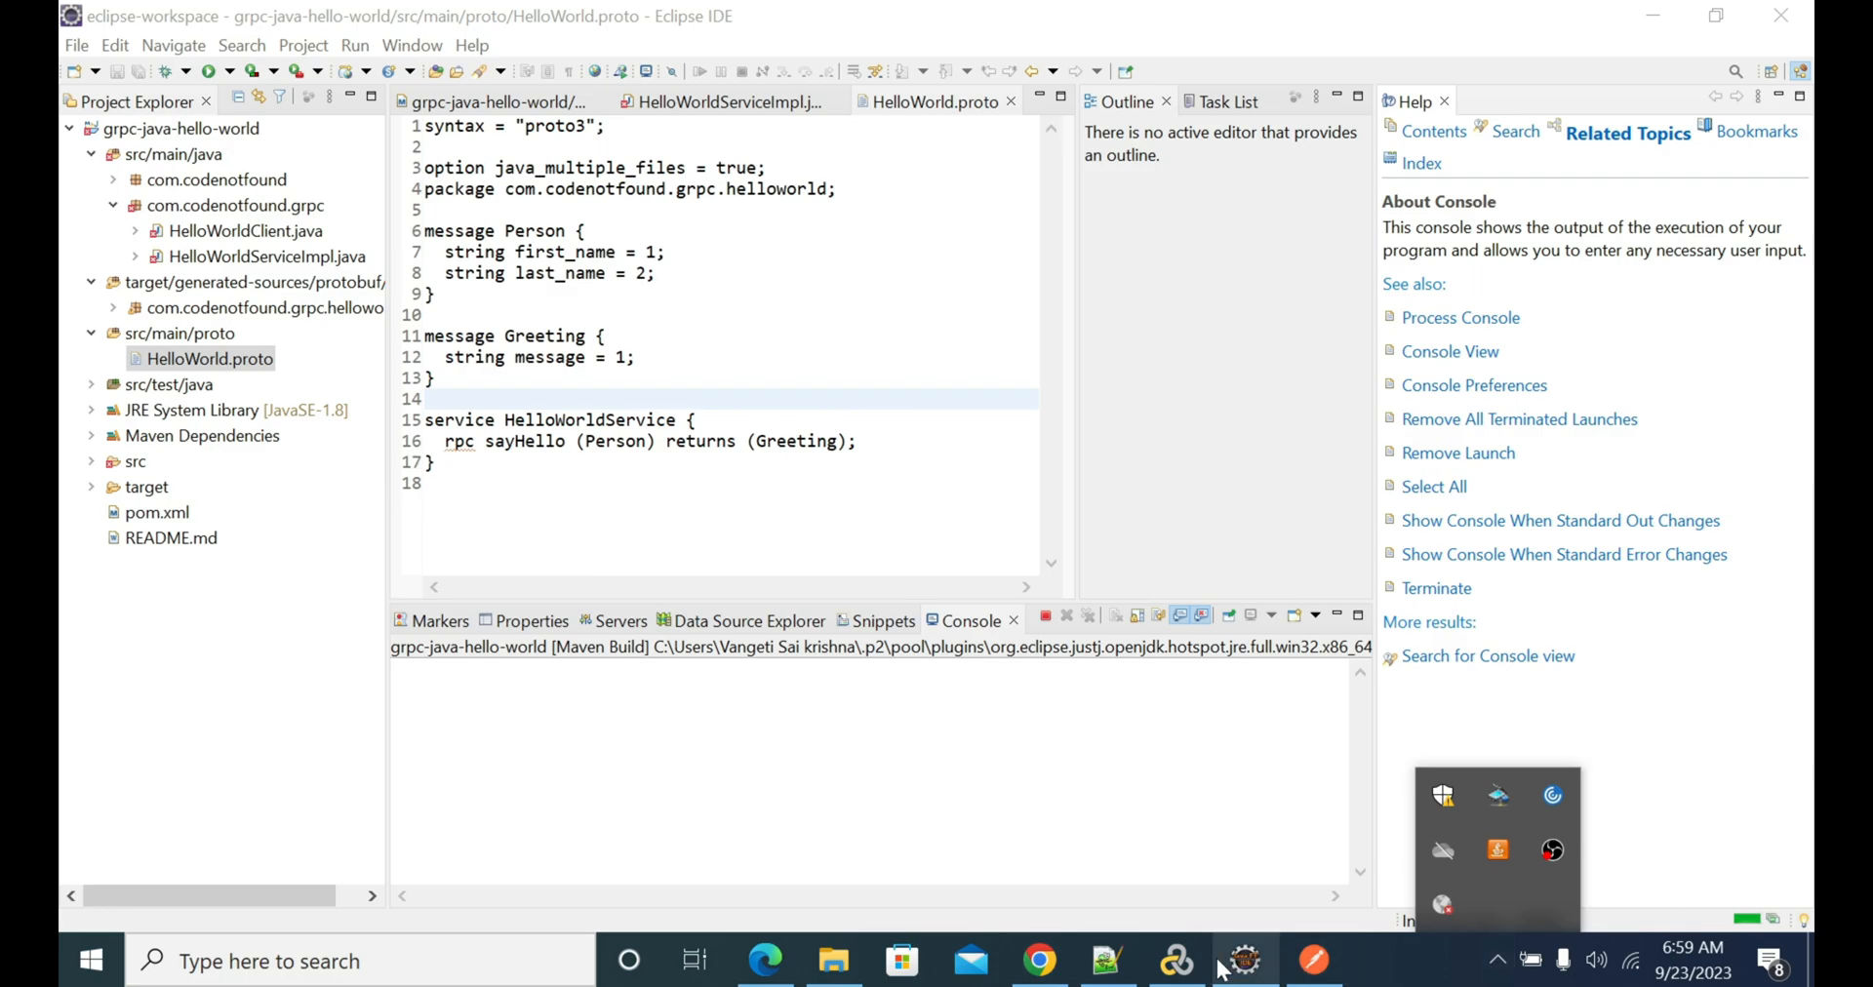
{"action": "mouse_move", "coordinate": [1242, 960]}
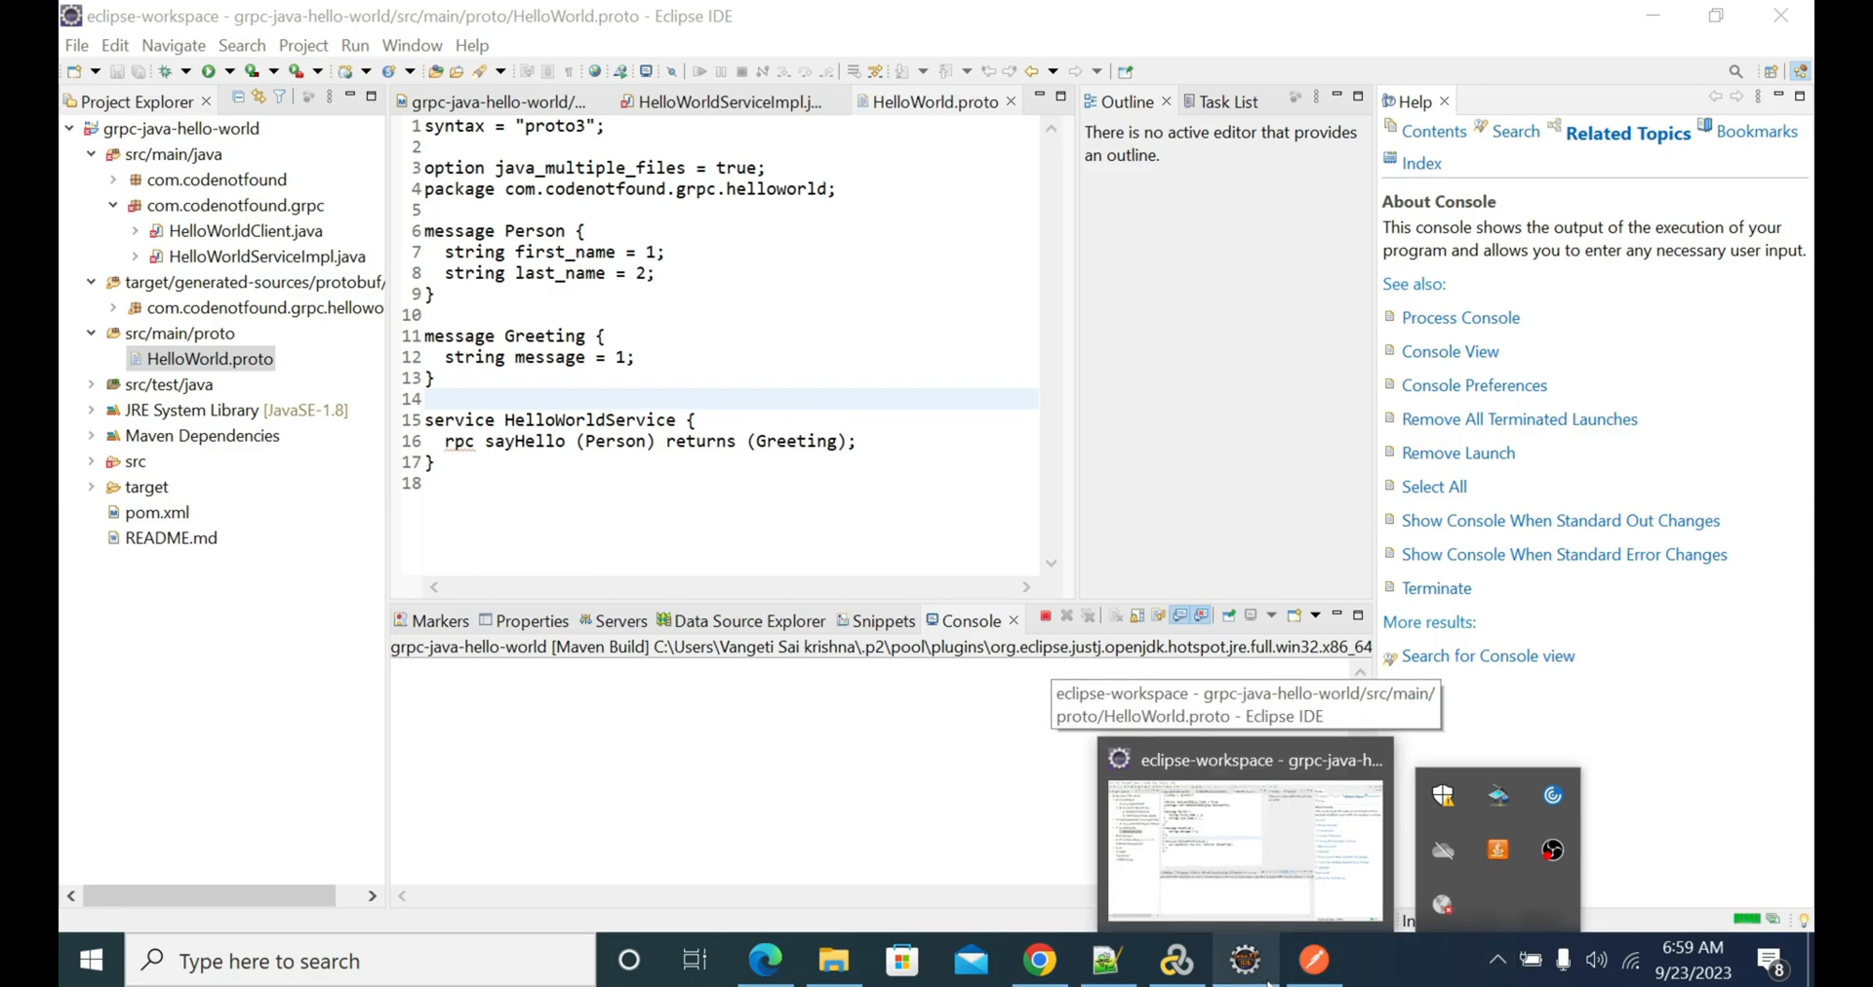
- Start a new untitled gRPC Request from My Workspace's New menu
{"action": "left_click", "coordinate": [1313, 960]}
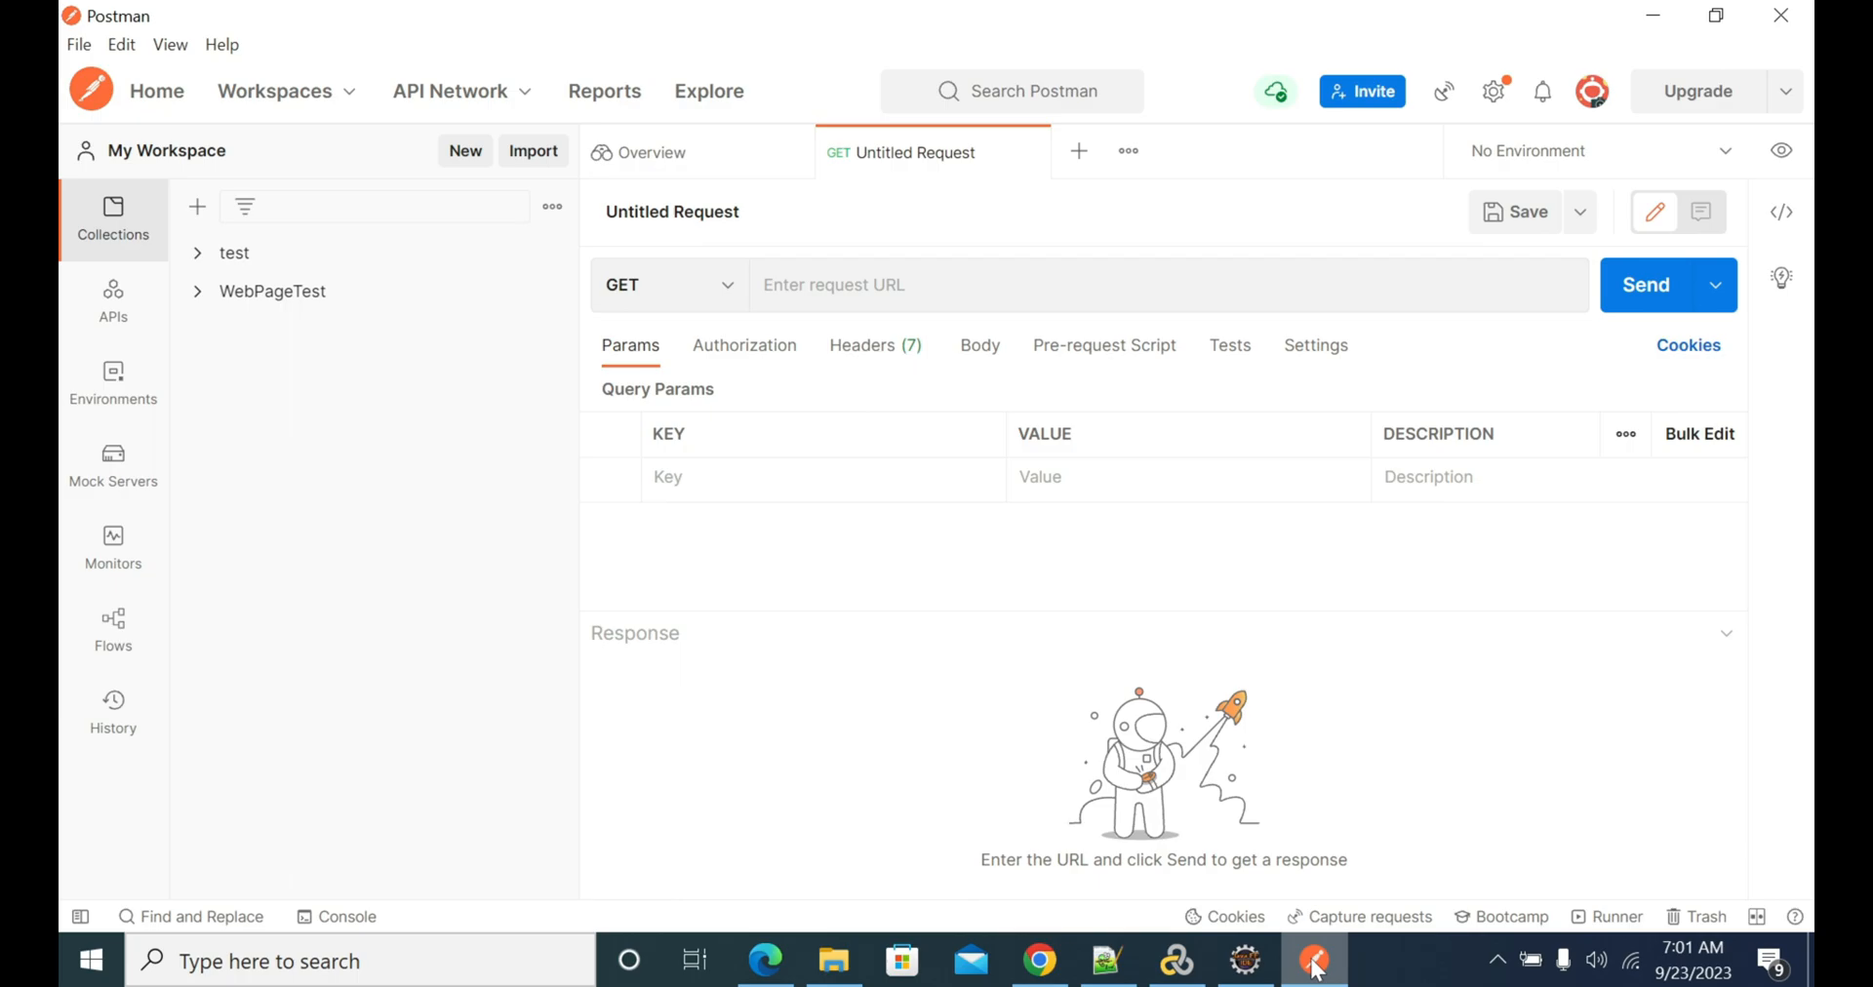
{"action": "mouse_move", "coordinate": [474, 513]}
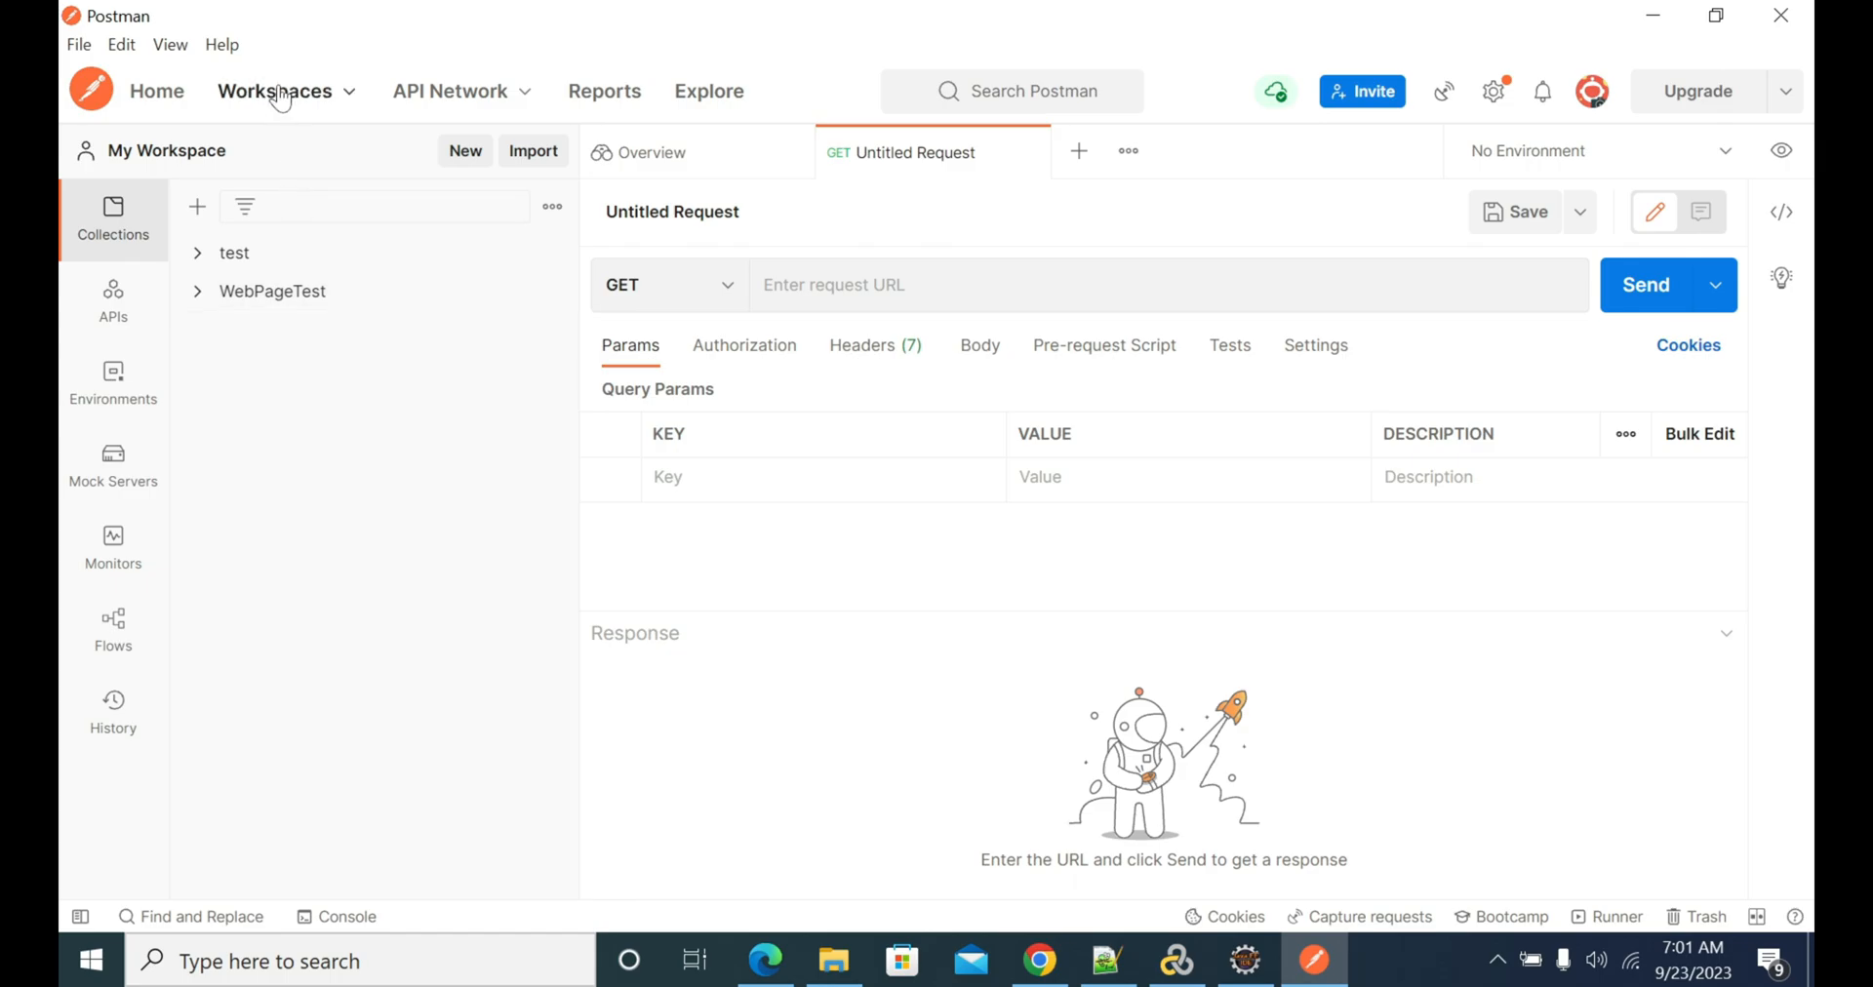
{"action": "mouse_move", "coordinate": [273, 90]}
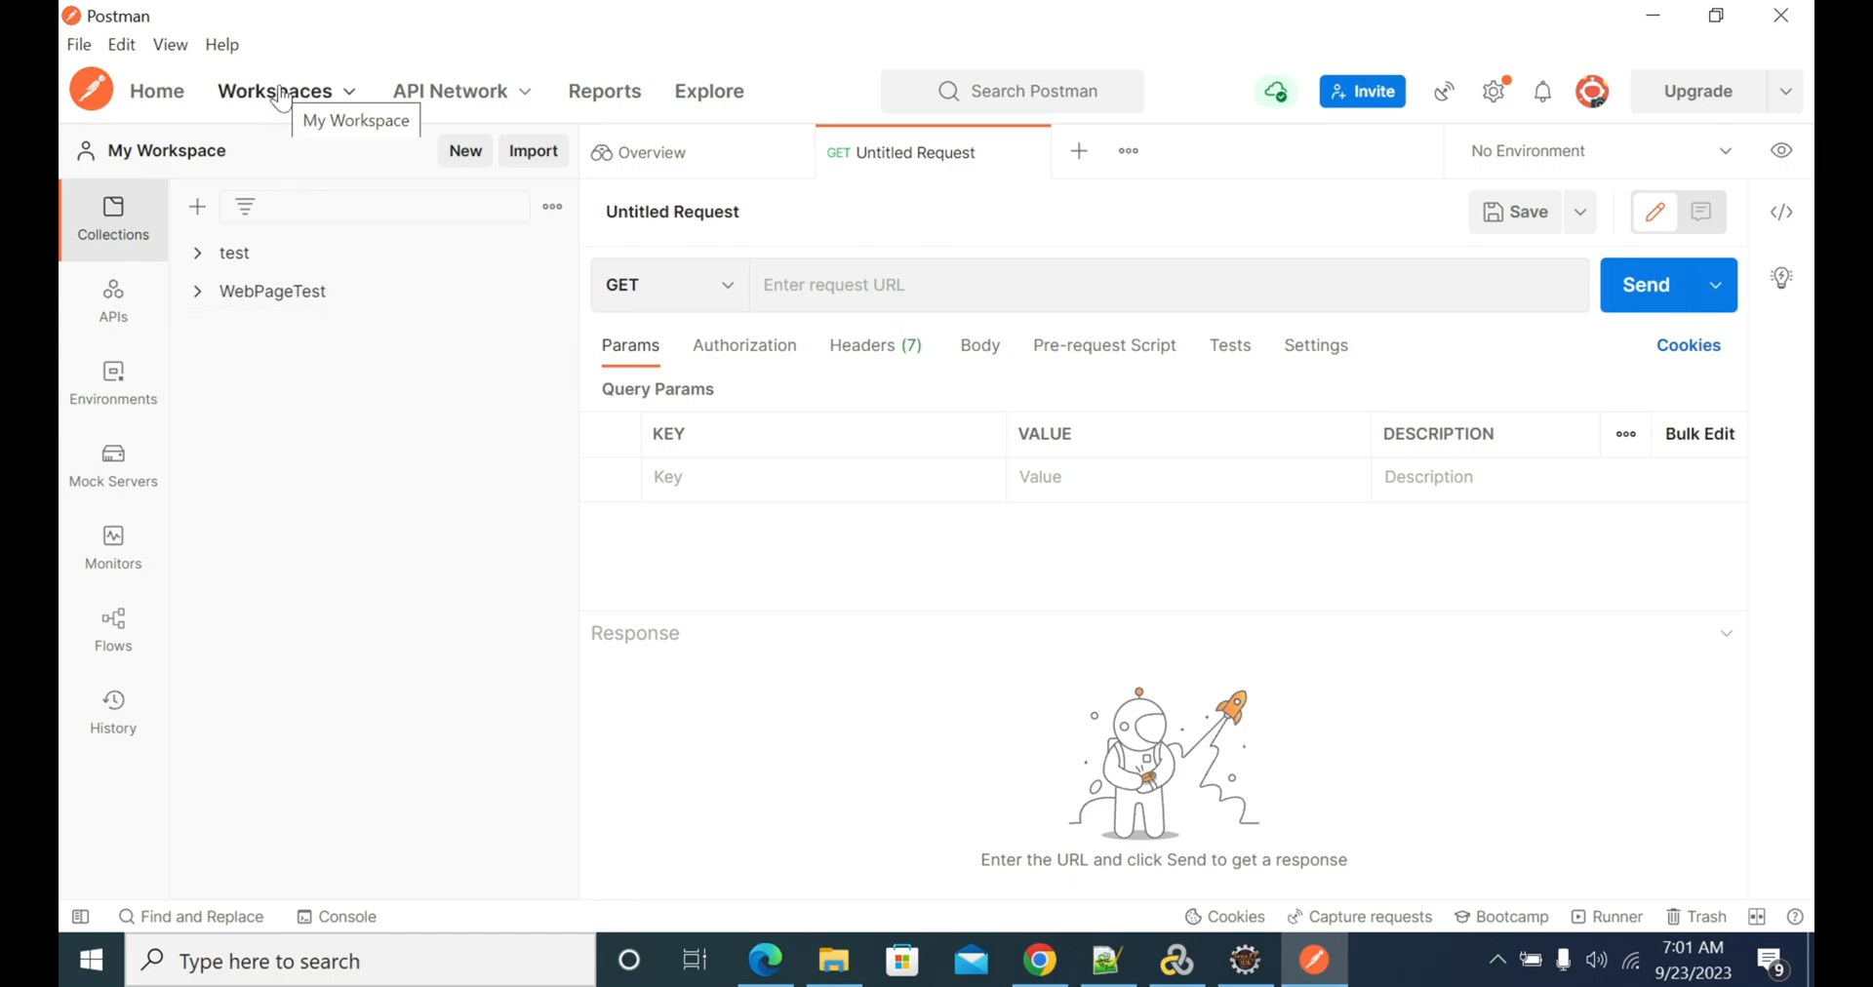
{"action": "mouse_move", "coordinate": [708, 97]}
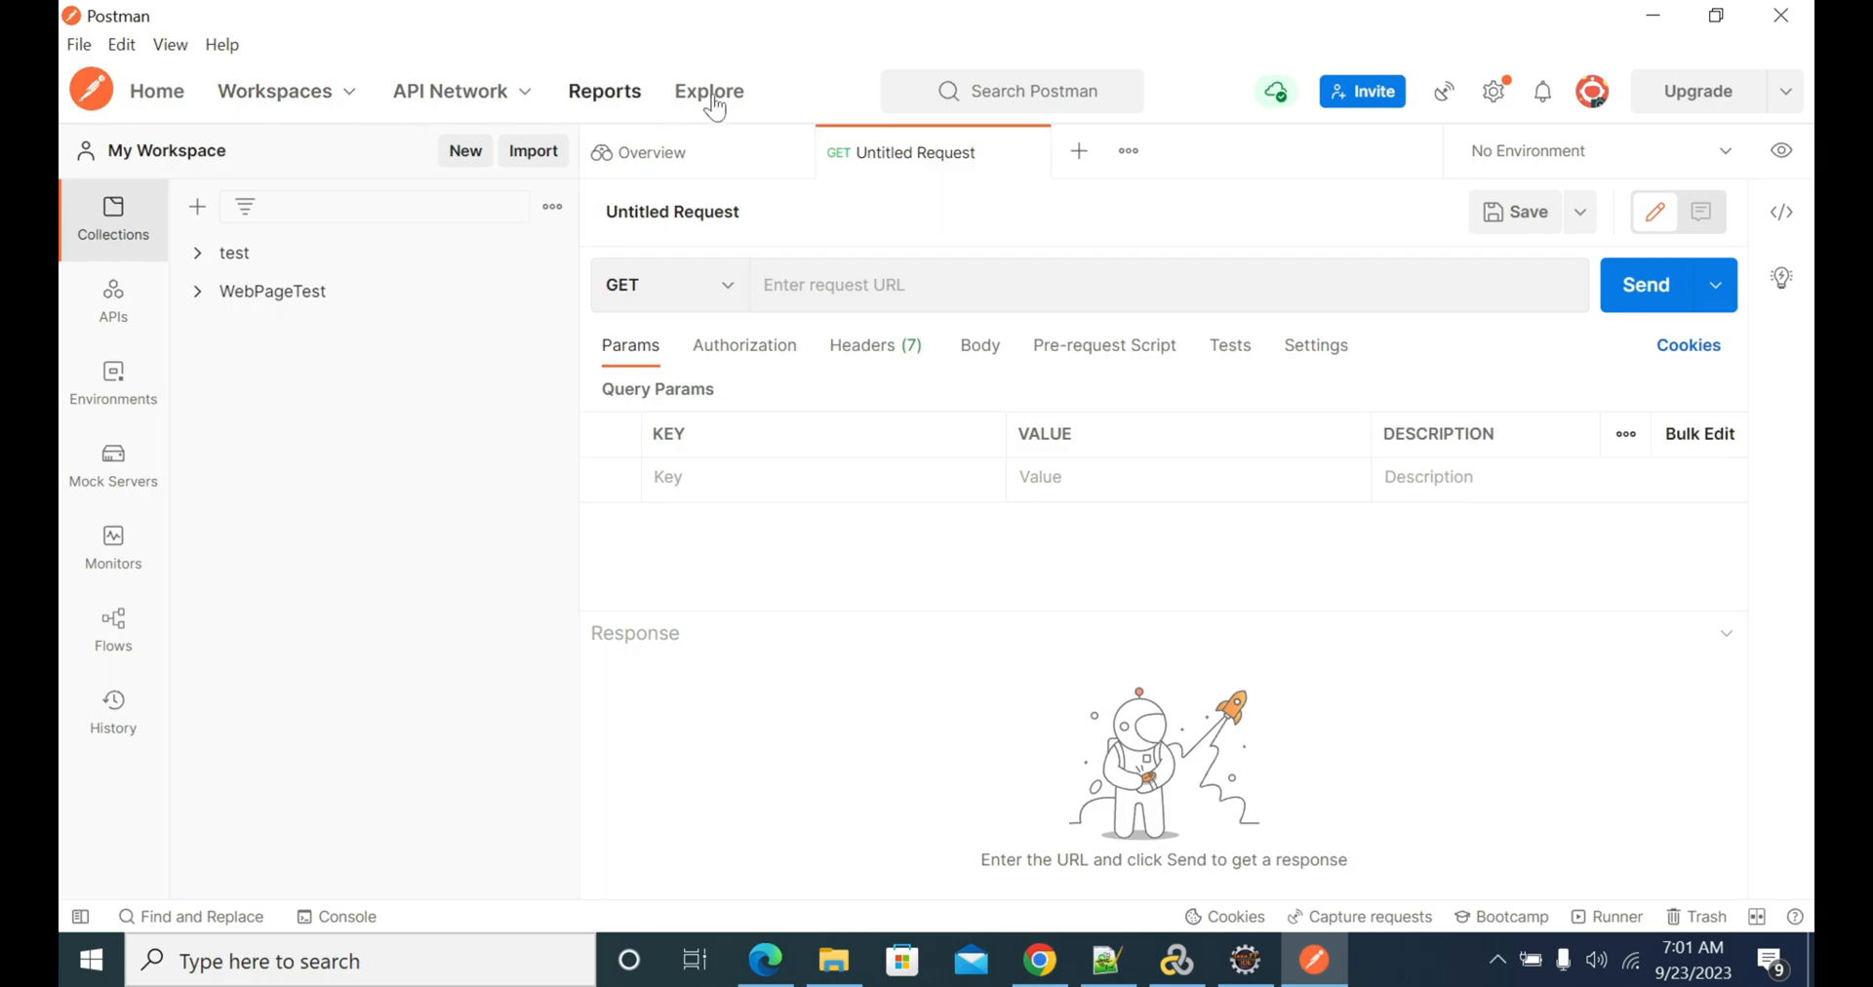
{"action": "mouse_move", "coordinate": [980, 511]}
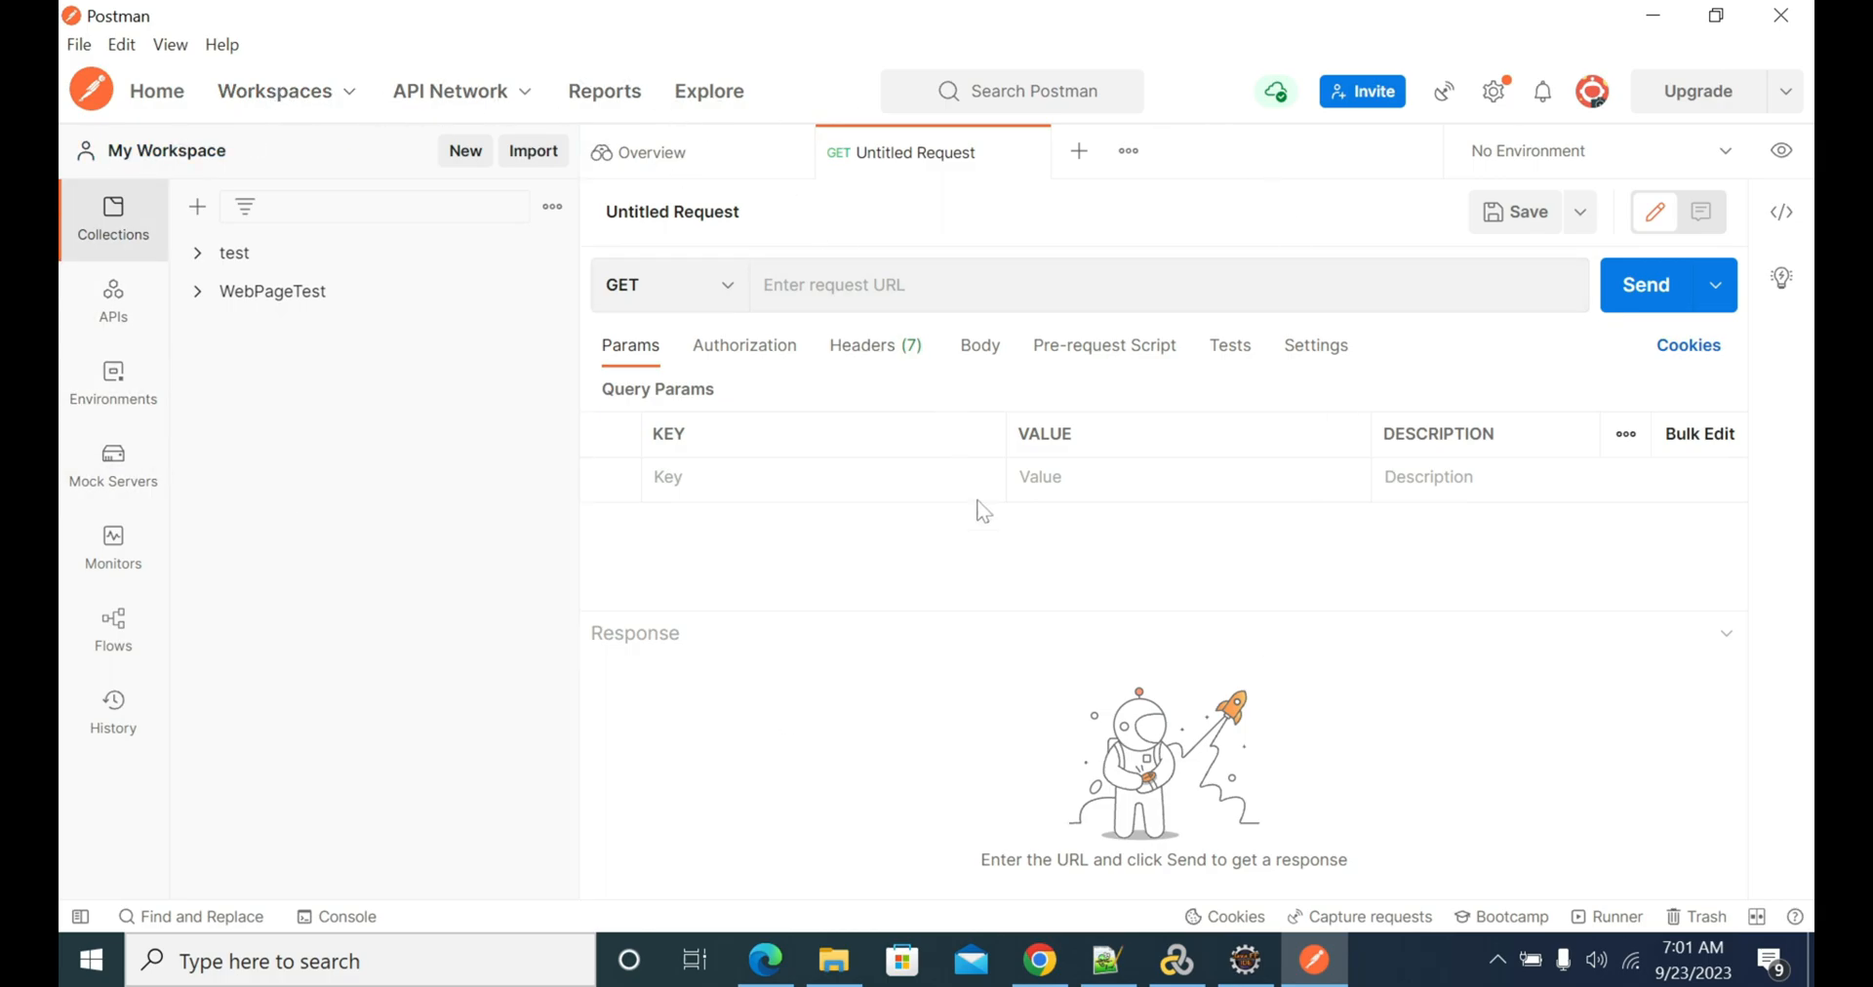
{"action": "mouse_move", "coordinate": [448, 179]}
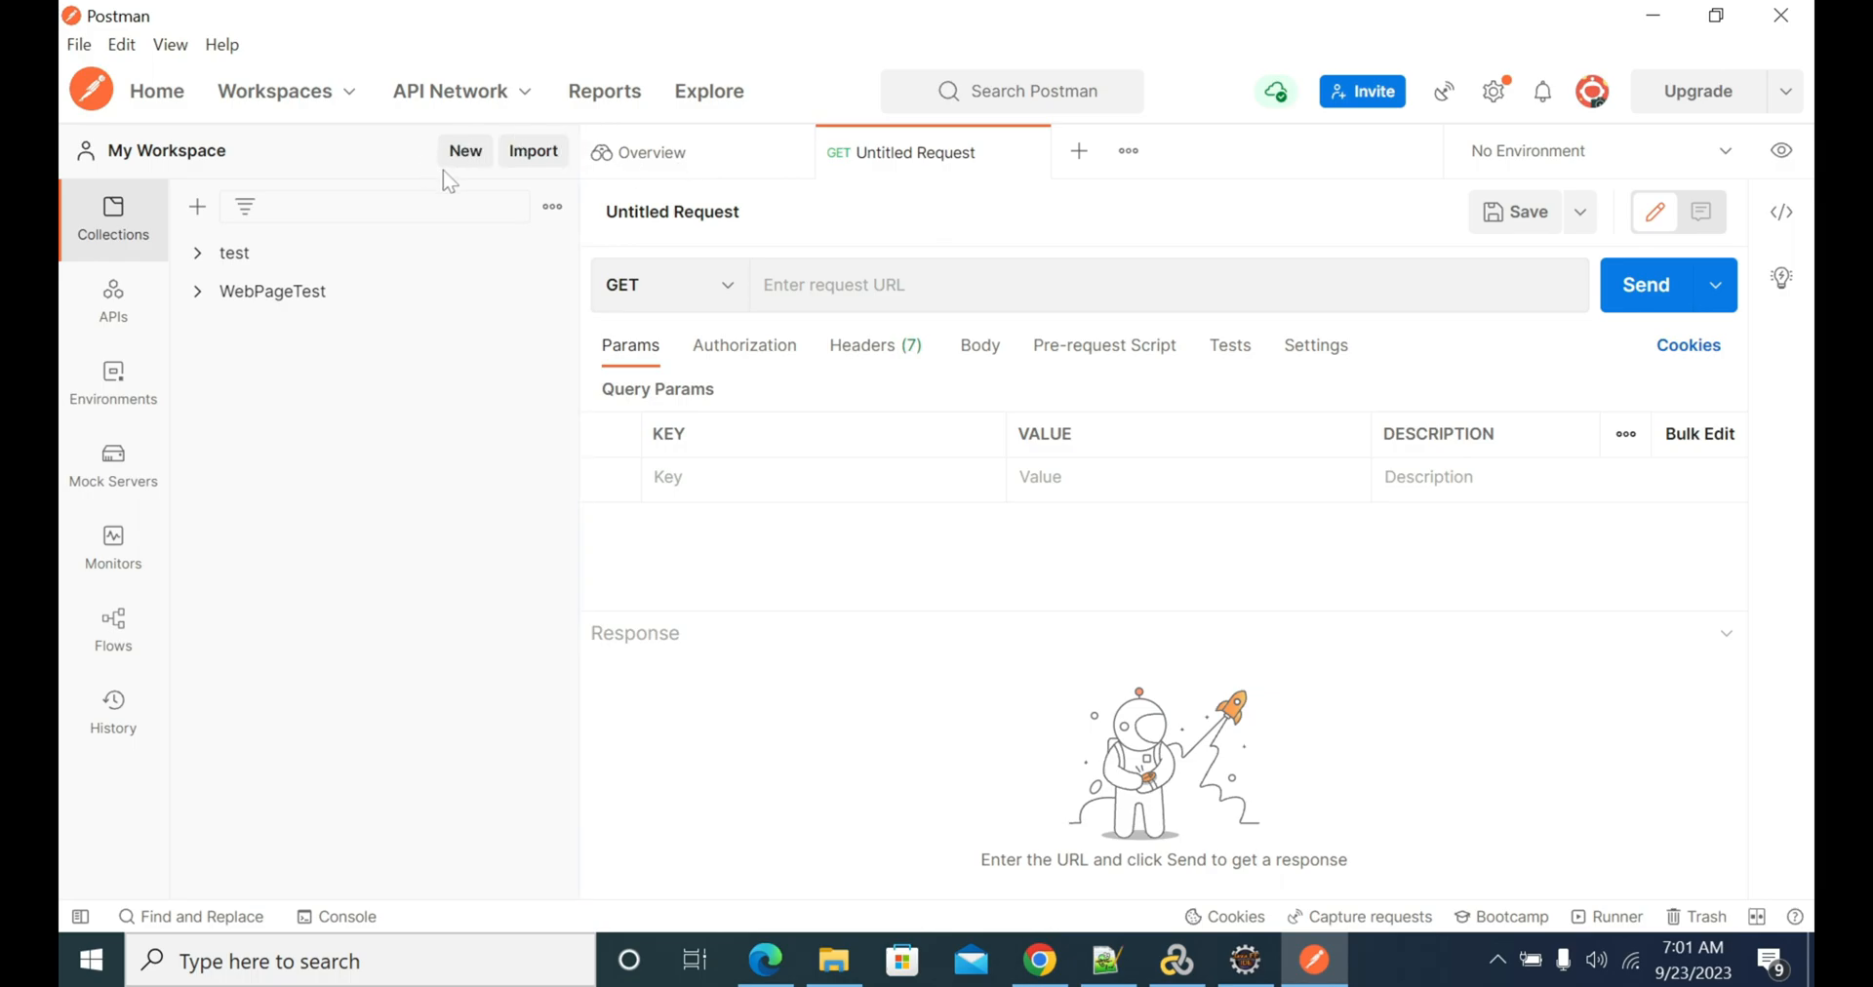
{"action": "mouse_move", "coordinate": [468, 161]}
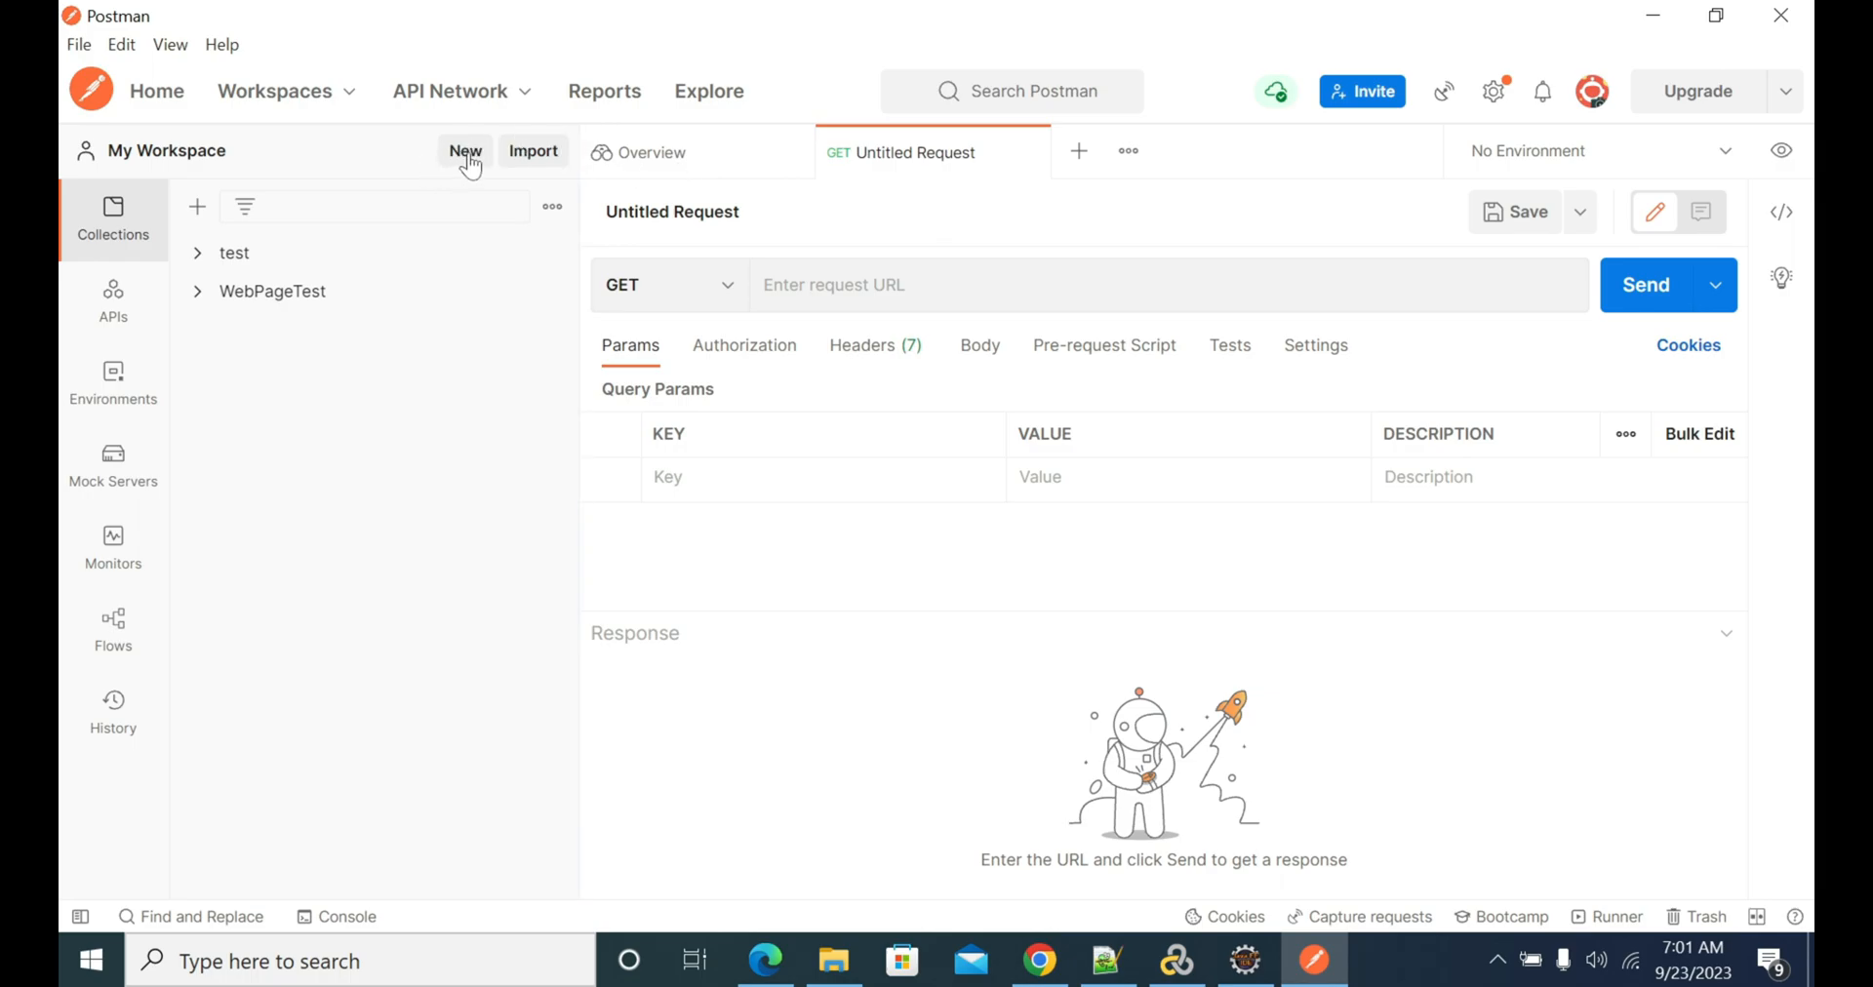
{"action": "left_click", "coordinate": [465, 151]}
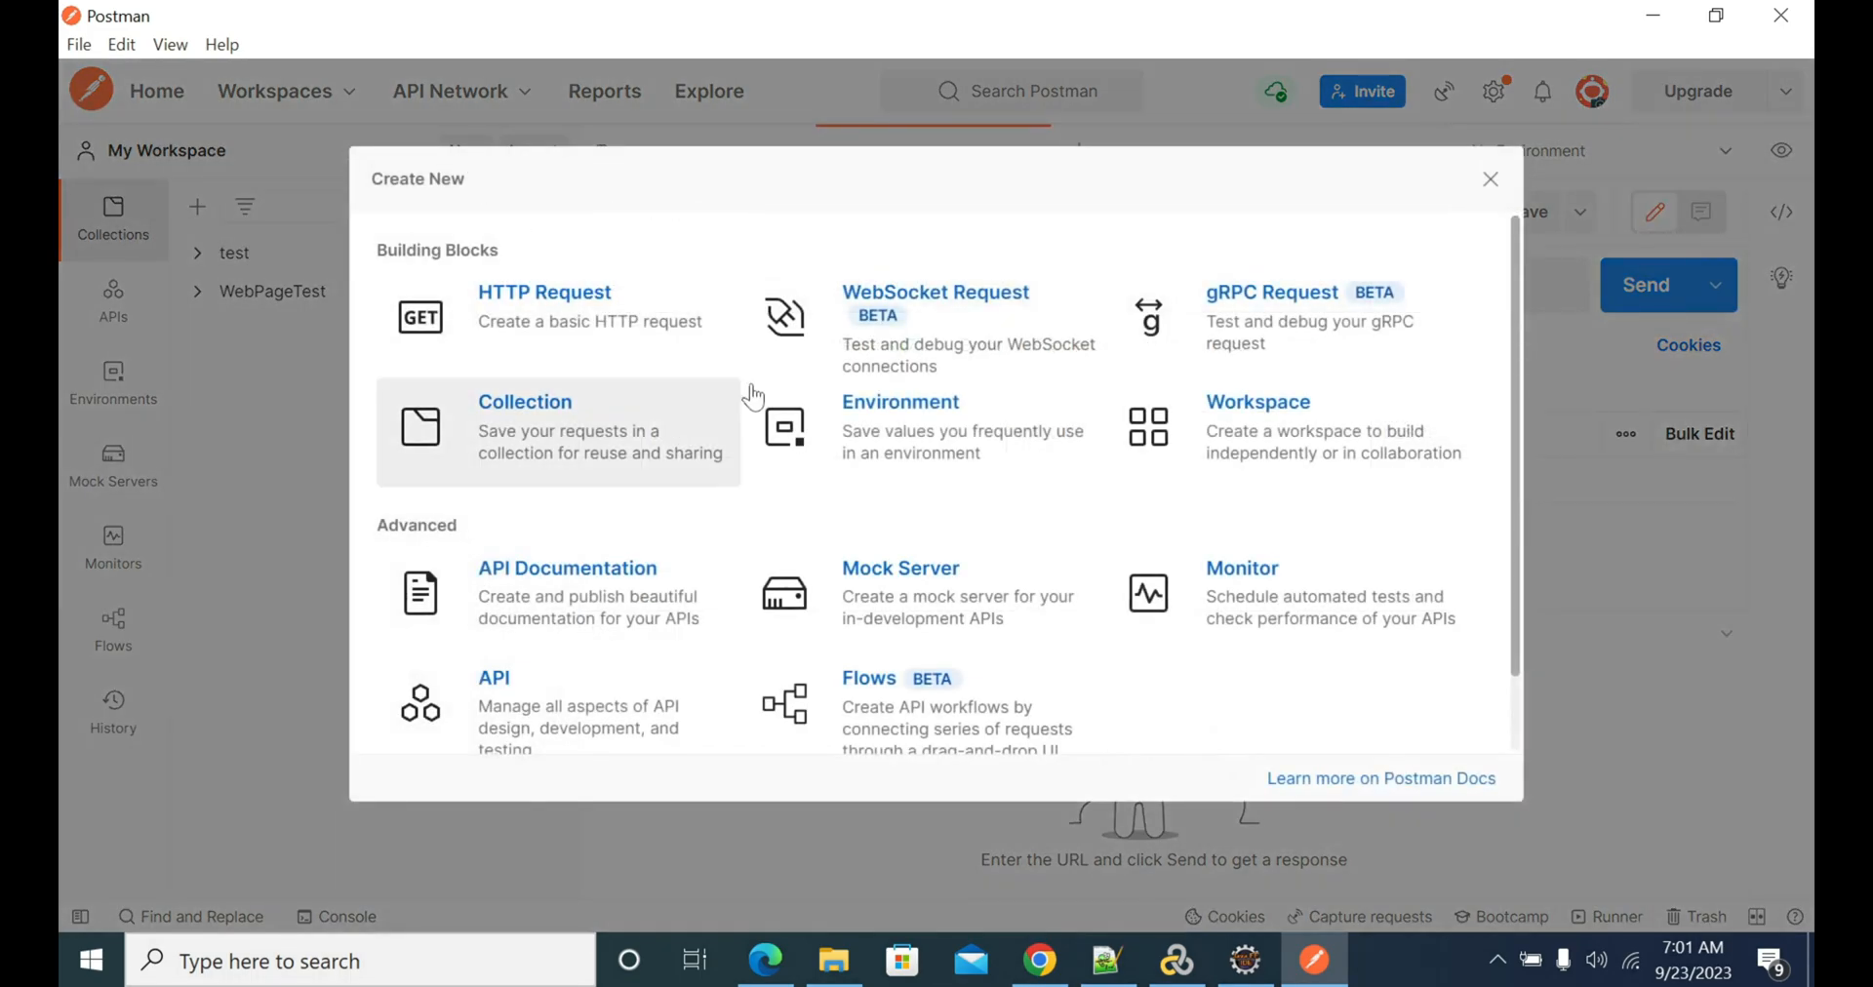
{"action": "mouse_move", "coordinate": [990, 333]}
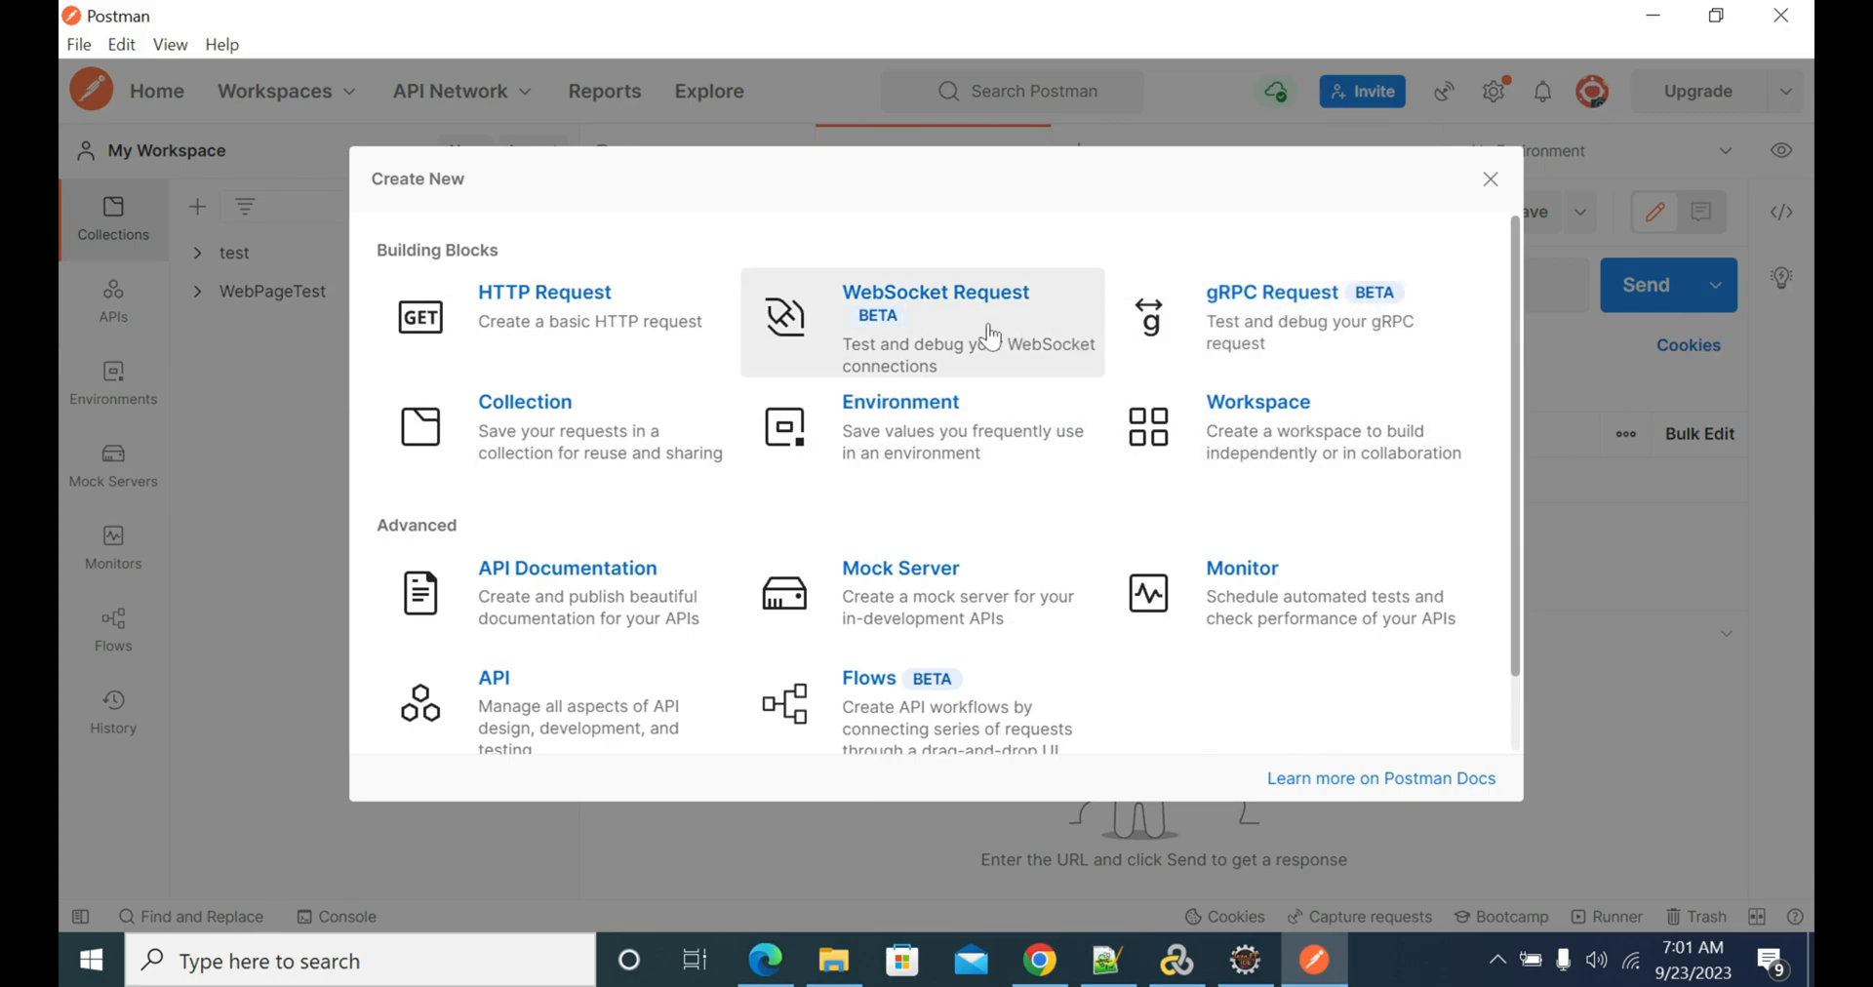
{"action": "mouse_move", "coordinate": [1165, 556]}
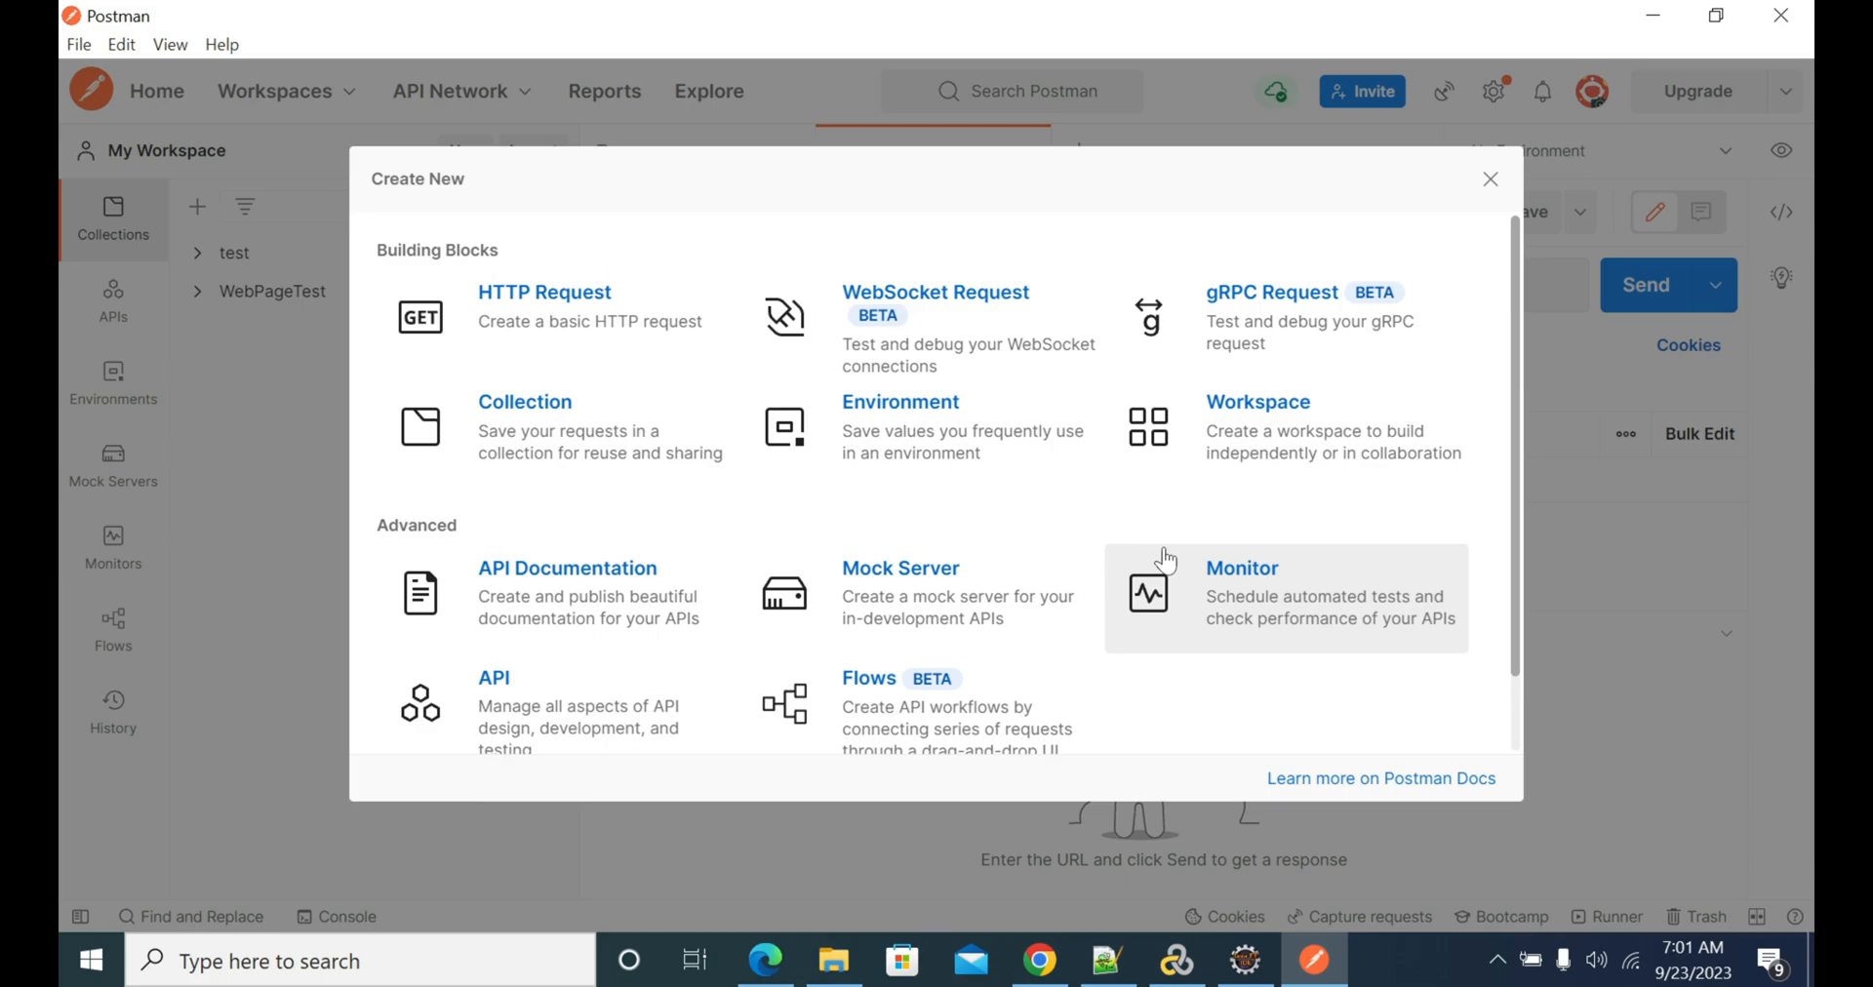
{"action": "mouse_move", "coordinate": [1259, 359]}
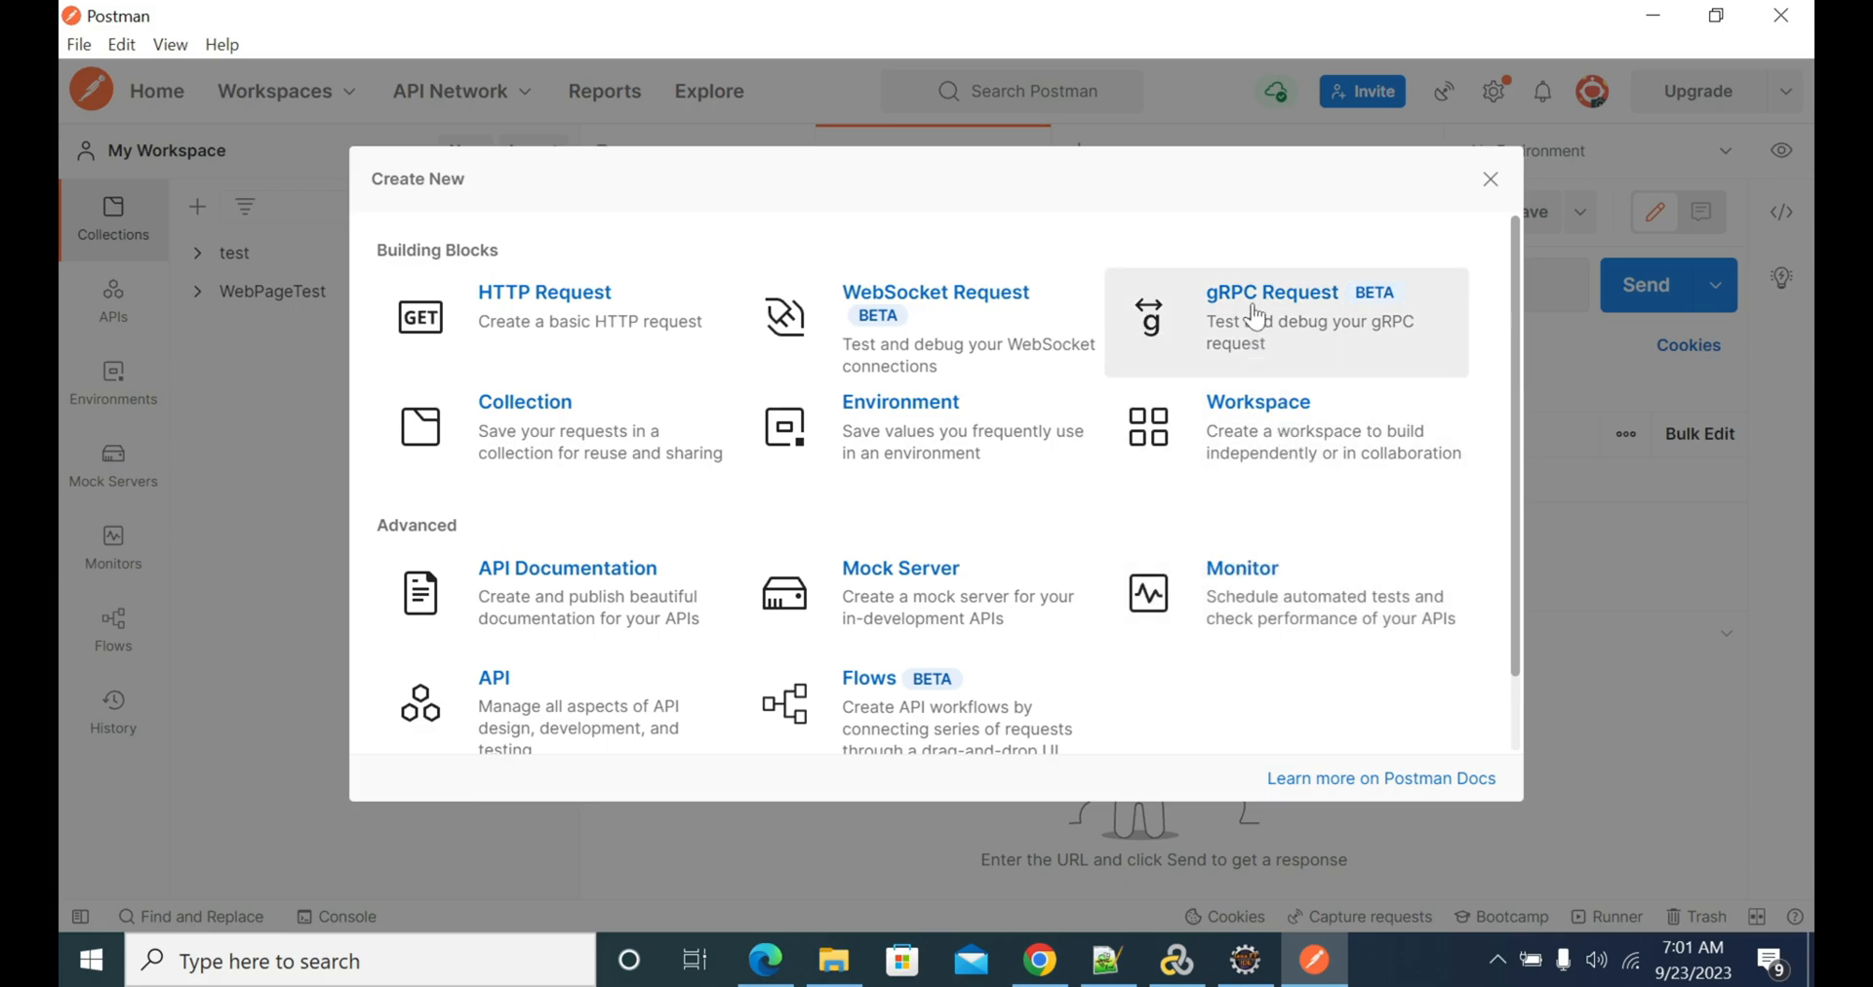
{"action": "left_click", "coordinate": [1490, 179]}
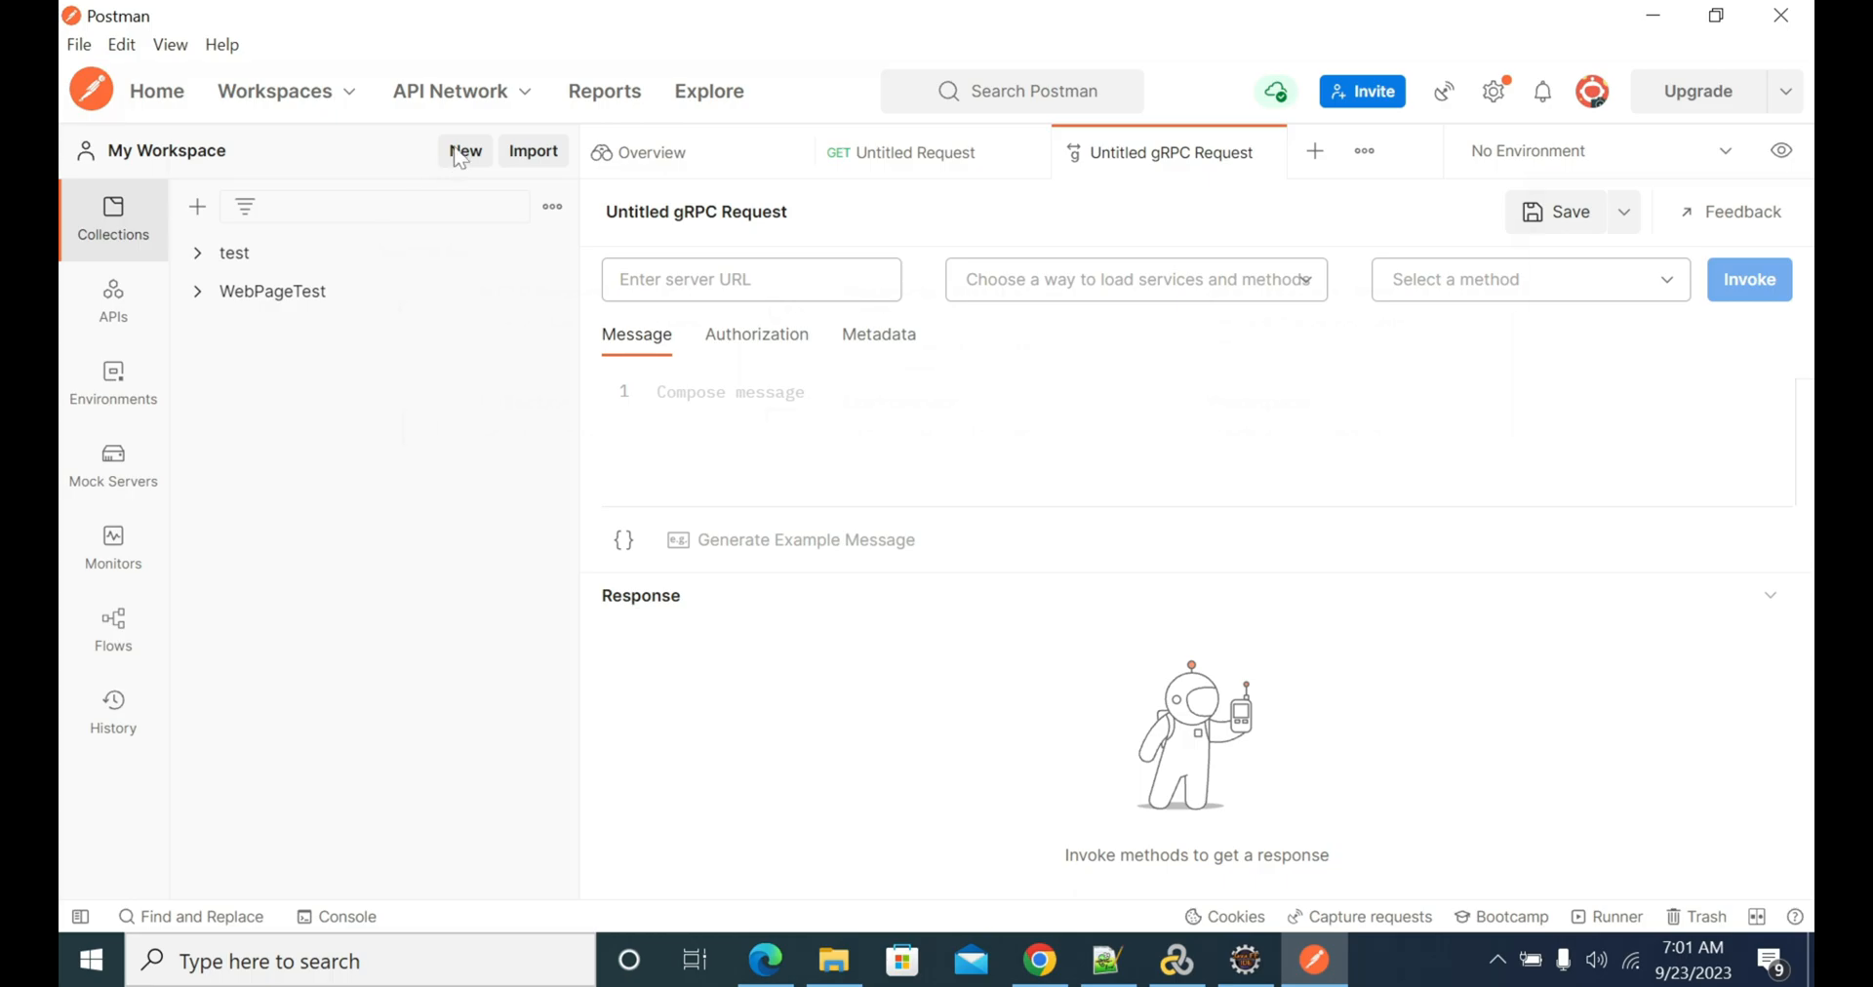
{"action": "left_click", "coordinate": [464, 152]}
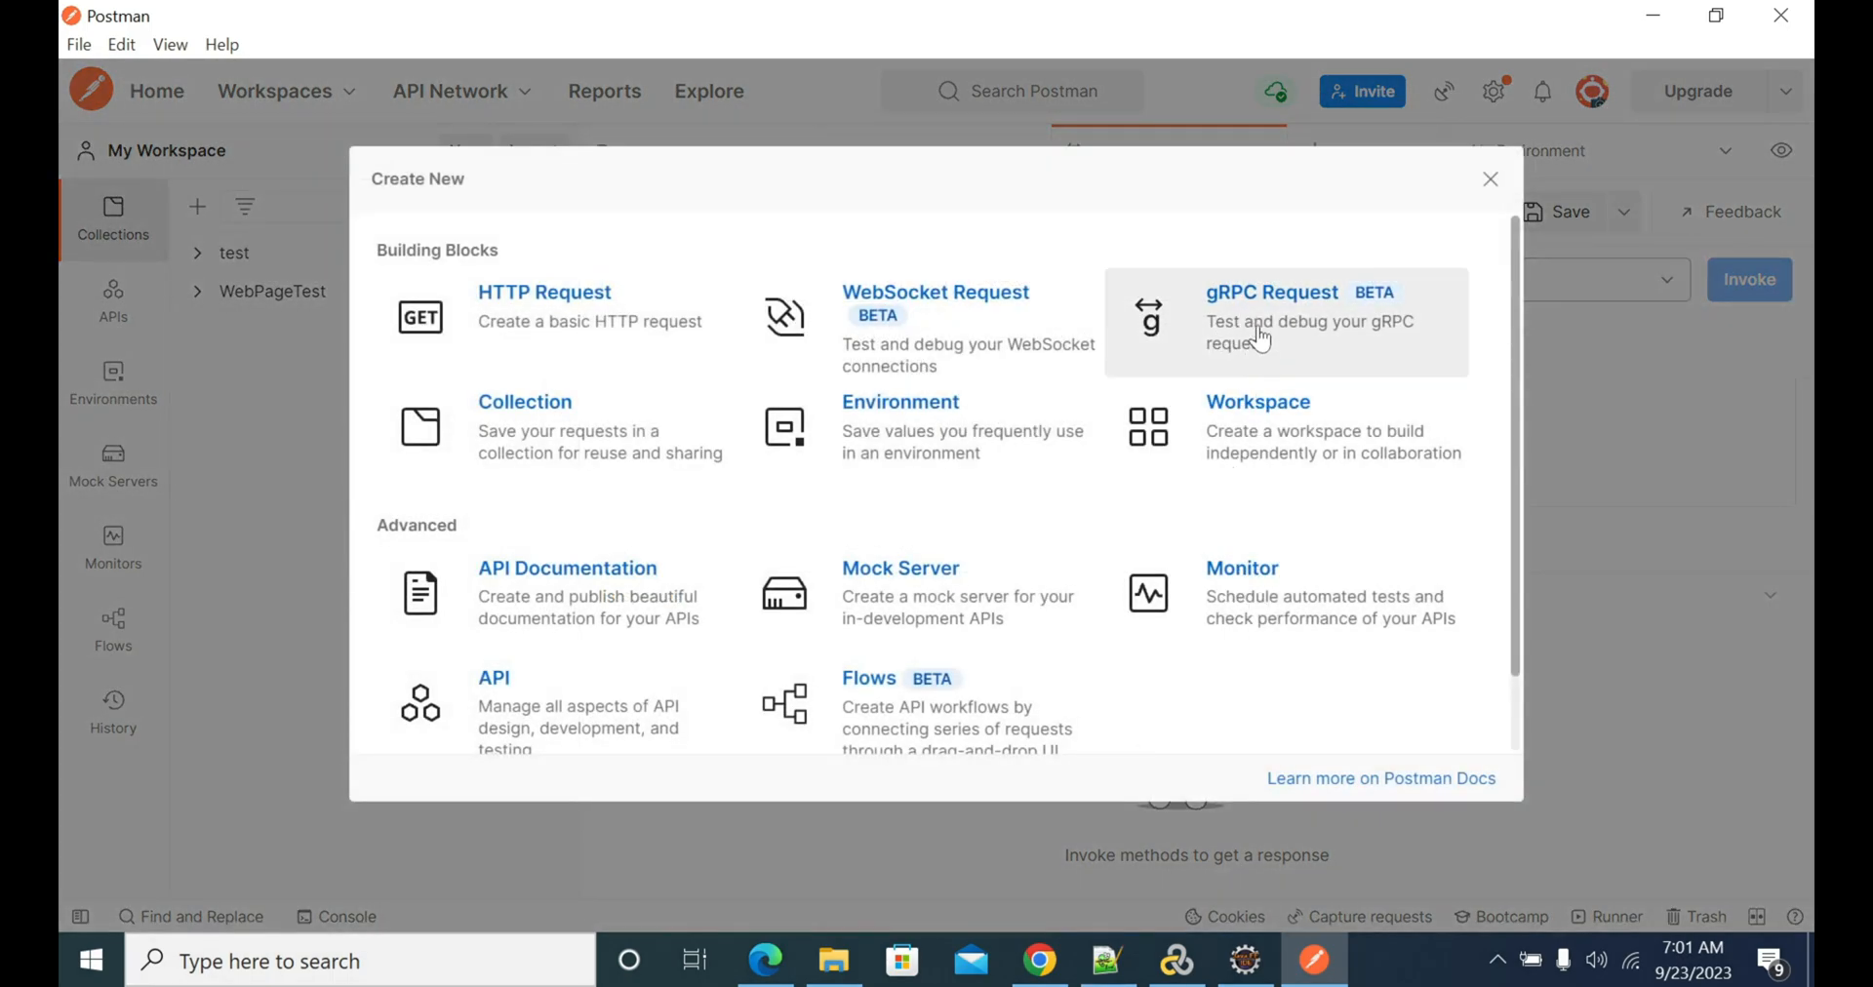
{"action": "mouse_move", "coordinate": [1266, 440]}
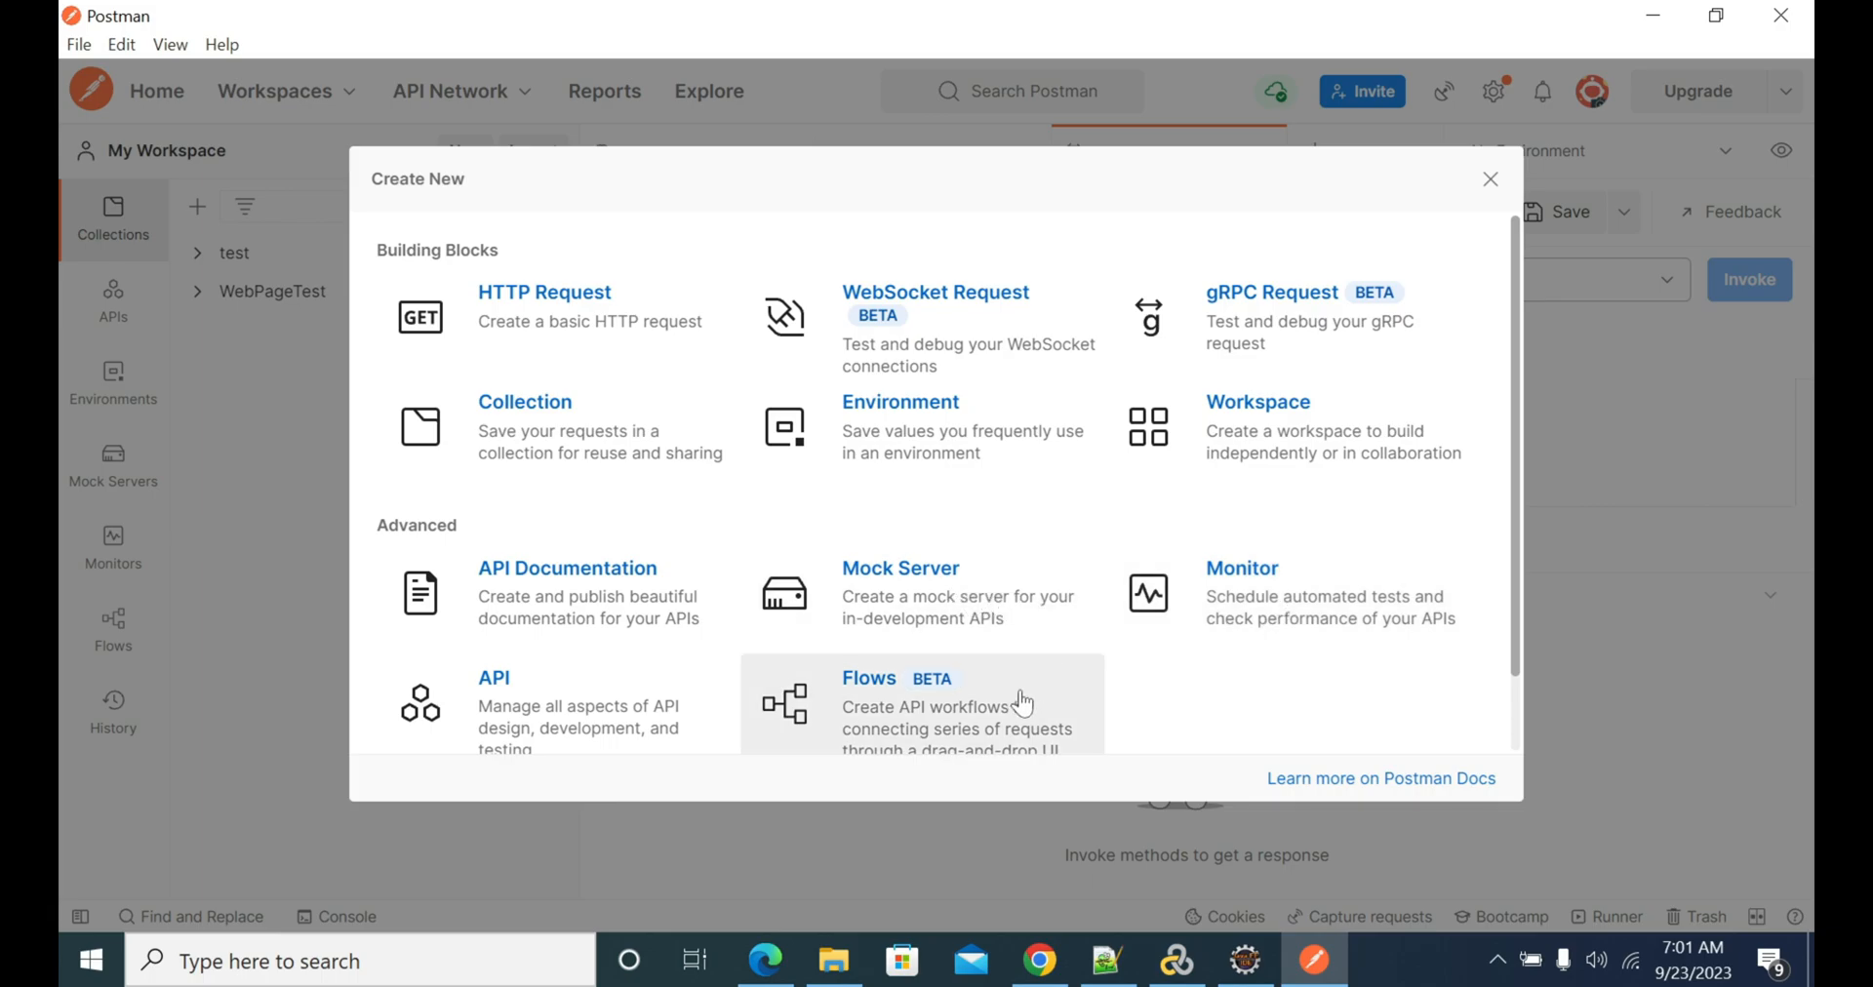
{"action": "mouse_move", "coordinate": [1207, 444]}
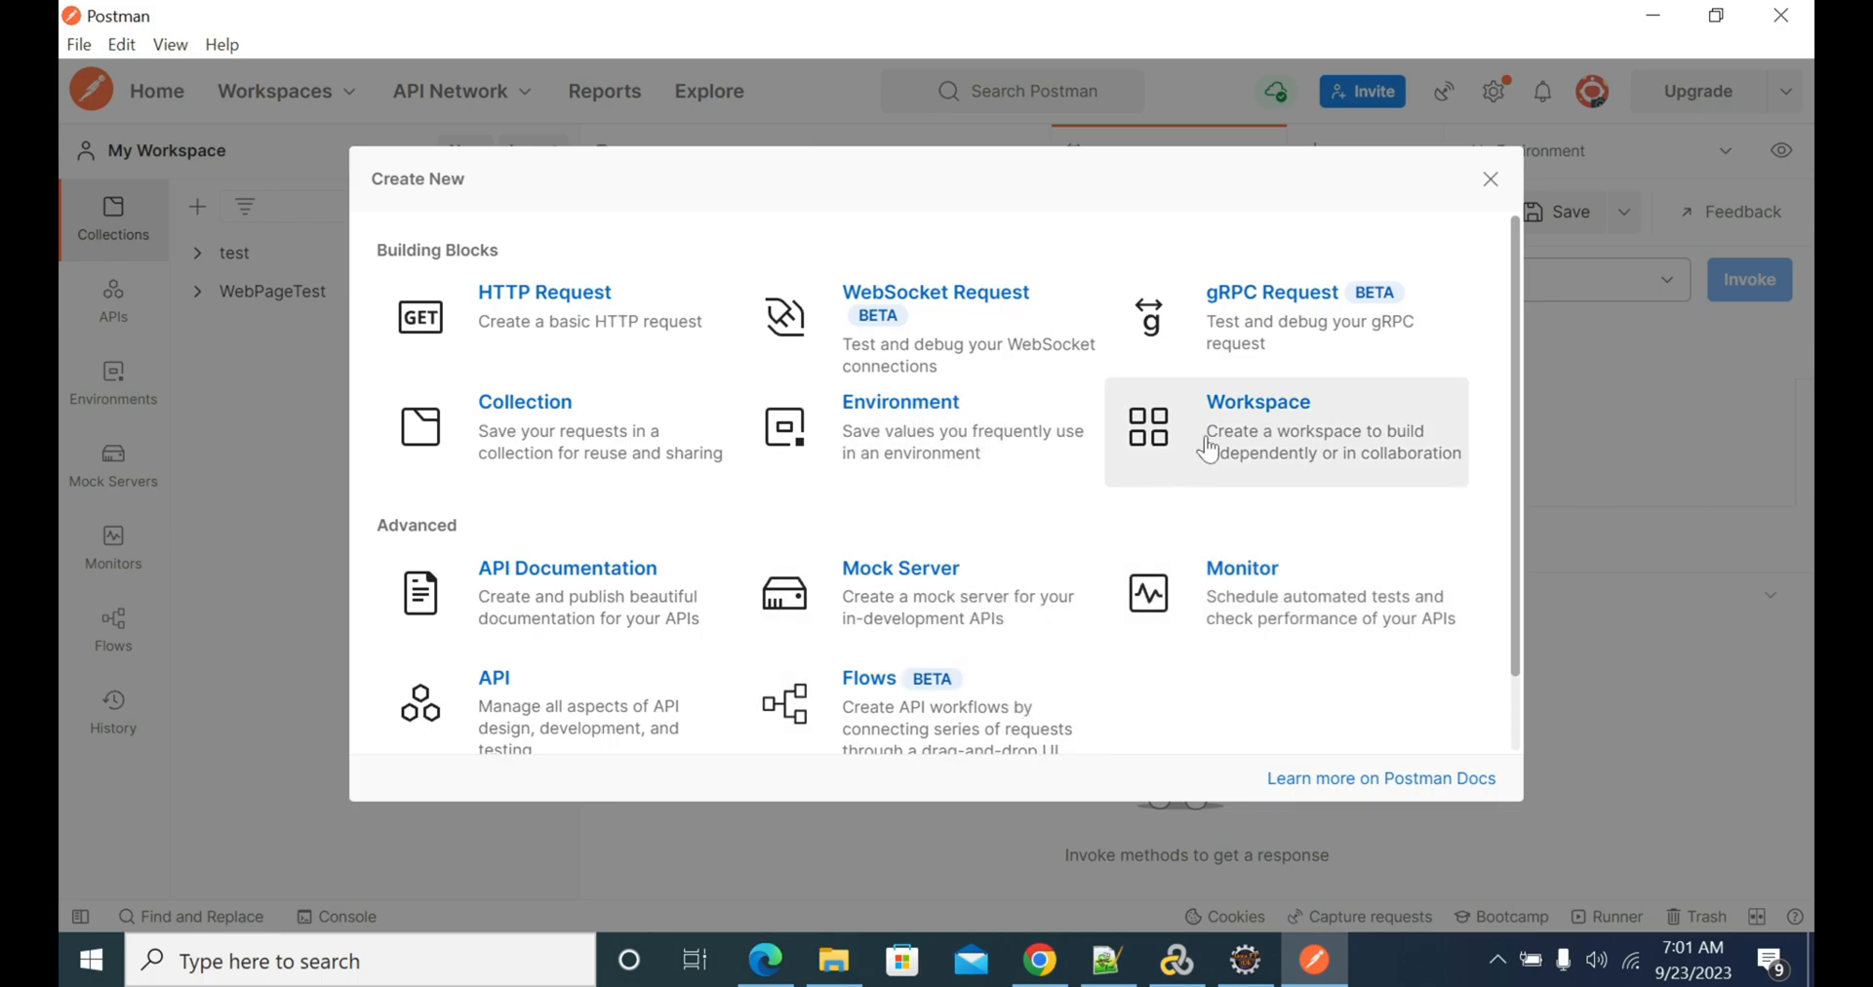
{"action": "mouse_move", "coordinate": [1472, 197]}
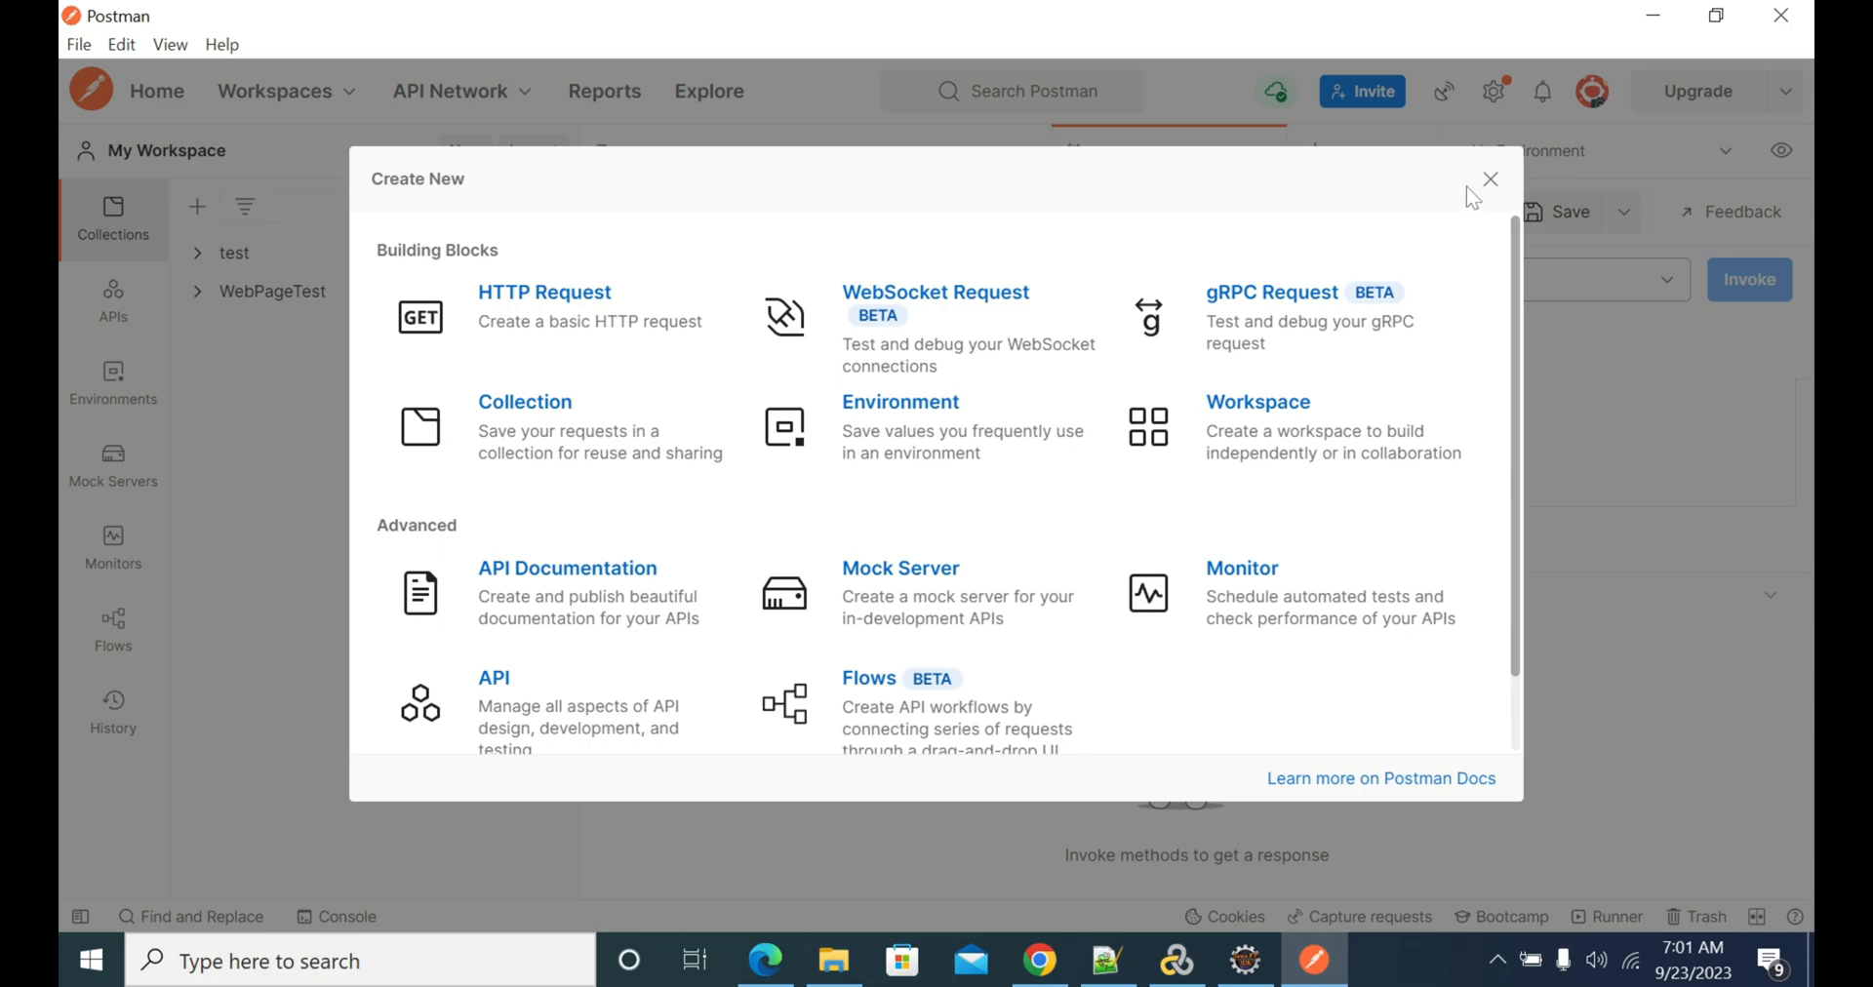
{"action": "mouse_move", "coordinate": [1490, 180]}
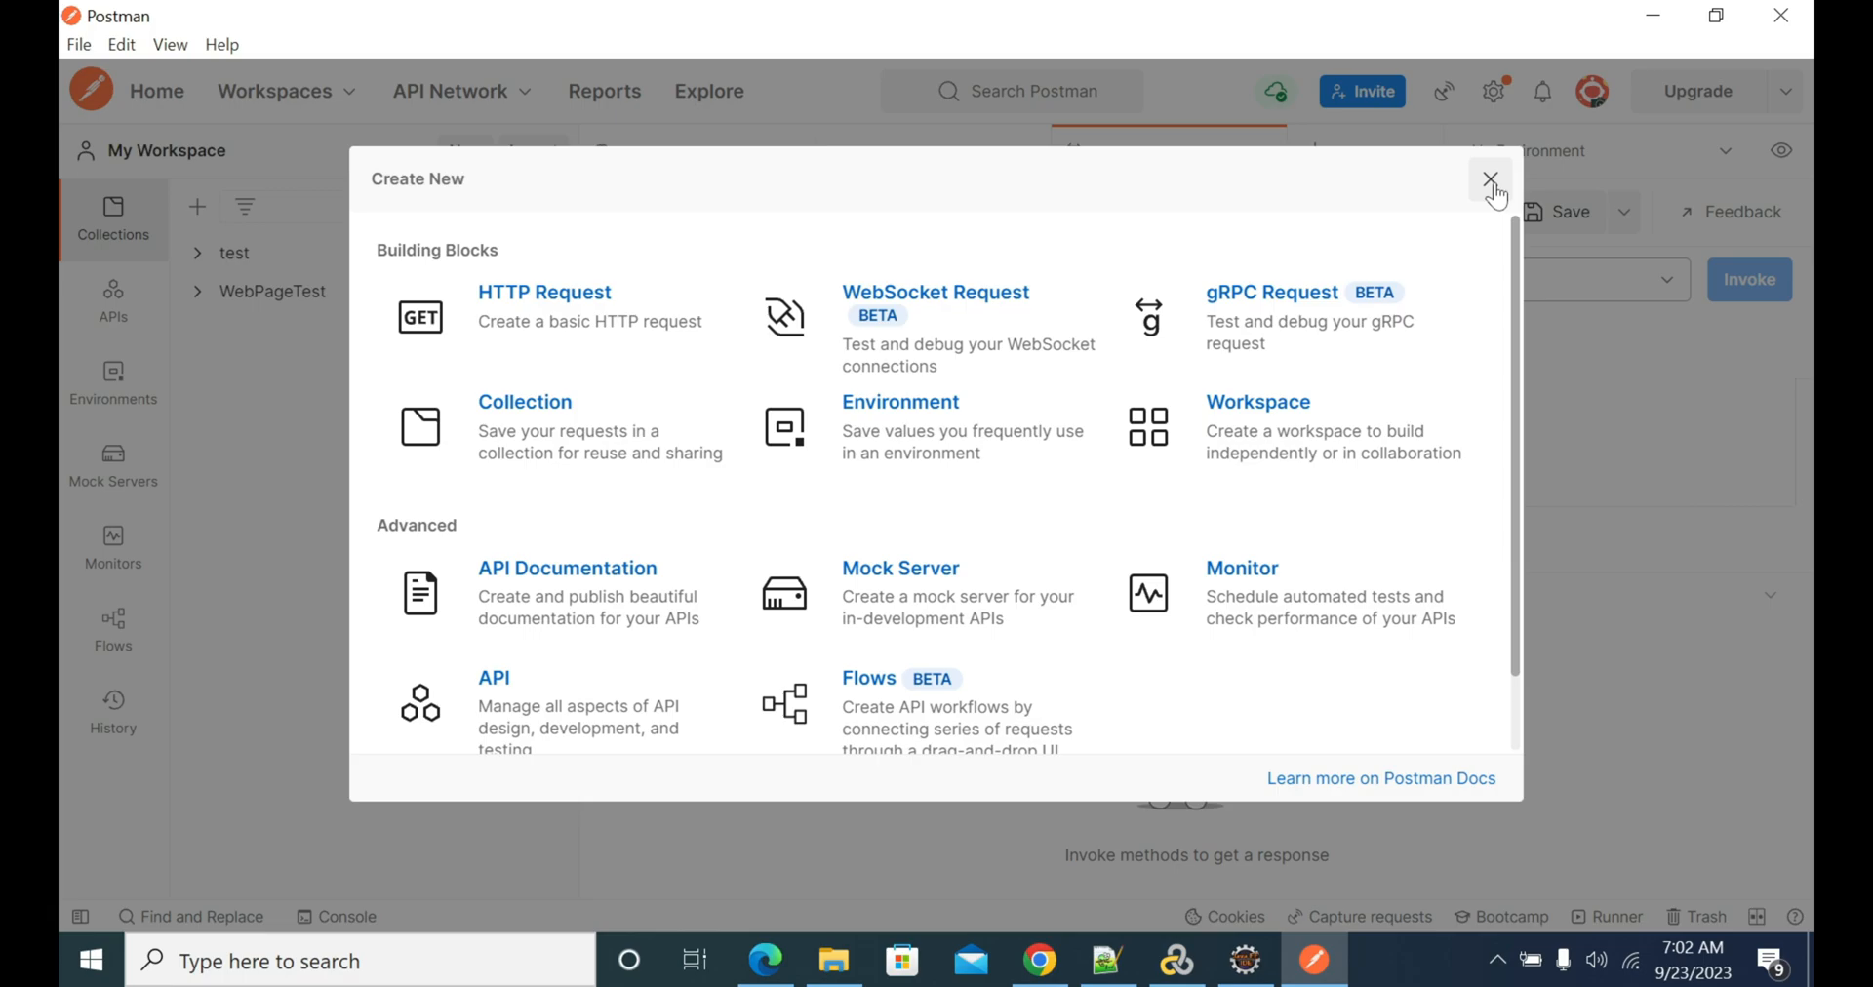
{"action": "left_click", "coordinate": [1490, 182]}
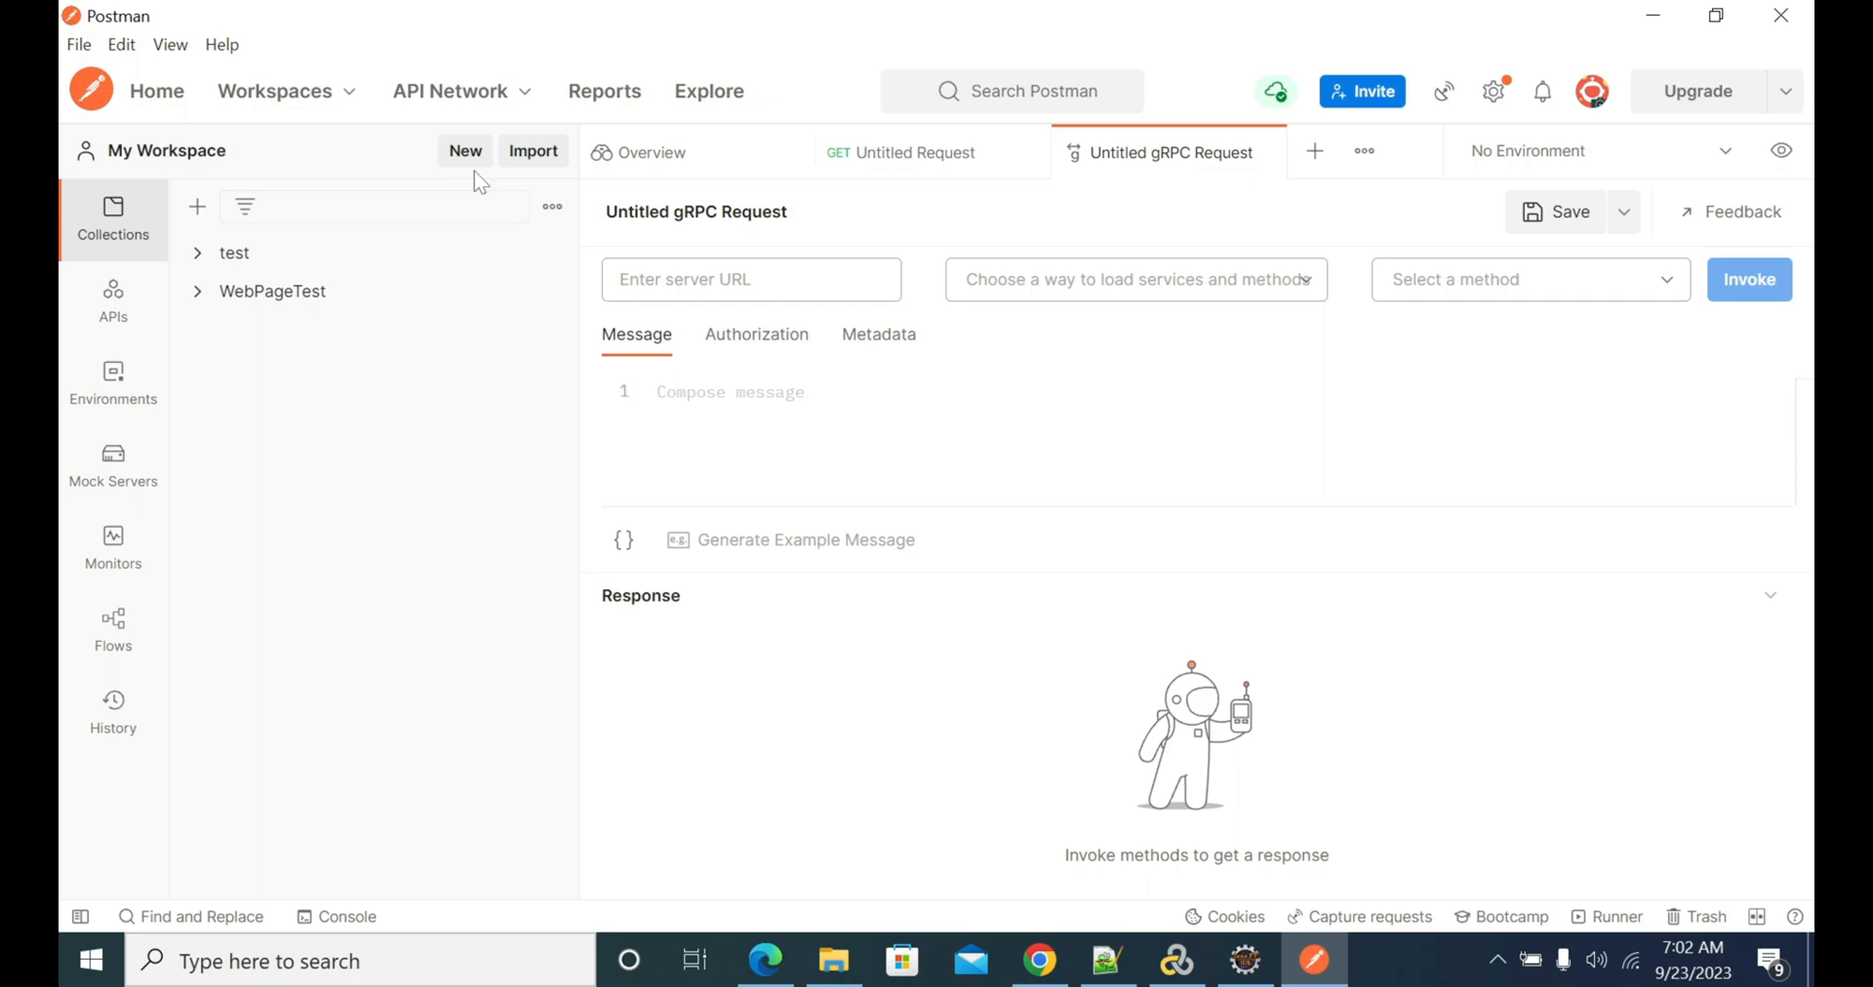
{"action": "mouse_move", "coordinate": [1279, 338]}
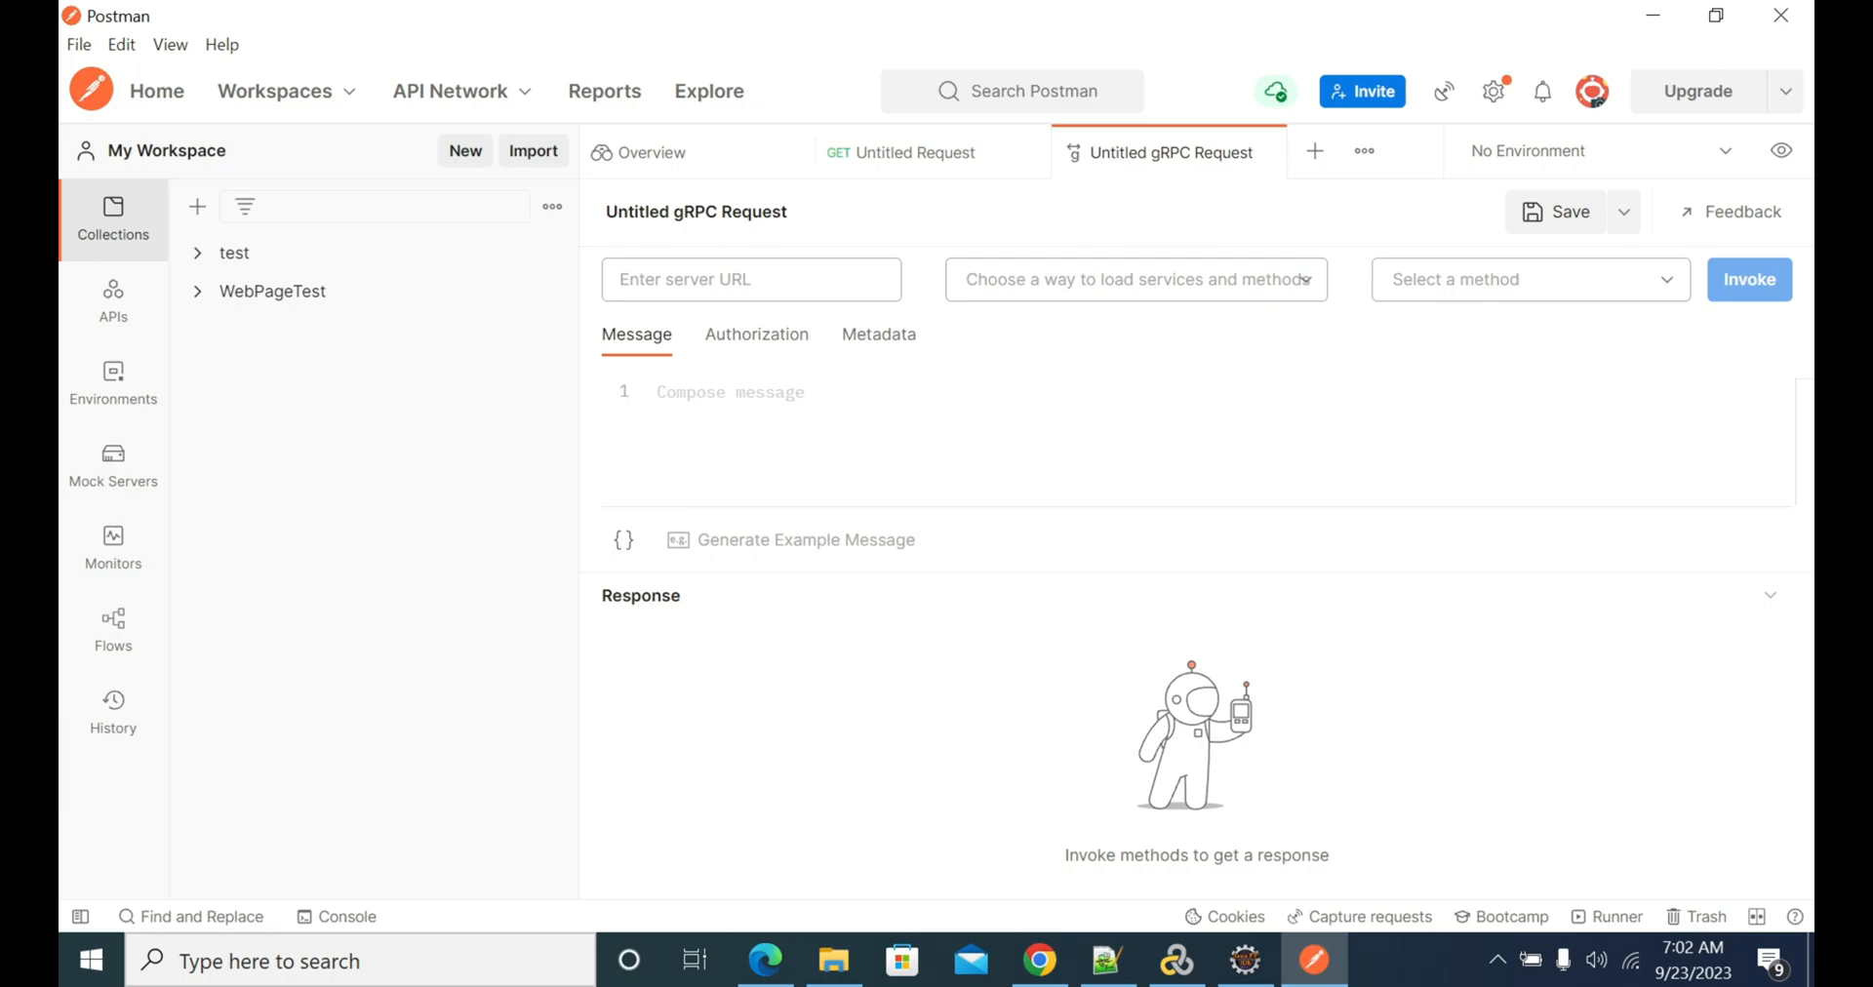
{"action": "mouse_move", "coordinate": [1528, 278]}
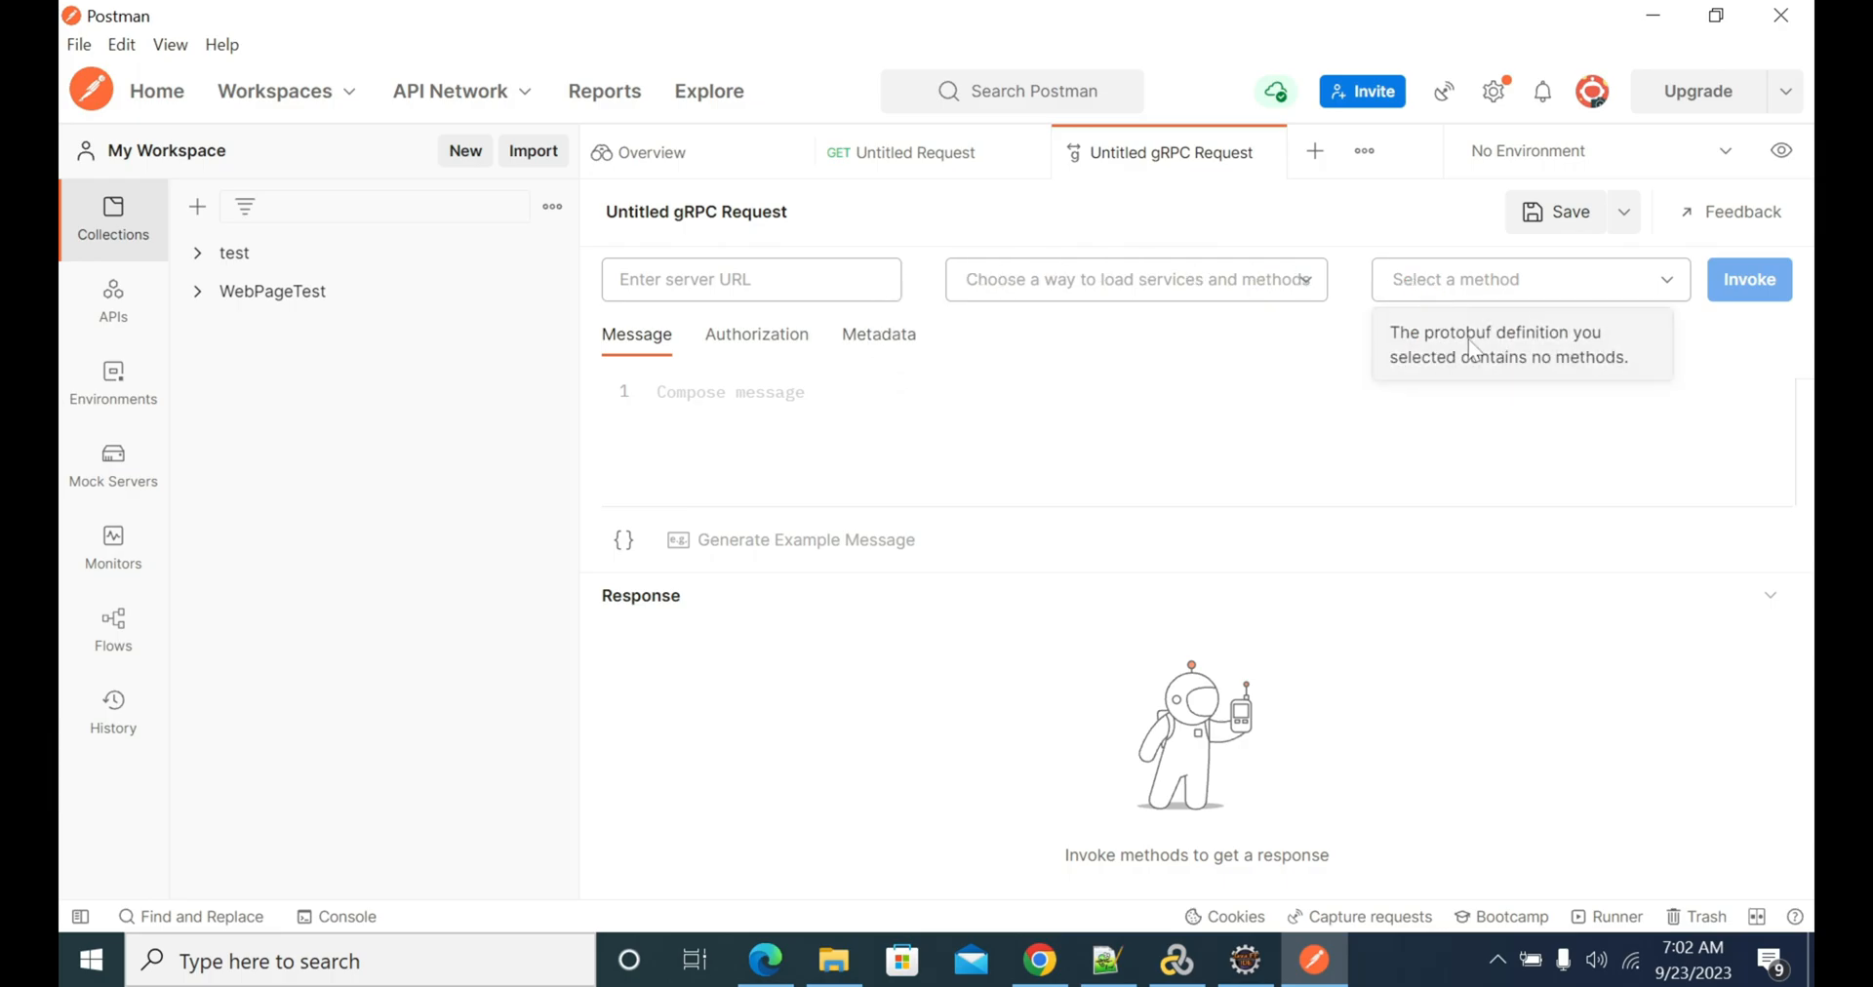
{"action": "mouse_move", "coordinate": [1288, 367]}
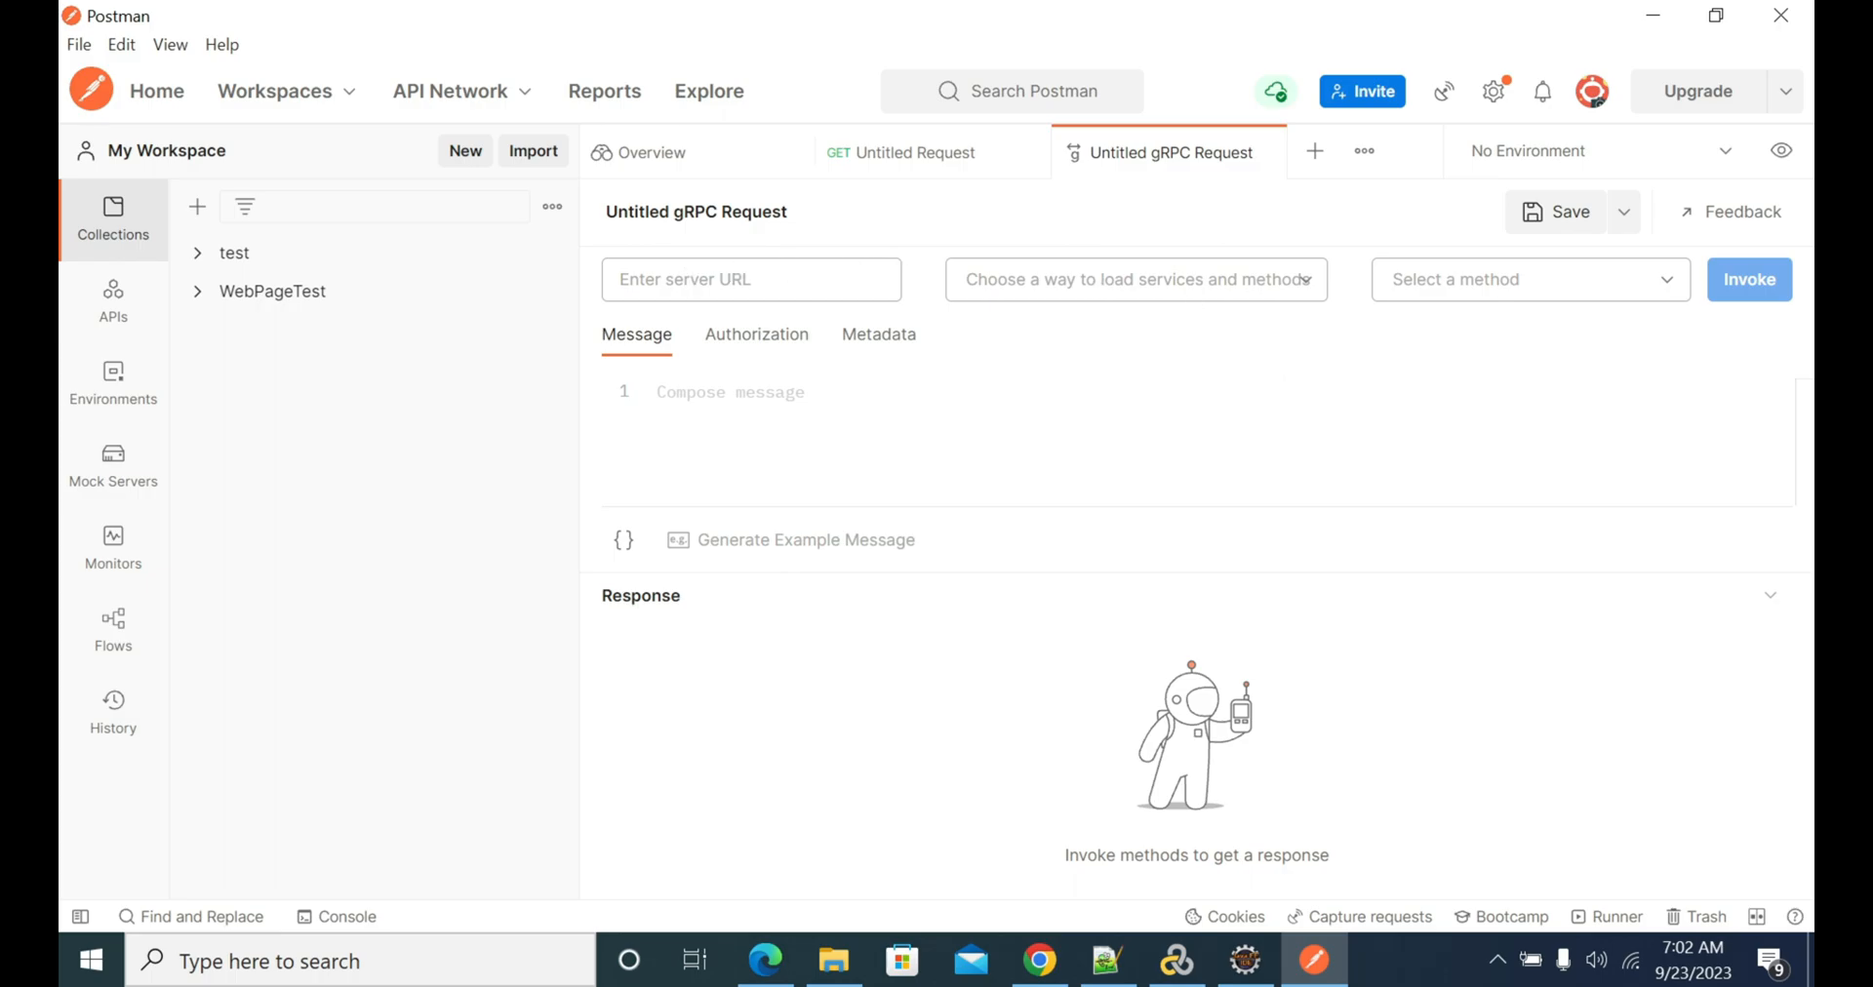
{"action": "left_click", "coordinate": [750, 278]}
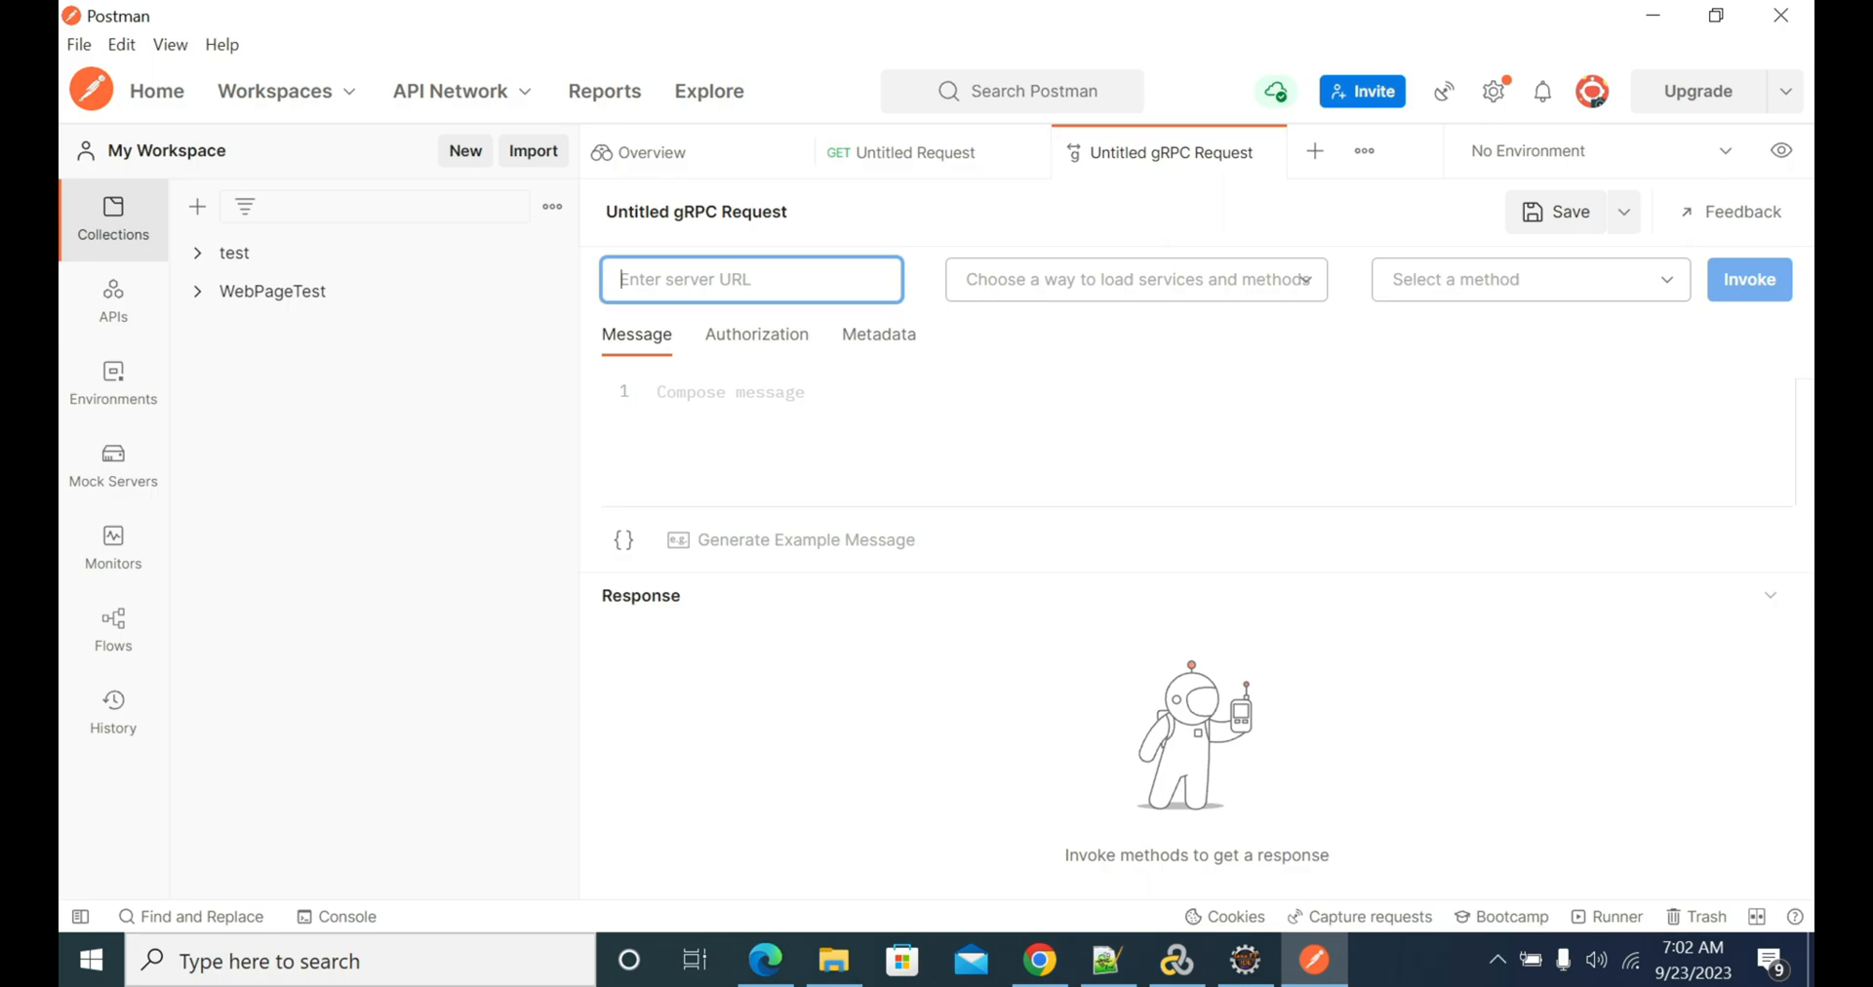
{"action": "mouse_move", "coordinate": [924, 290]}
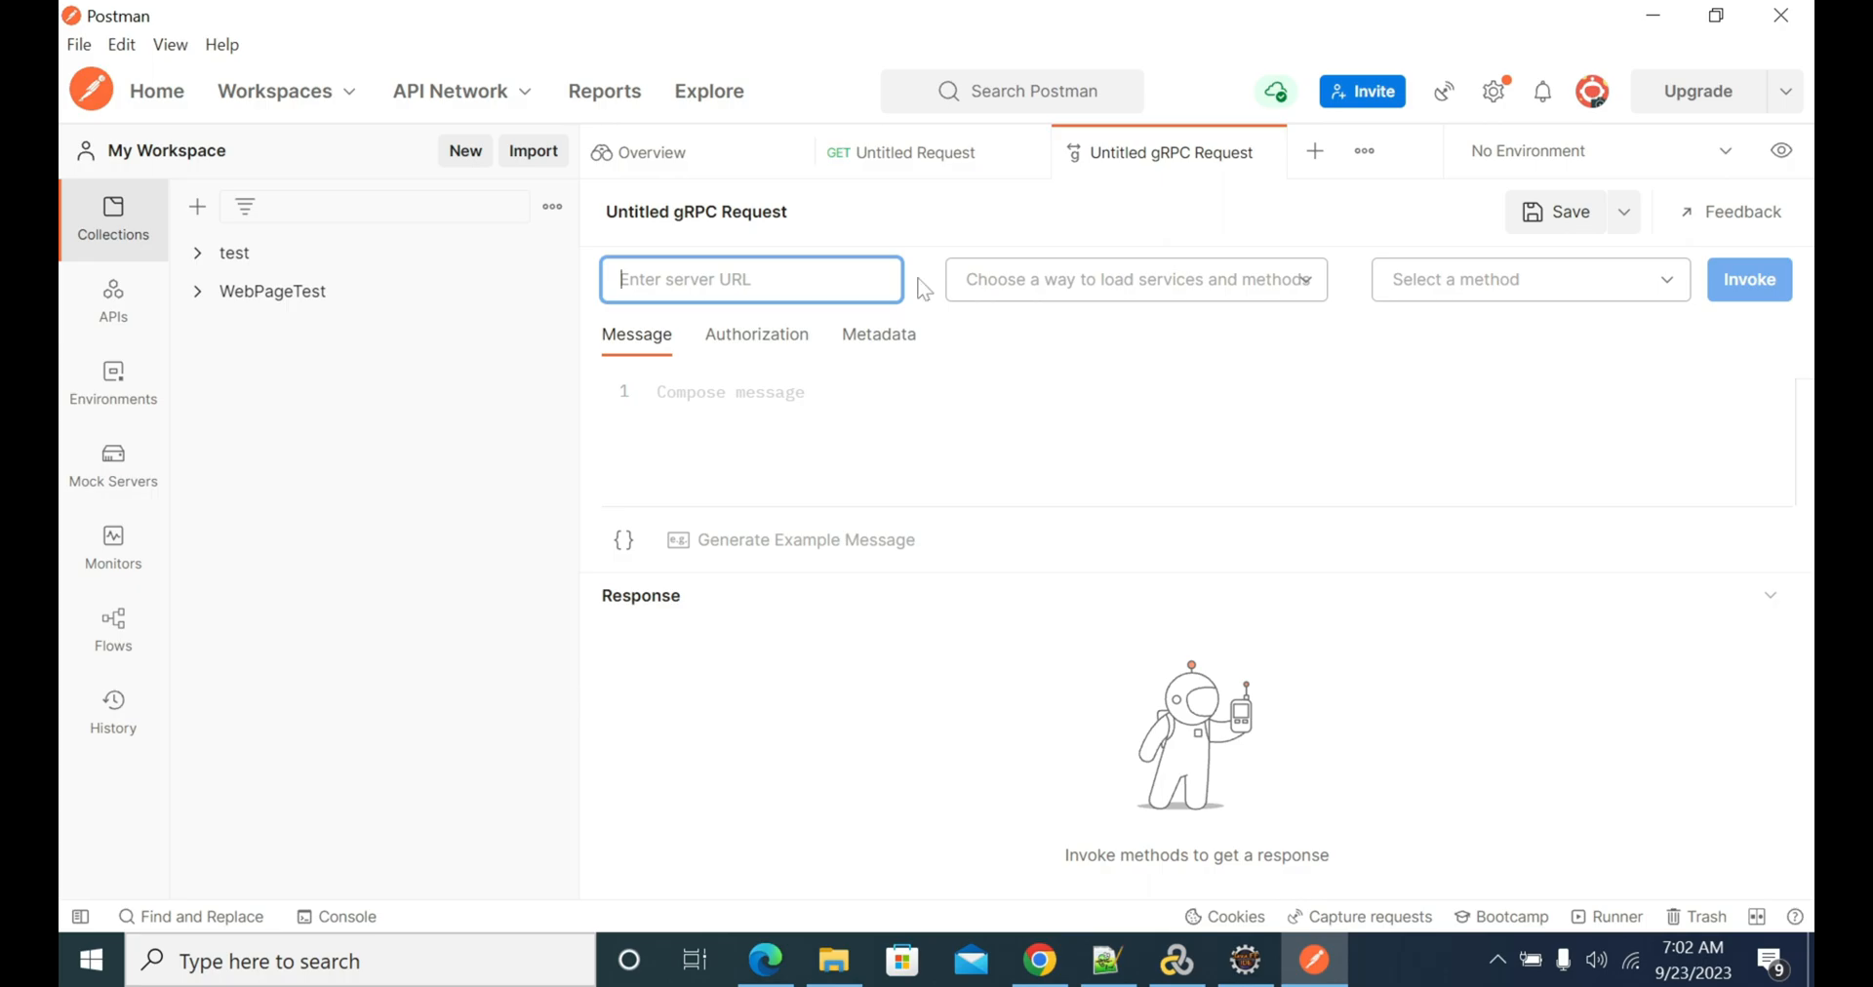
{"action": "mouse_move", "coordinate": [1089, 293]}
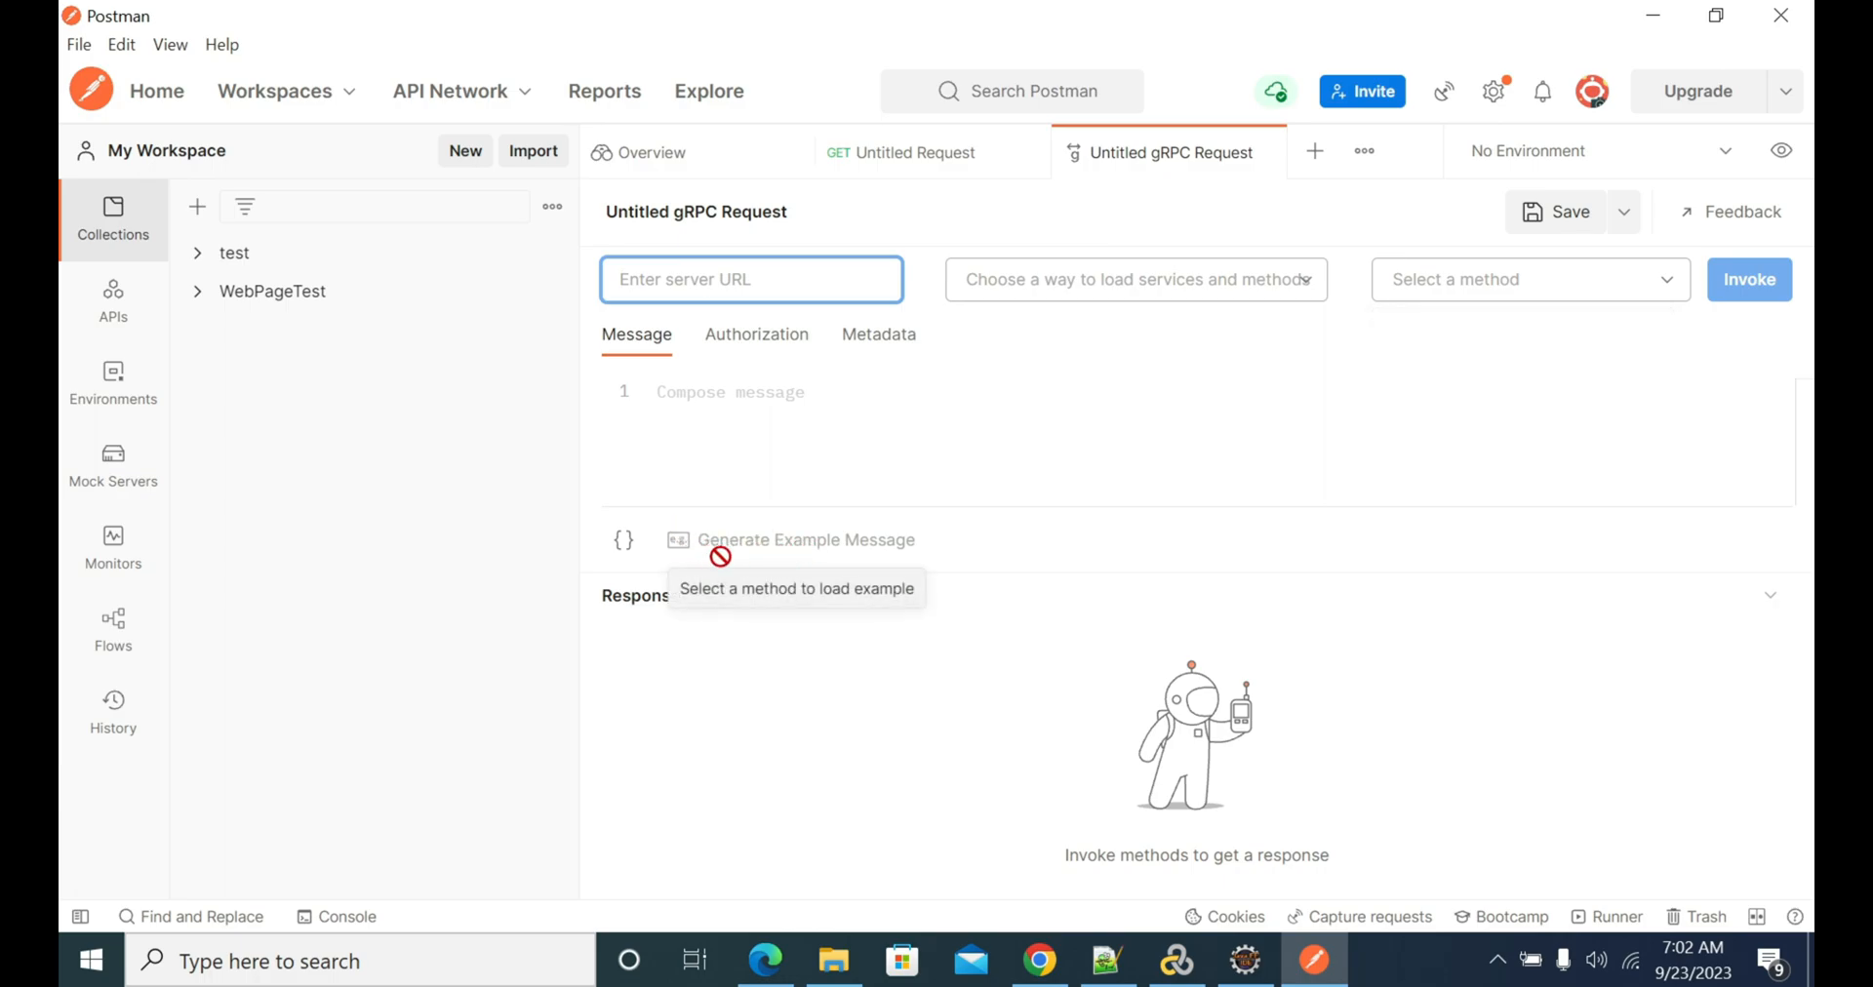
{"action": "mouse_move", "coordinate": [834, 550]}
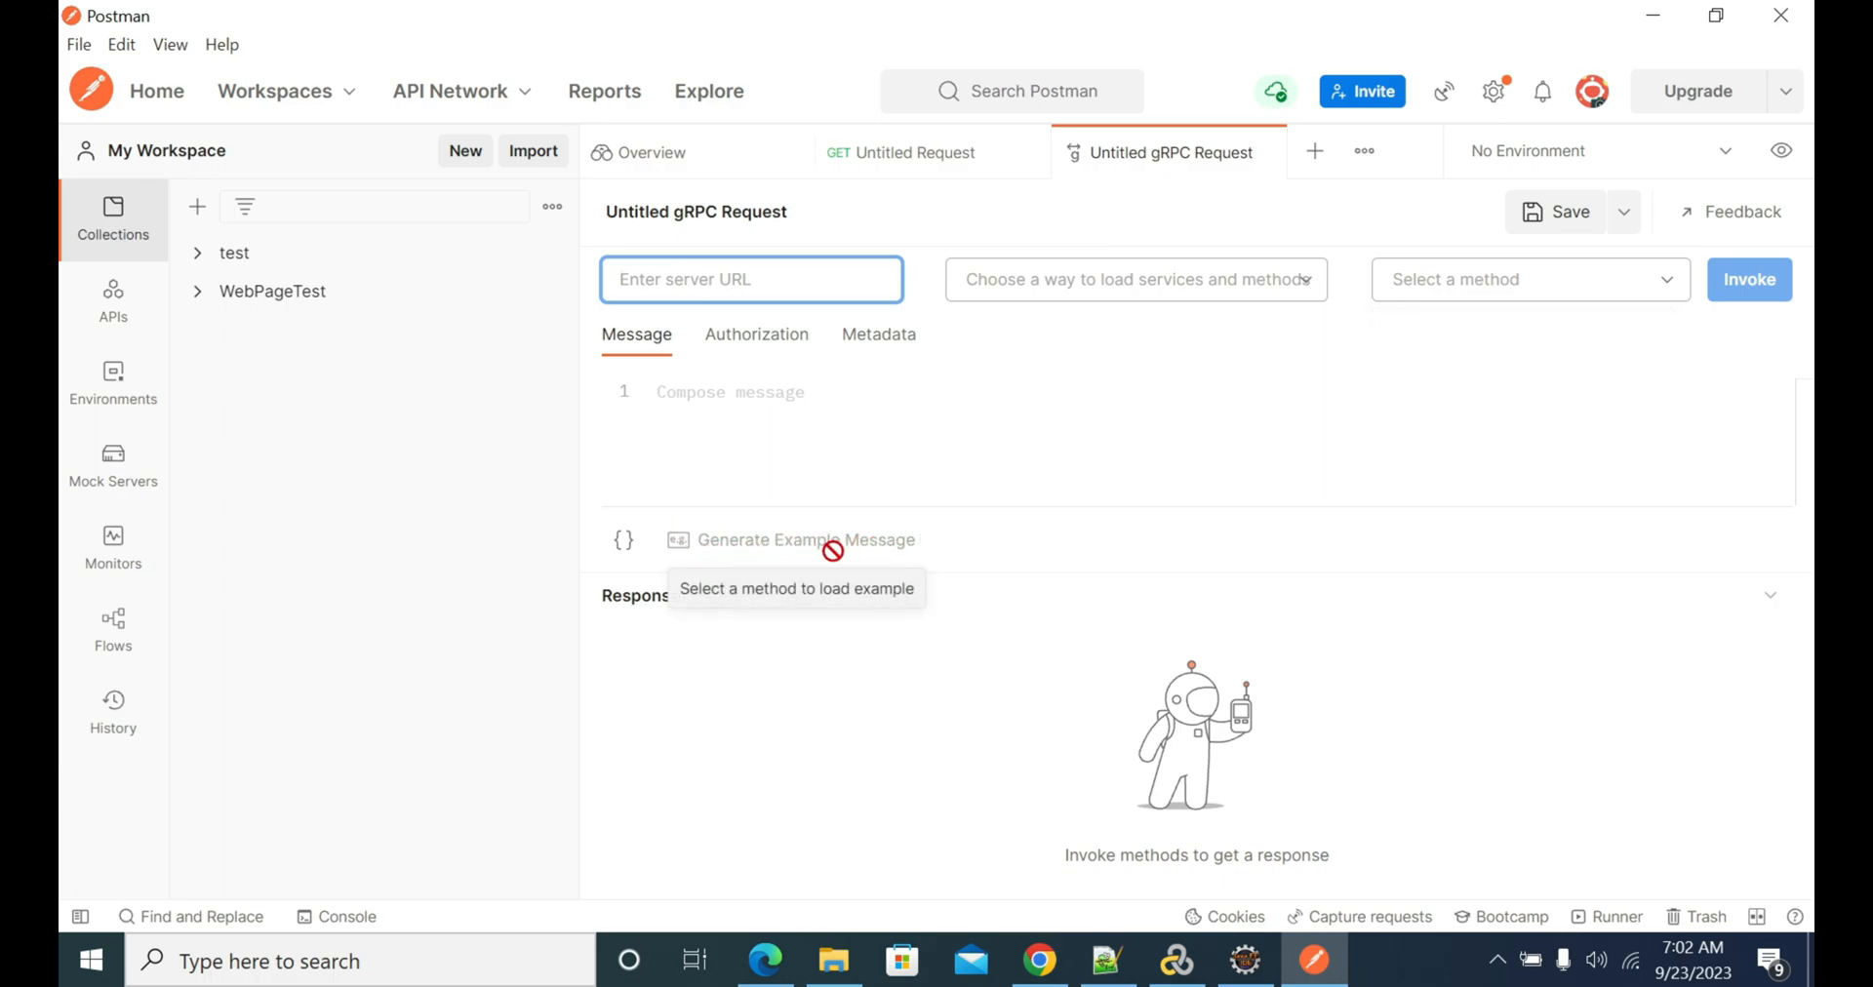
{"action": "mouse_move", "coordinate": [830, 551]}
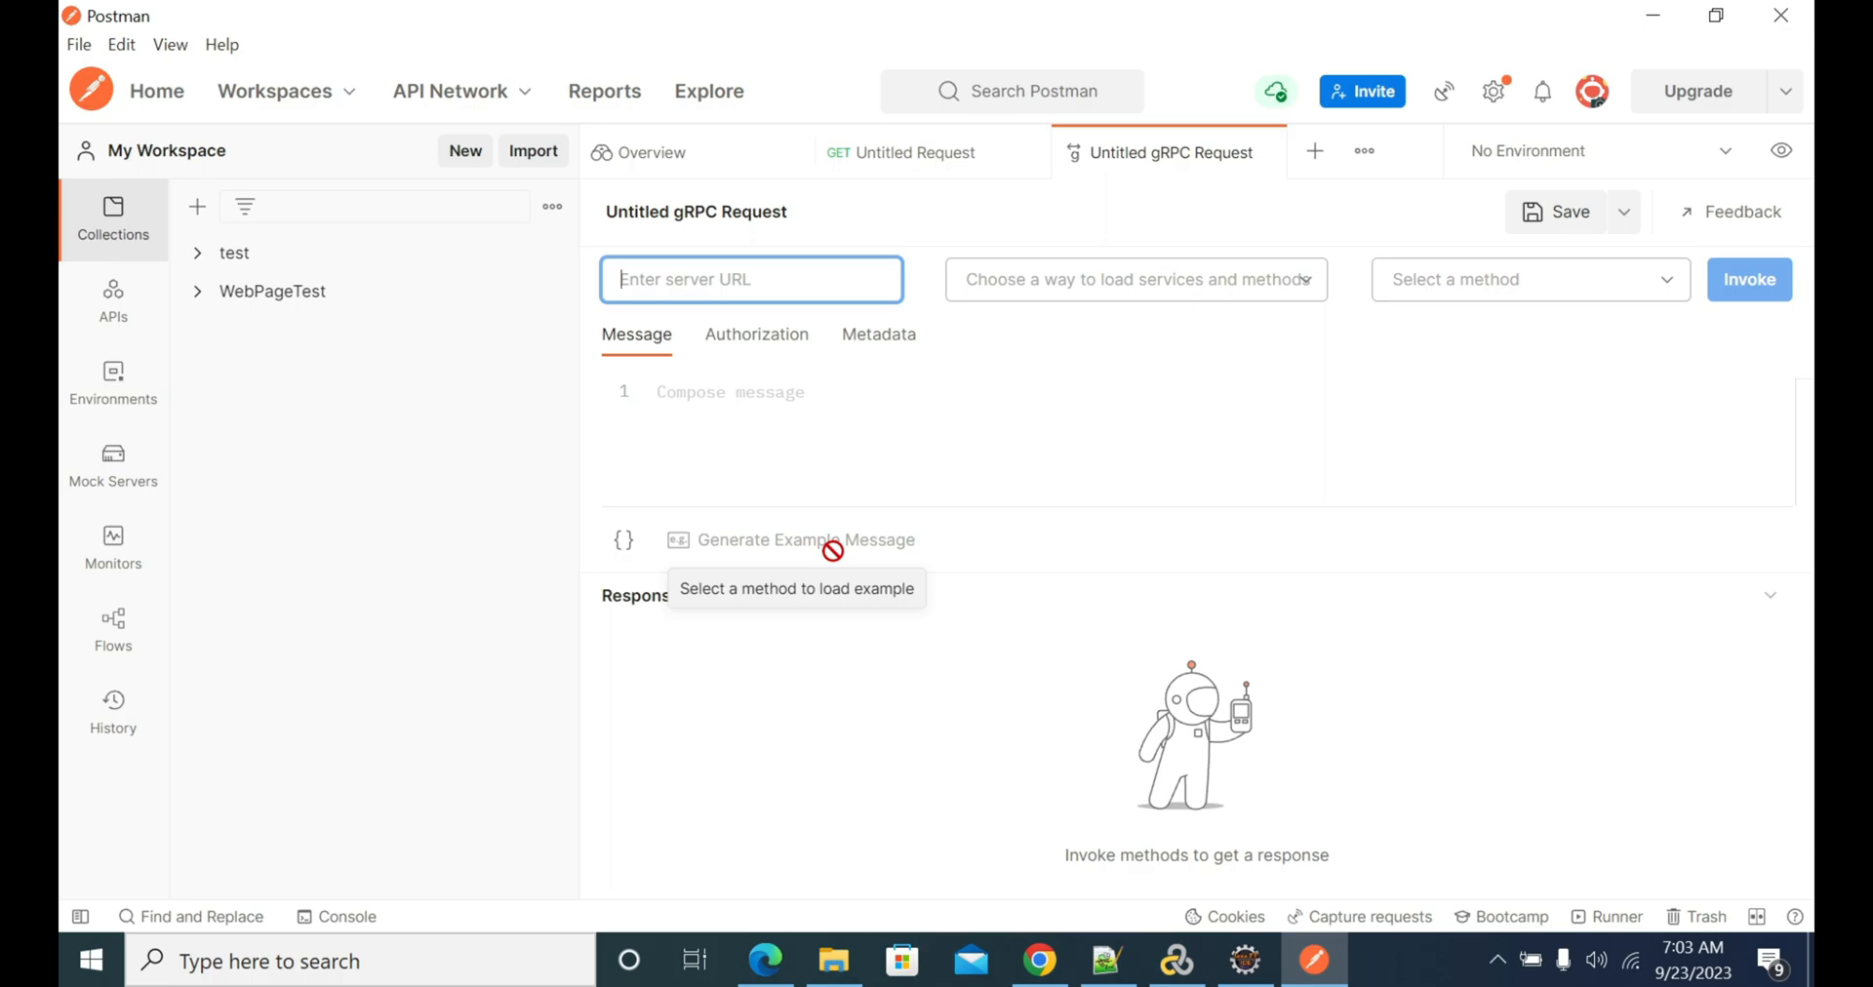
{"action": "mouse_move", "coordinate": [1025, 297]}
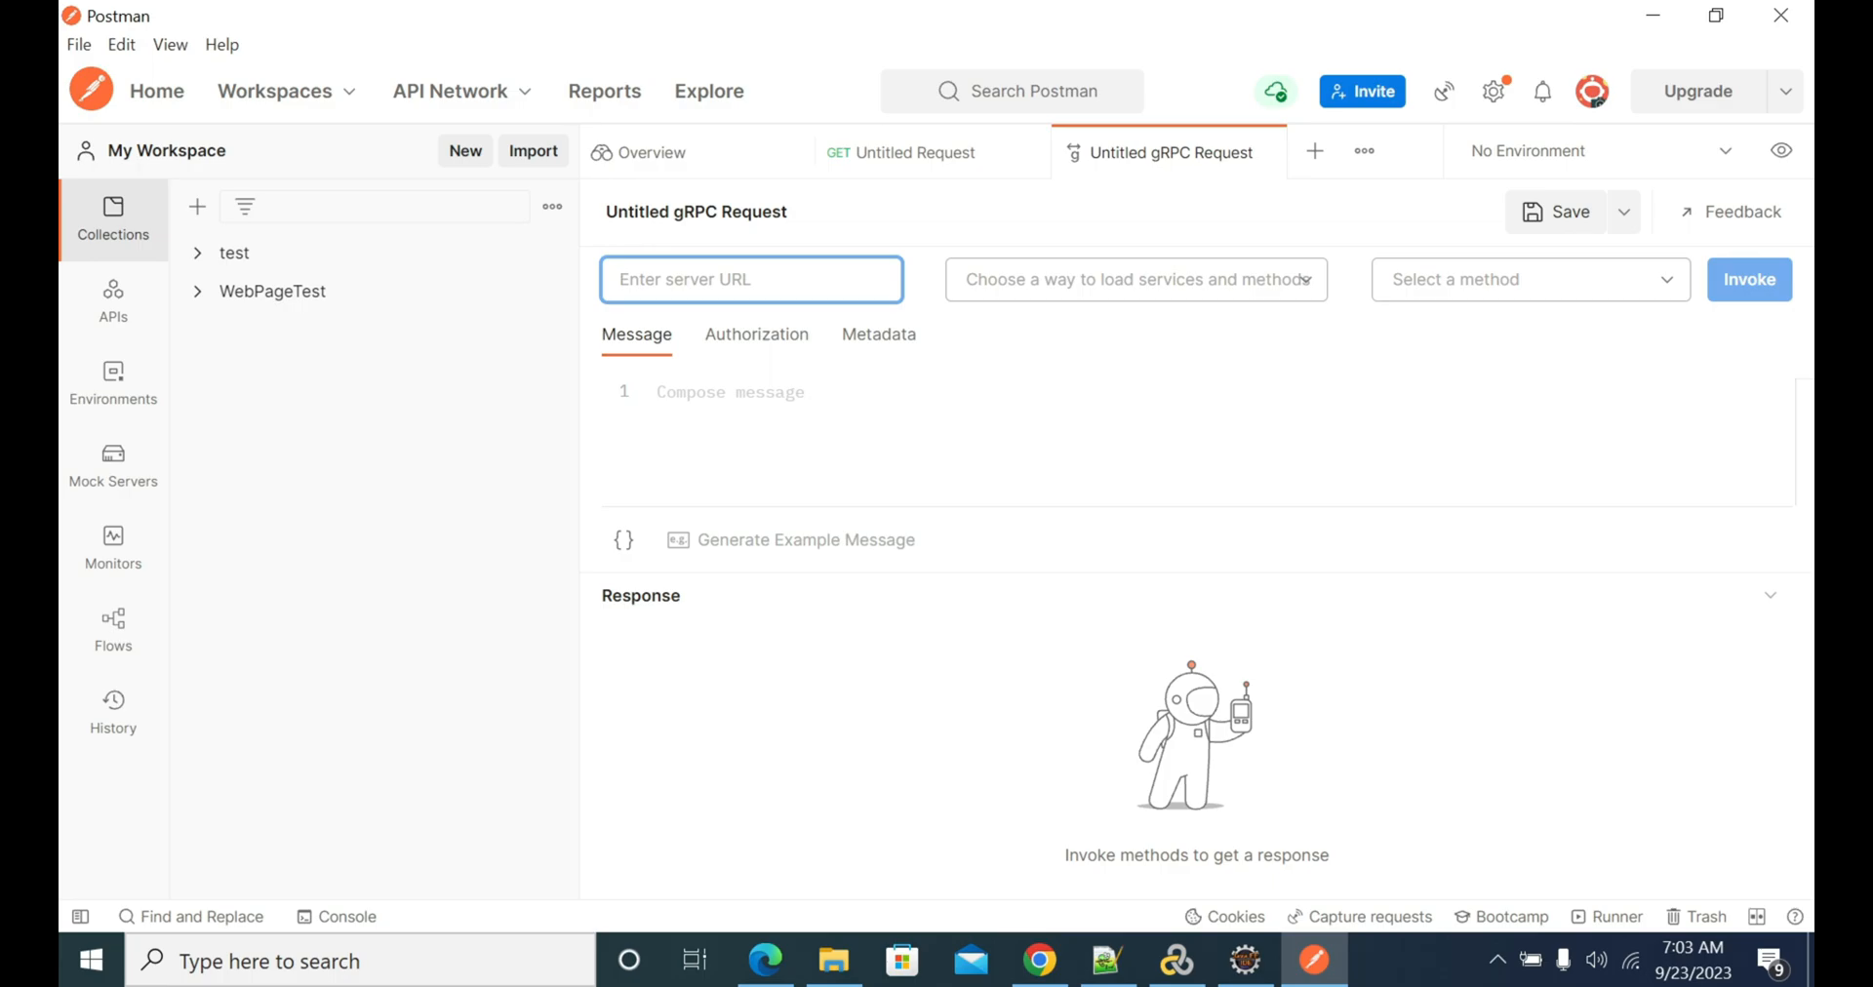
- Enter localhost:6565 as the gRPC server URL
{"action": "type", "text": "loca"}
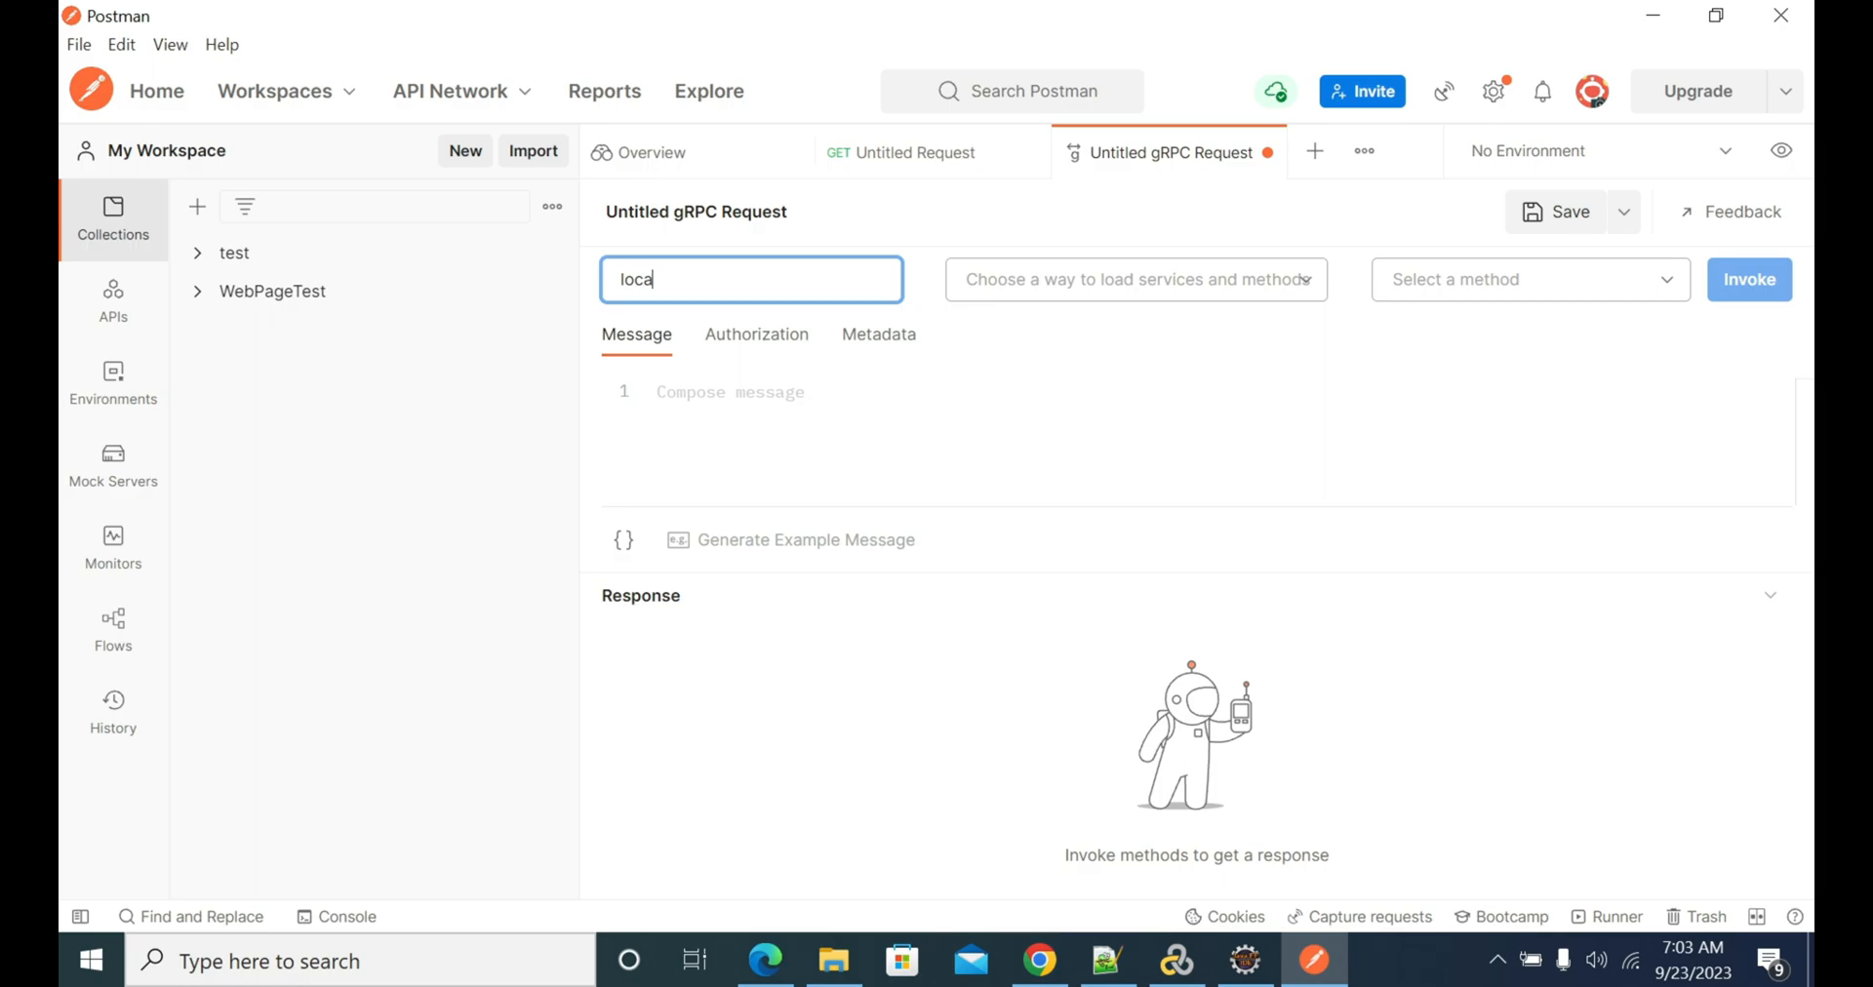
{"action": "type", "text": "lho"}
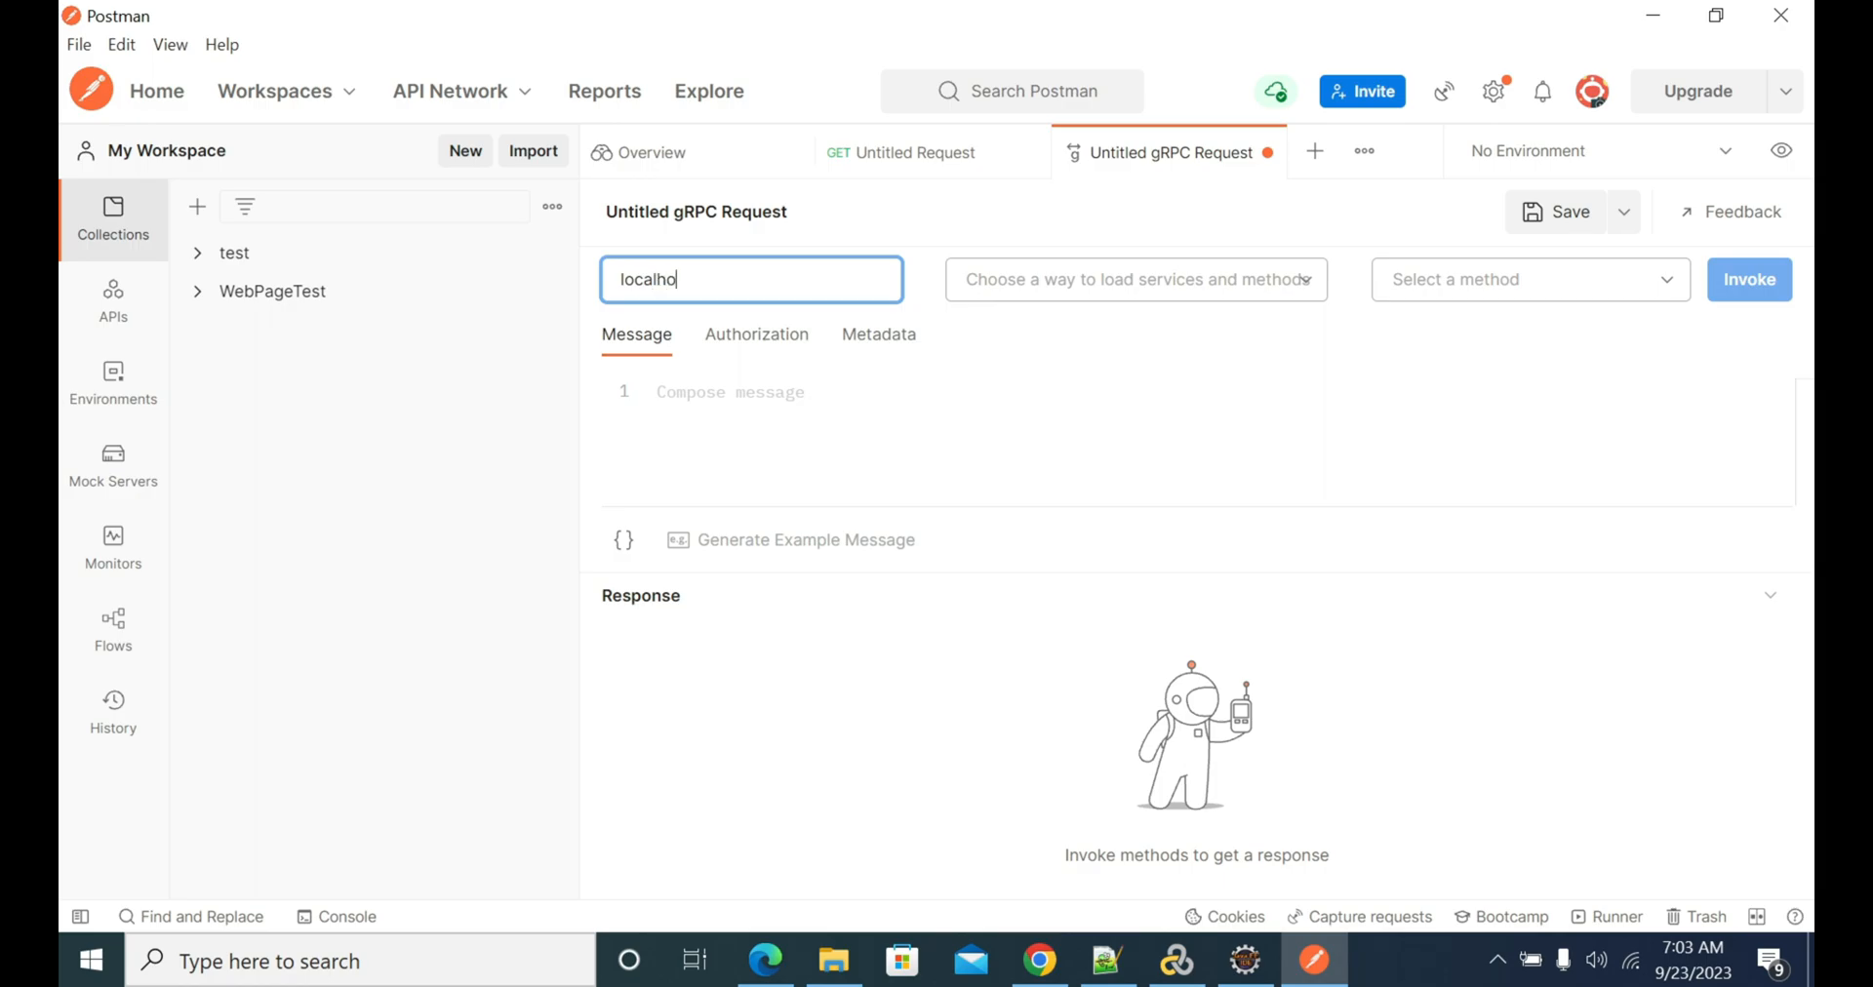
{"action": "type", "text": "st"}
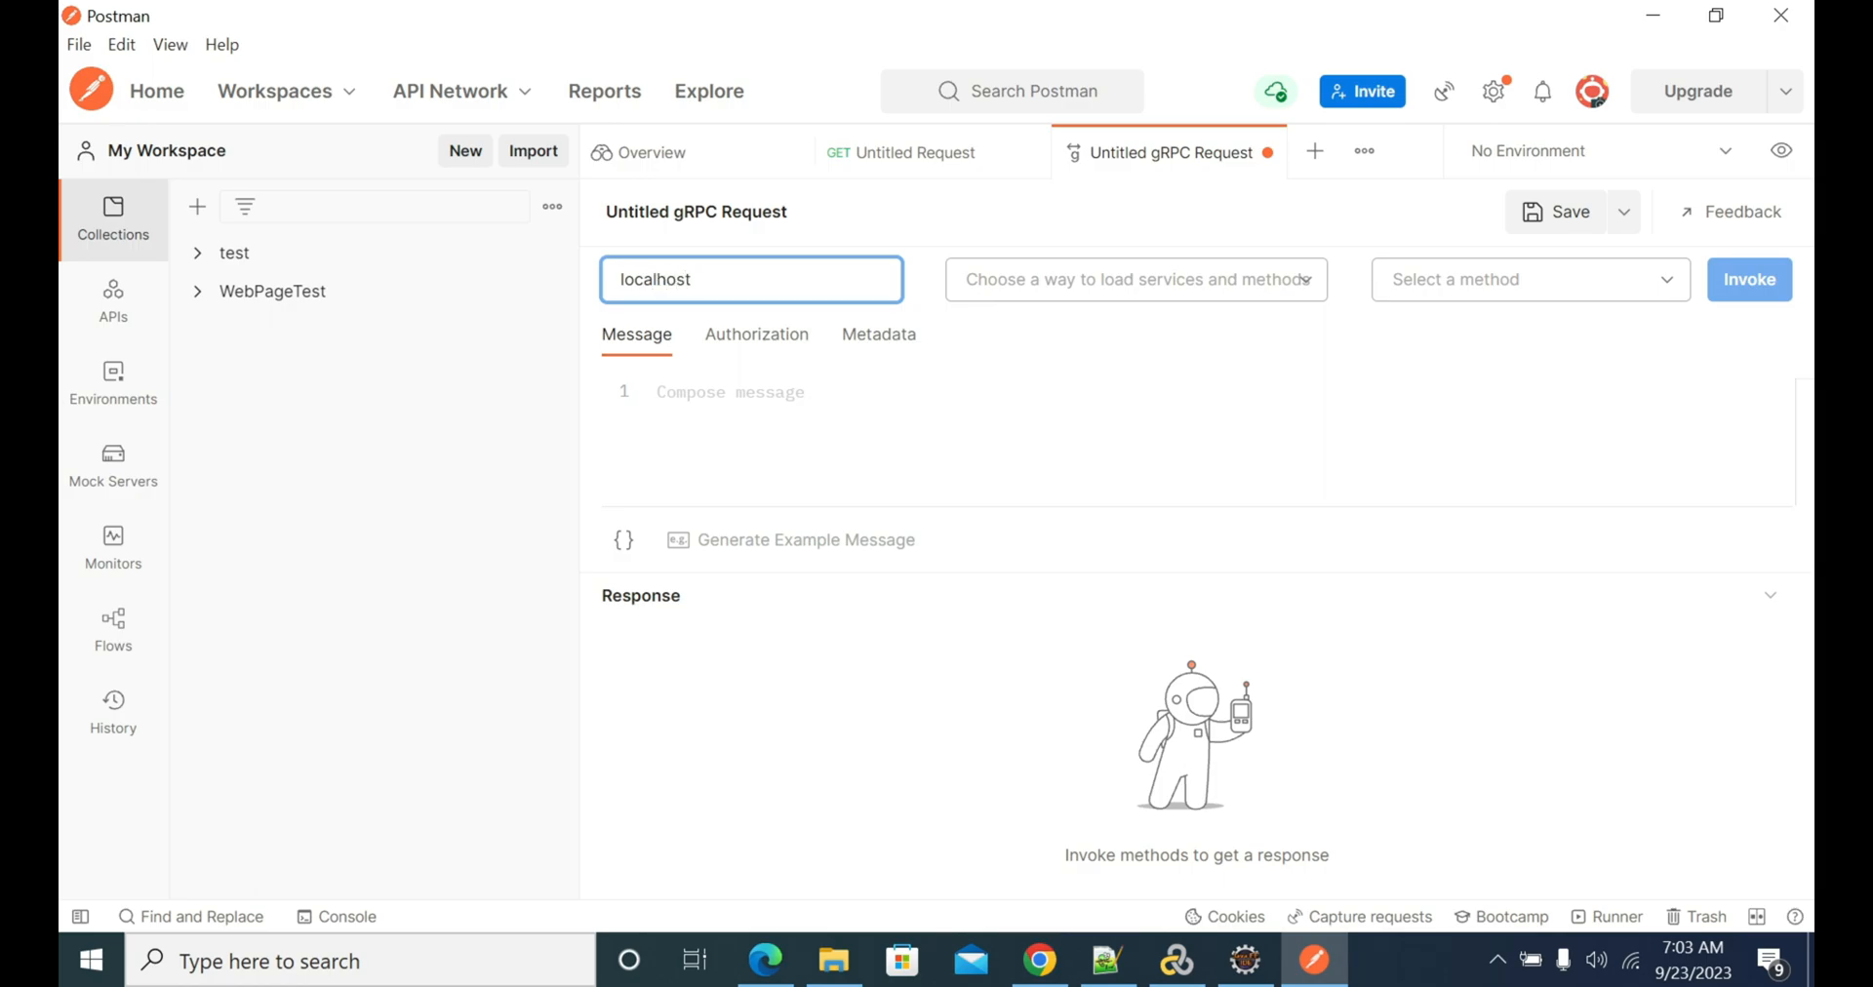
{"action": "type", "text": ":656"}
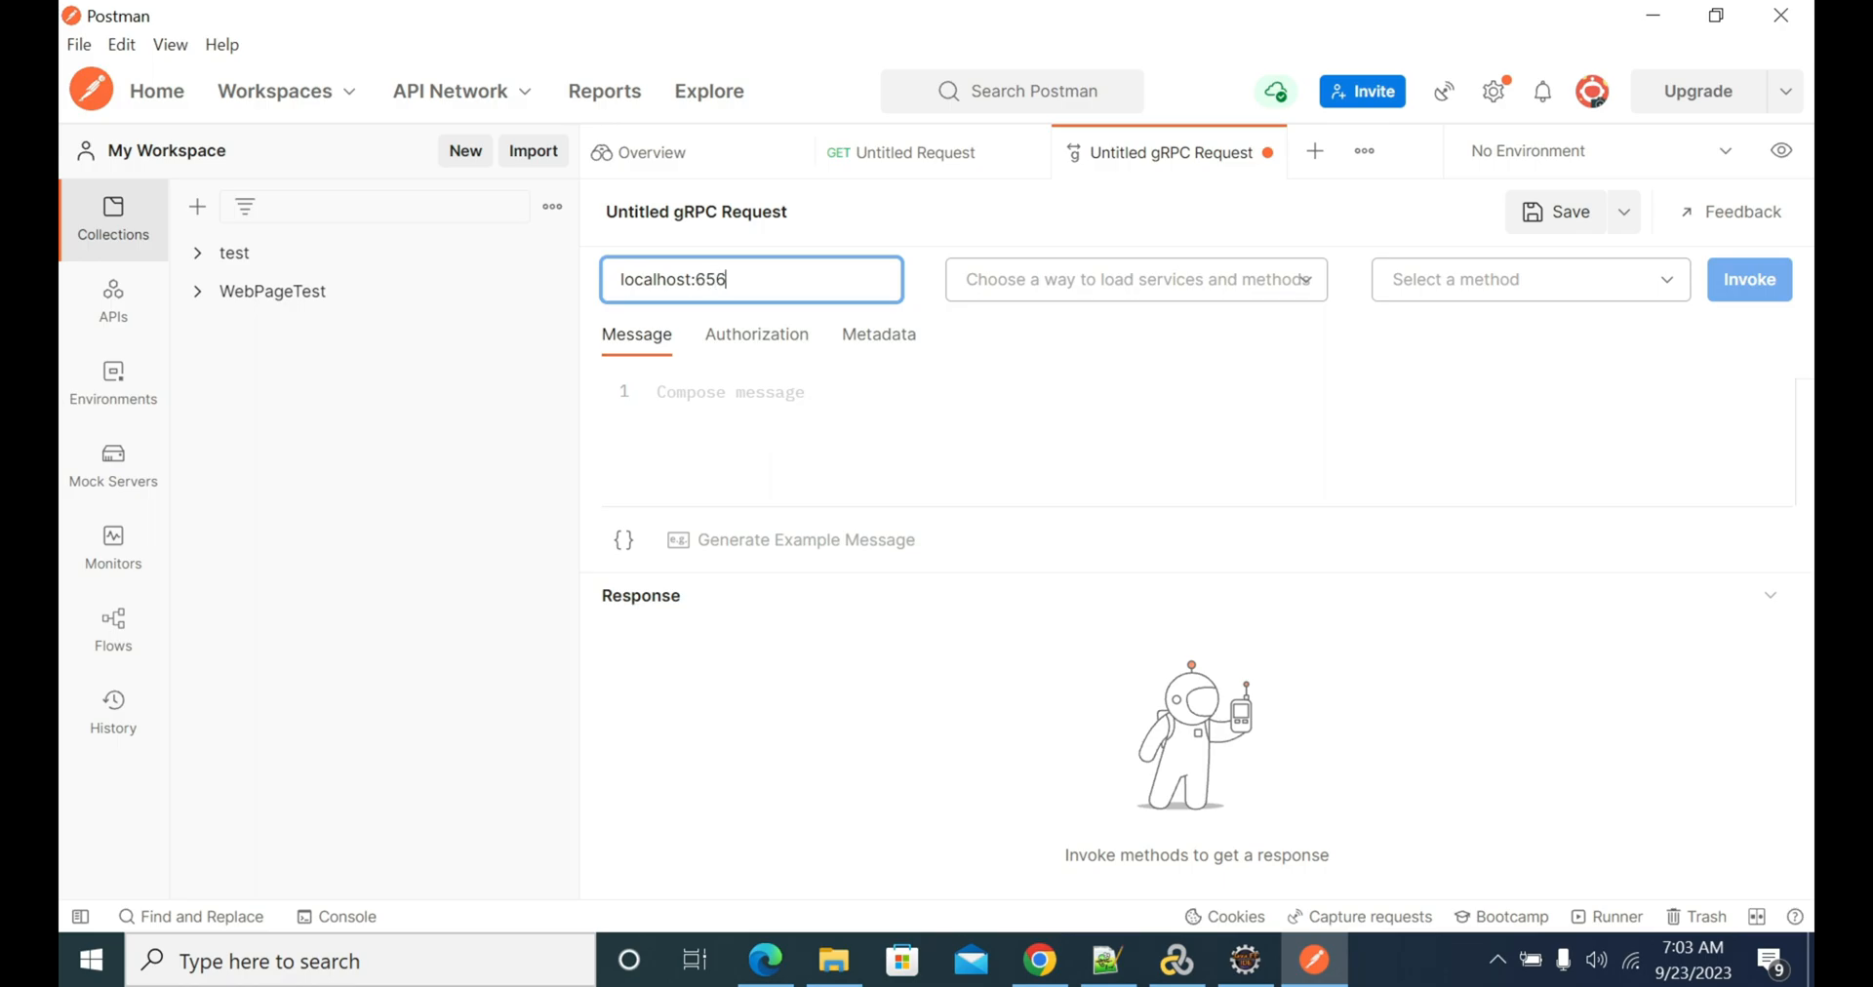
{"action": "type", "text": "5"}
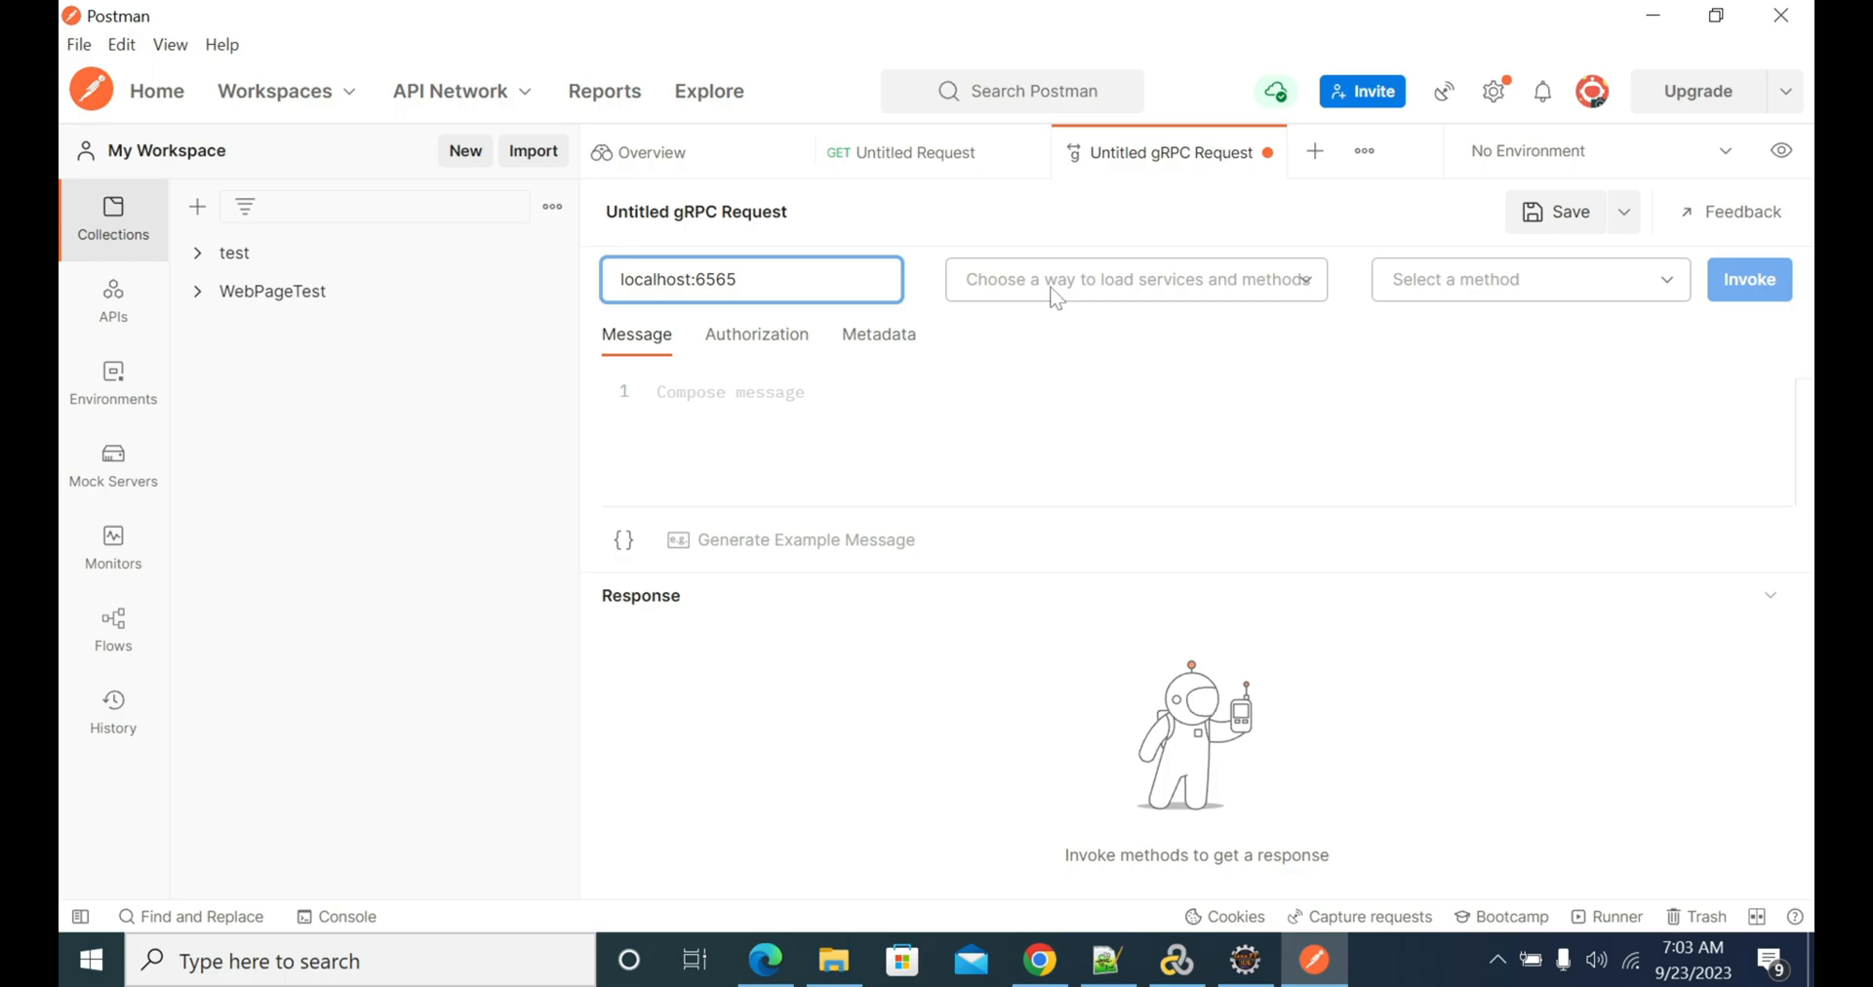
- Choose HelloWorld.proto as the local protobuf definition and continue to the import step
{"action": "left_click", "coordinate": [1133, 278]}
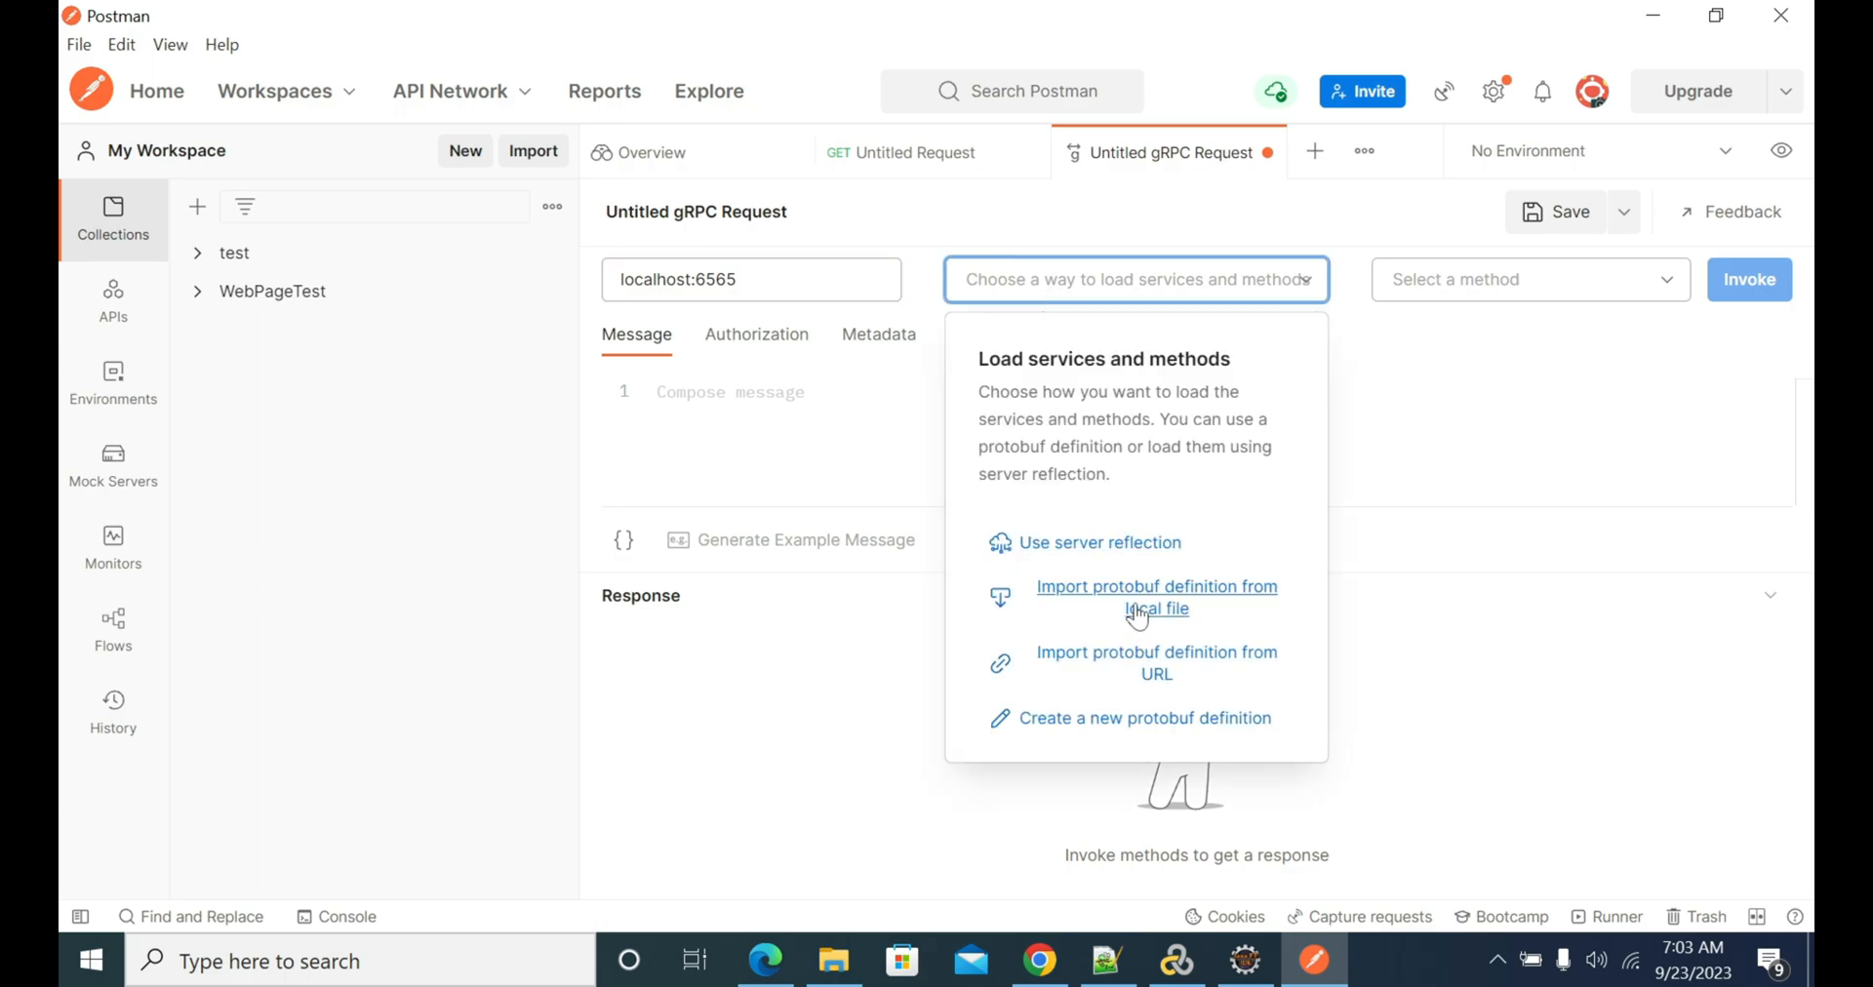
{"action": "left_click", "coordinate": [1155, 598]}
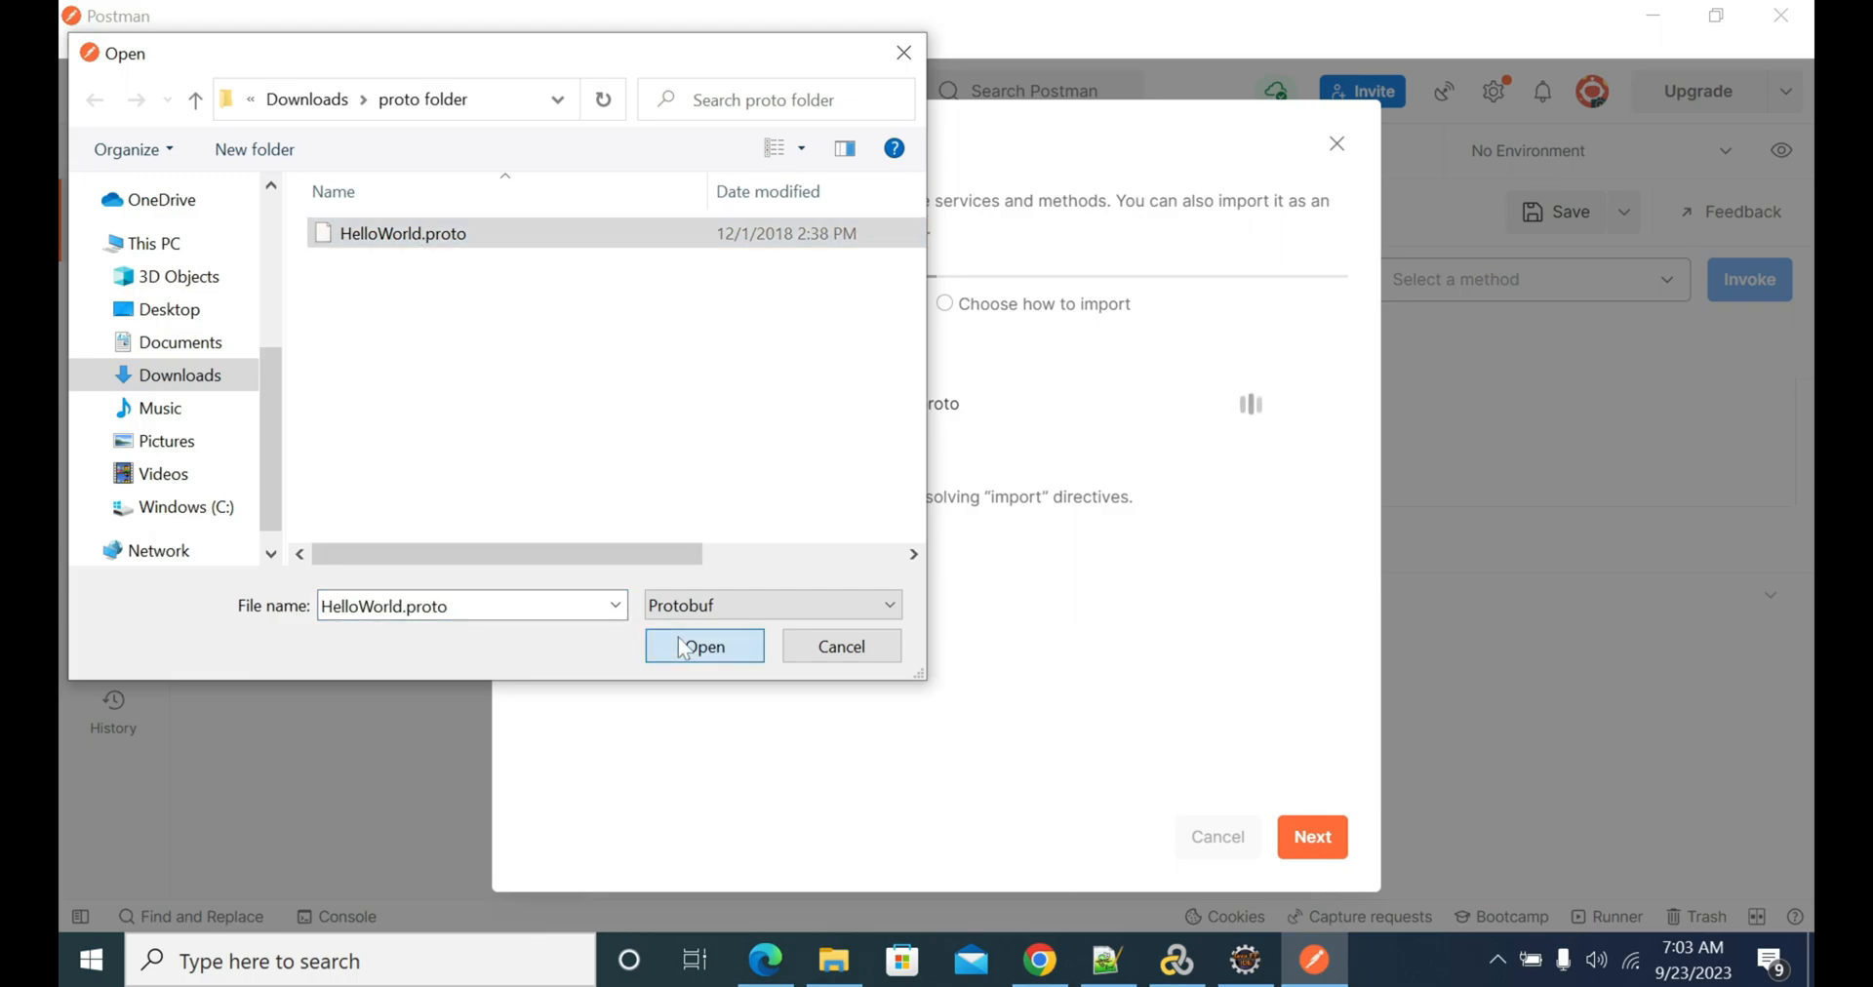
{"action": "left_click", "coordinate": [703, 645]}
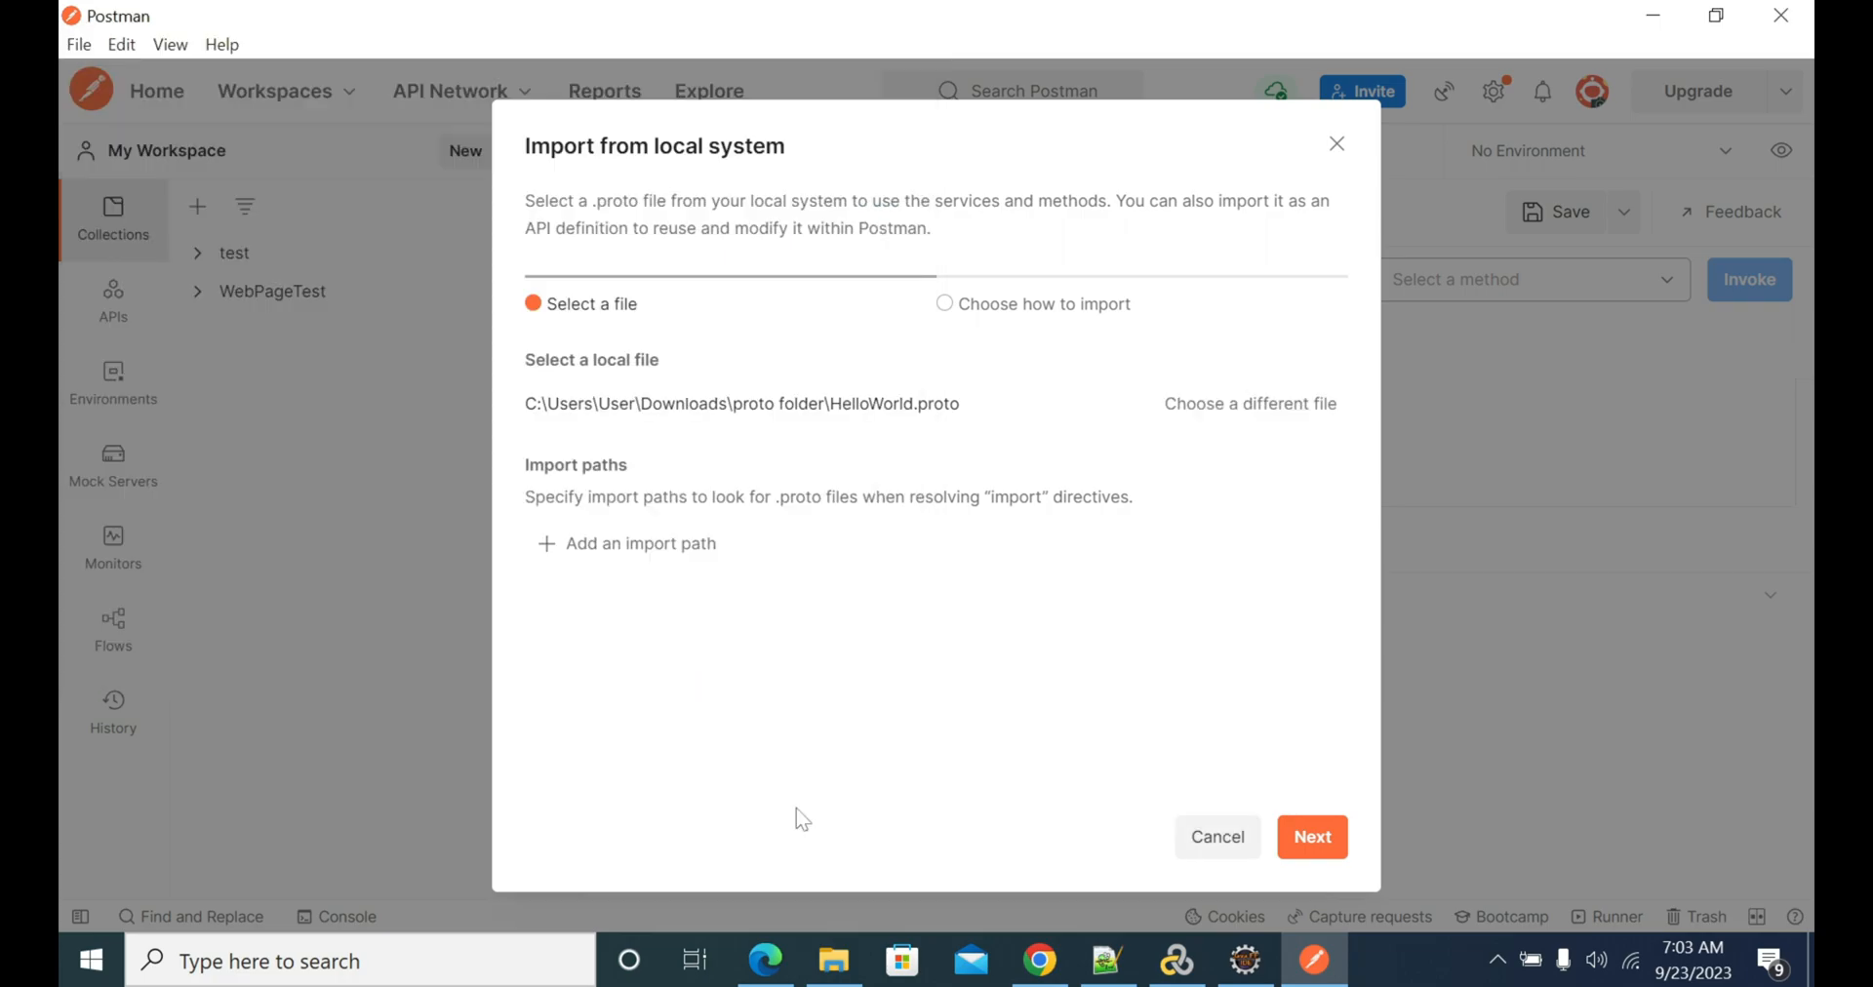
{"action": "left_click", "coordinate": [1311, 837]}
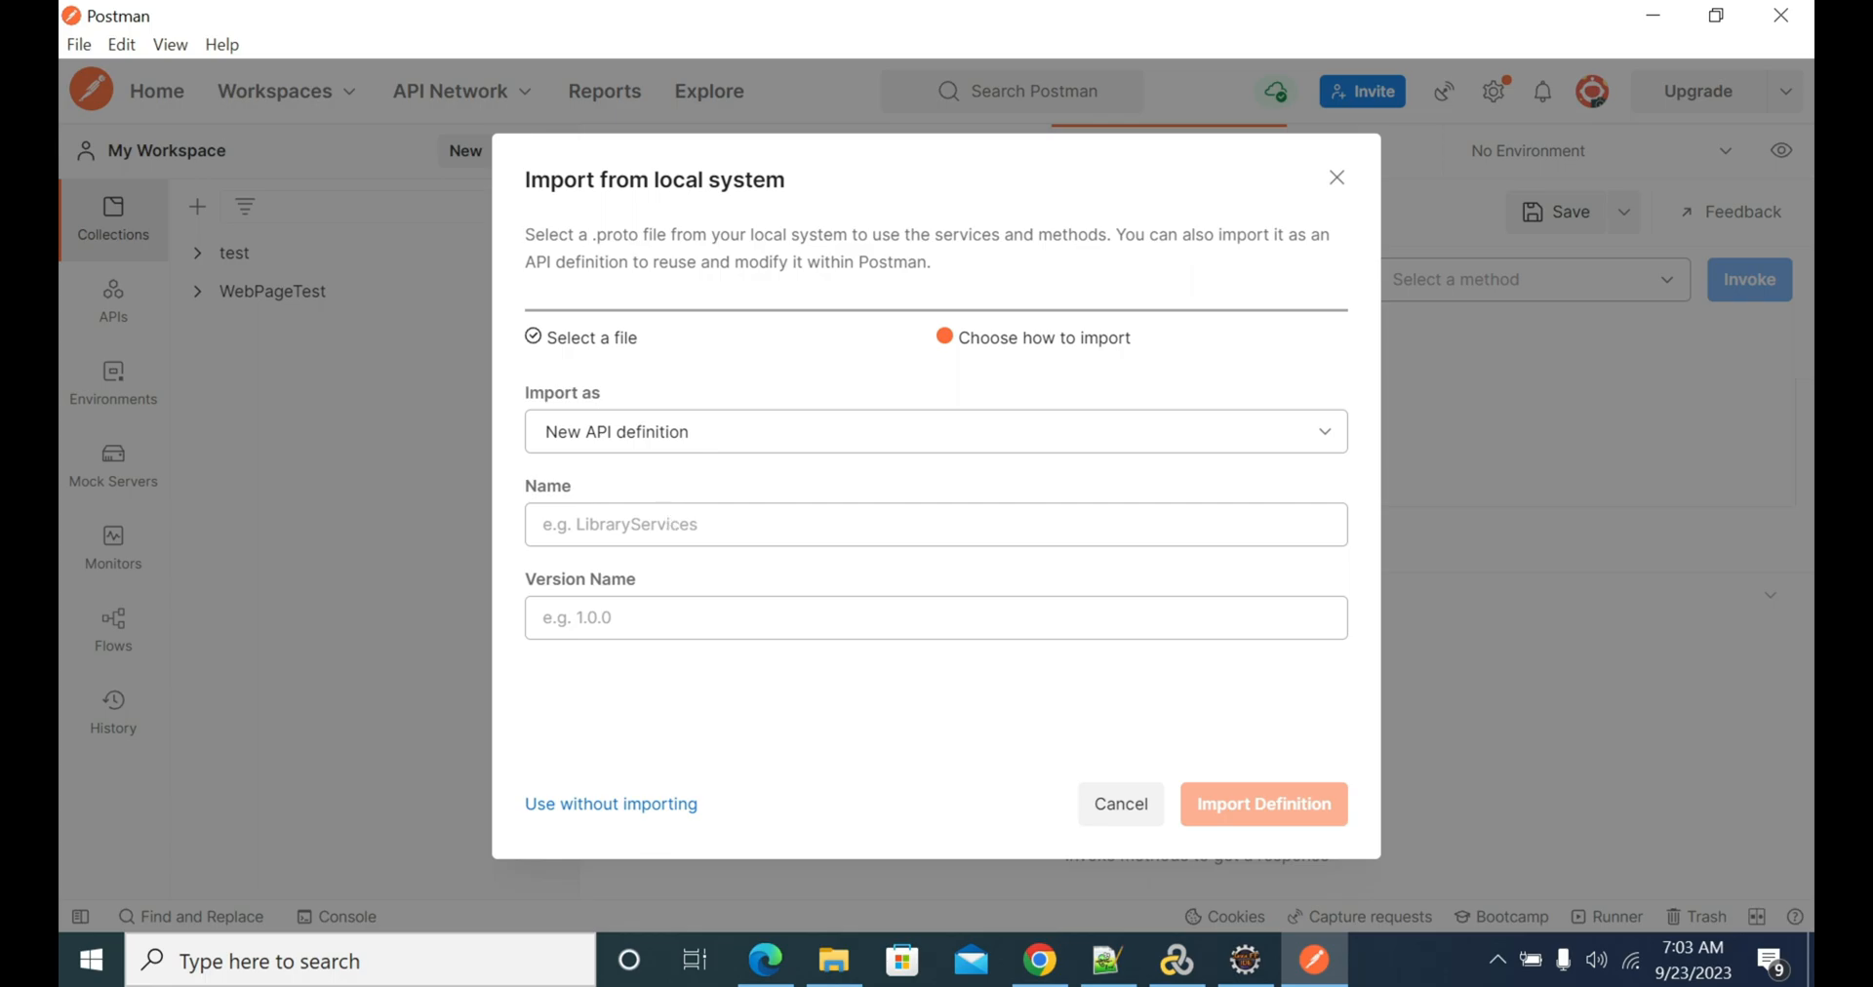
{"action": "mouse_move", "coordinate": [610, 805]}
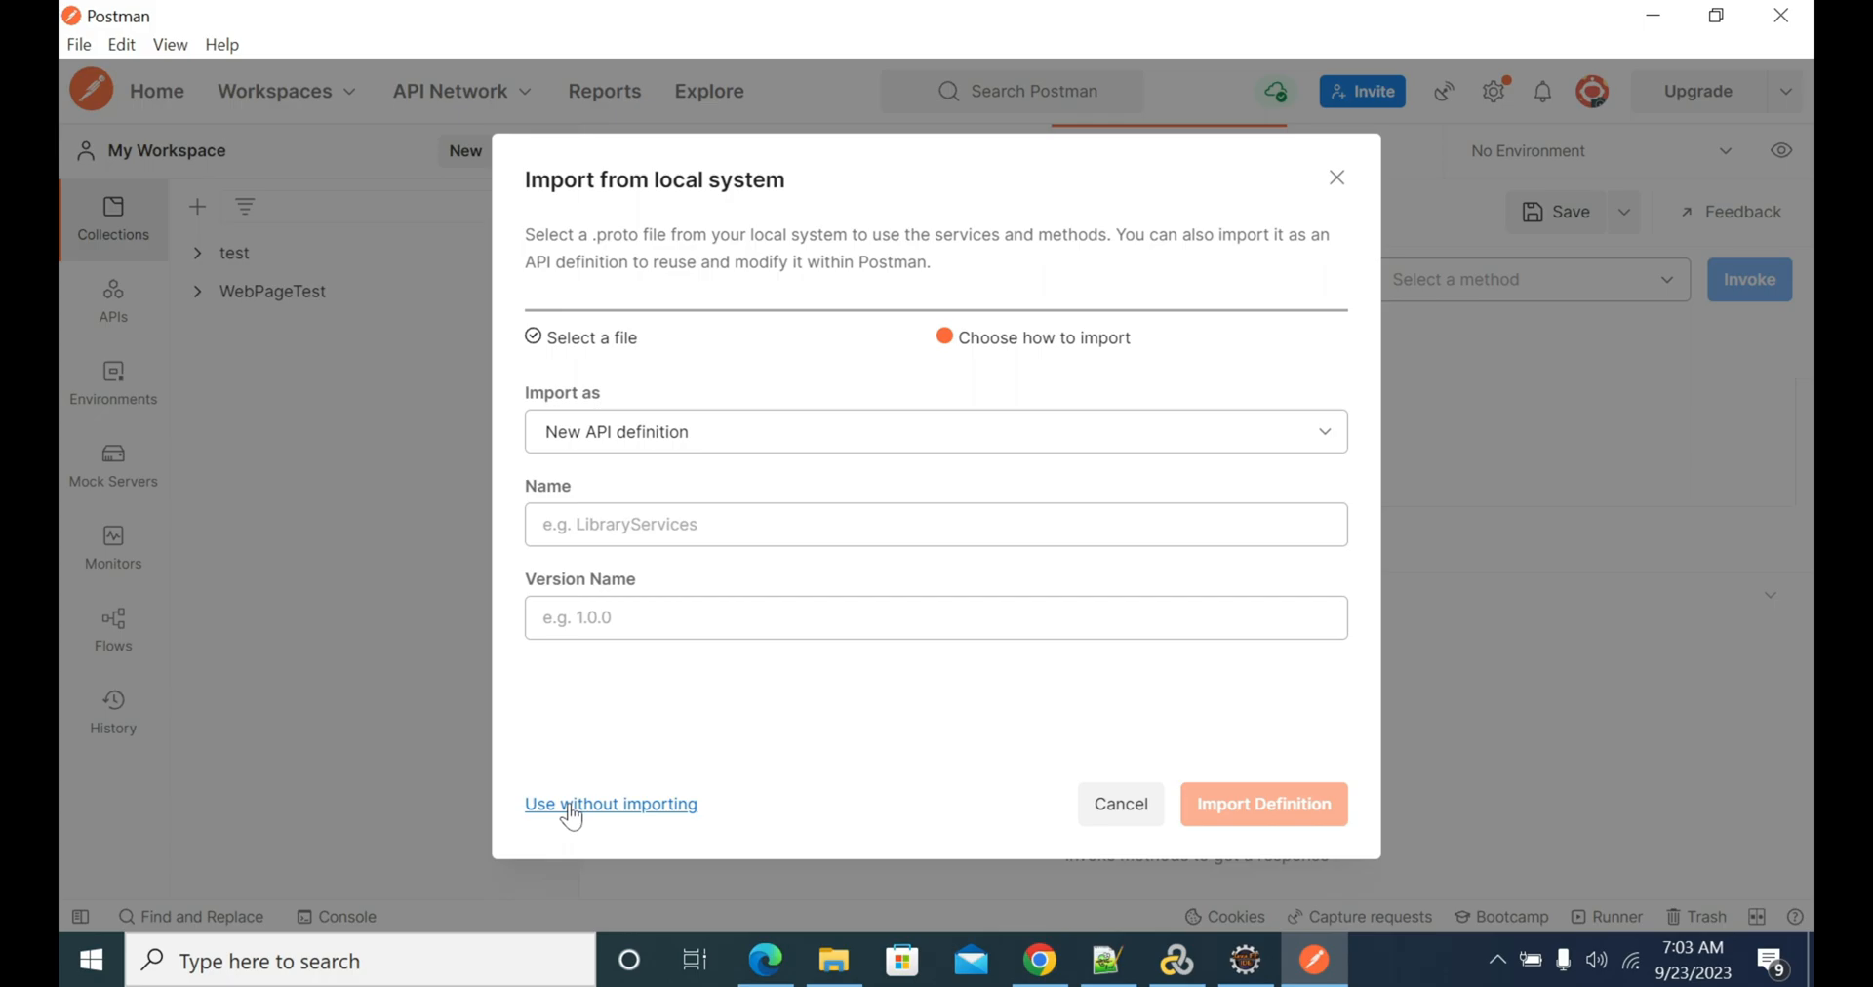
{"action": "mouse_move", "coordinate": [585, 816]}
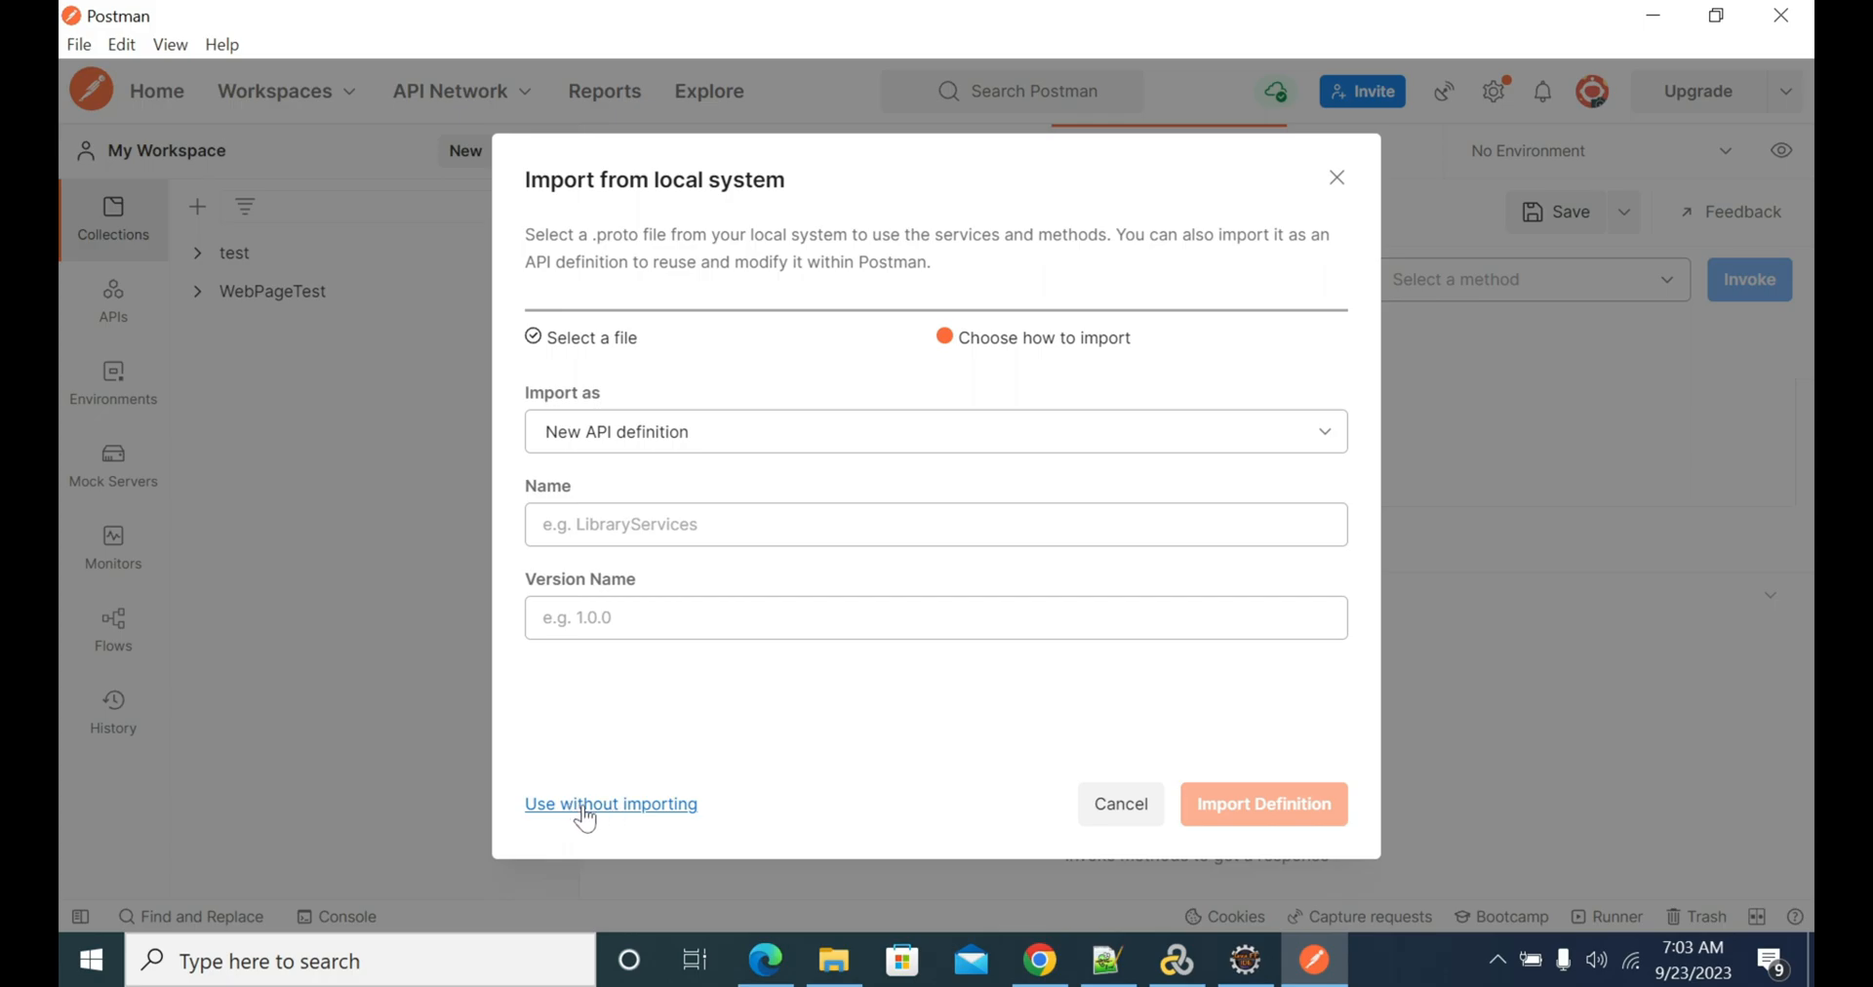
- Use HelloWorld.proto without importing, loading HelloWorldService / sayHello
{"action": "left_click", "coordinate": [611, 803]}
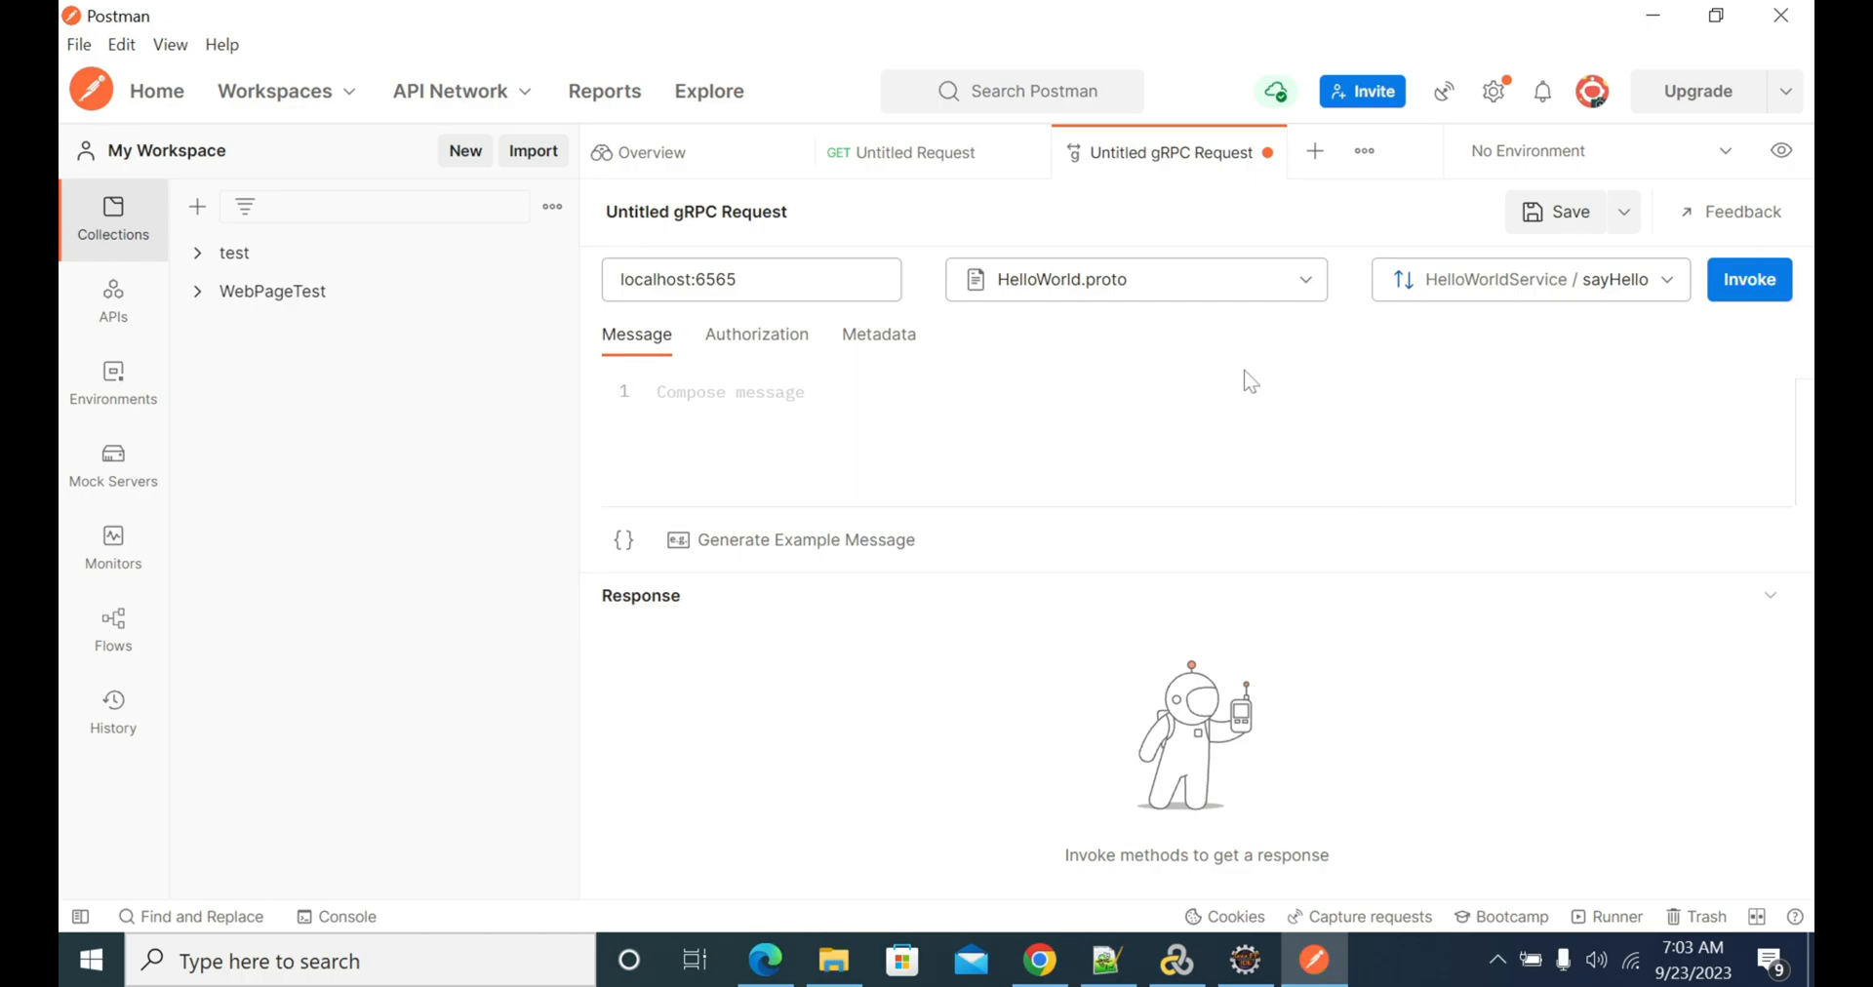
{"action": "mouse_move", "coordinate": [1256, 355]}
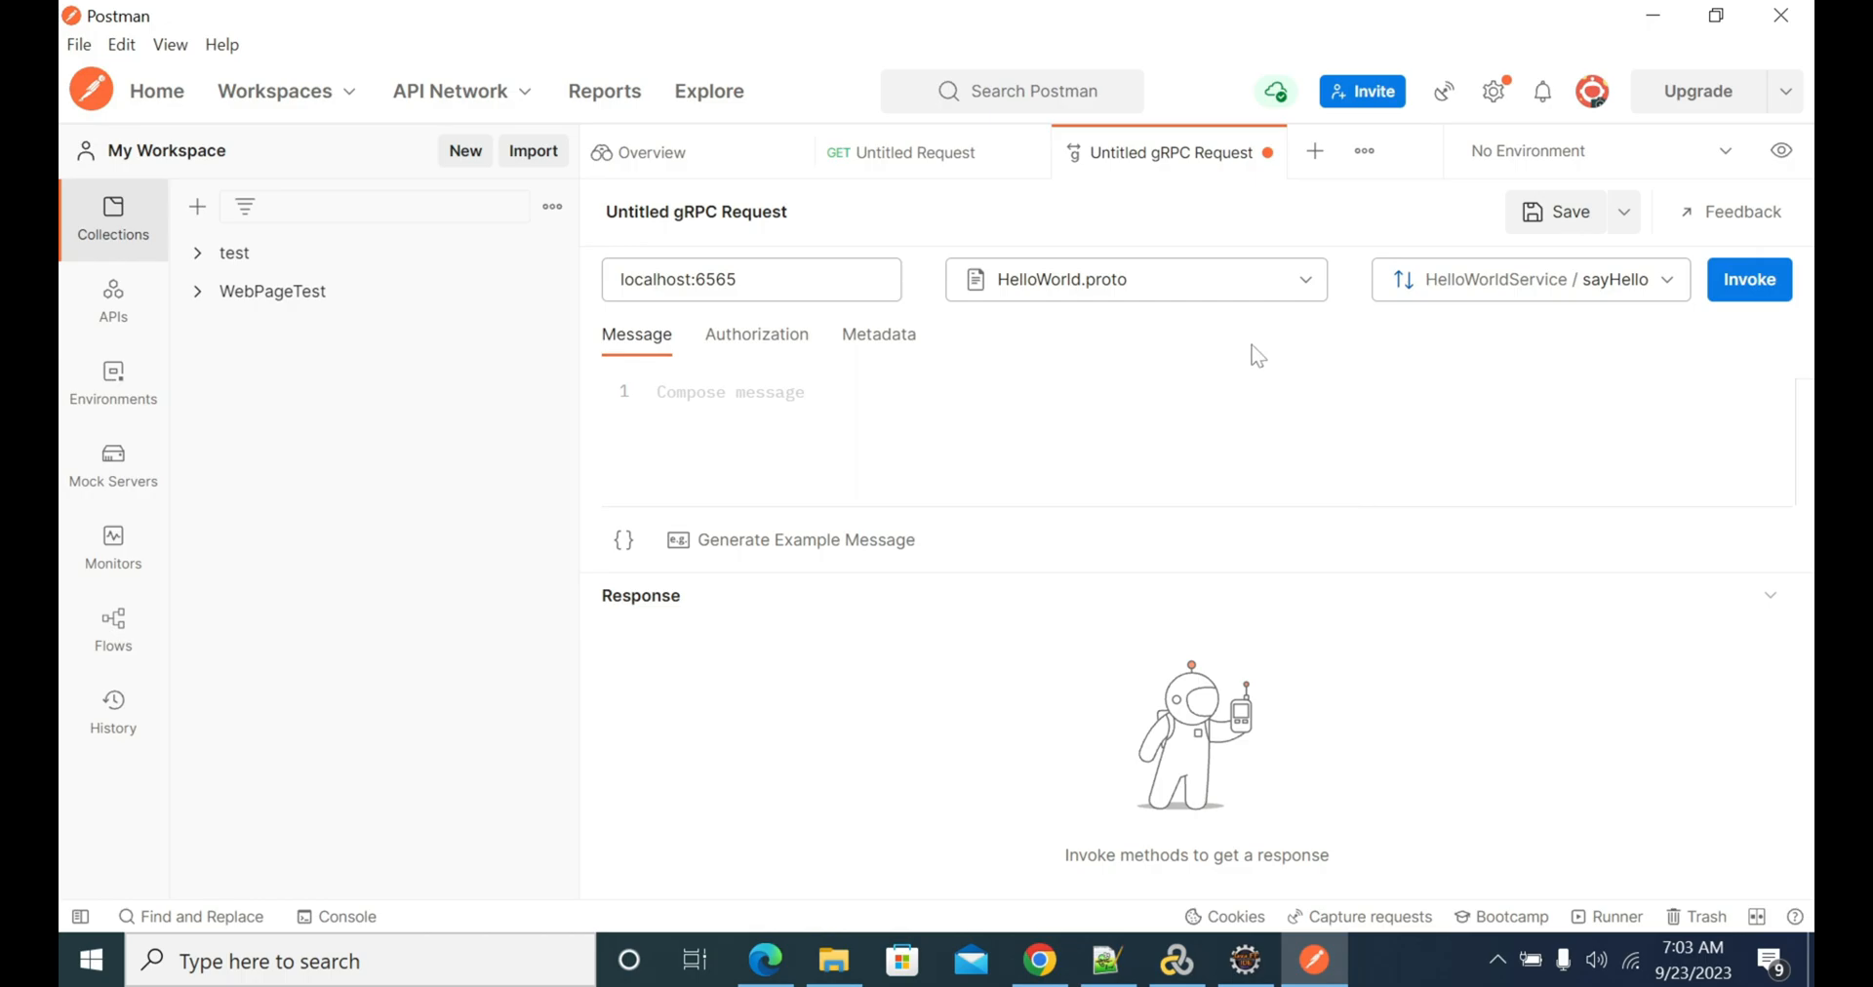
{"action": "mouse_move", "coordinate": [1557, 312]}
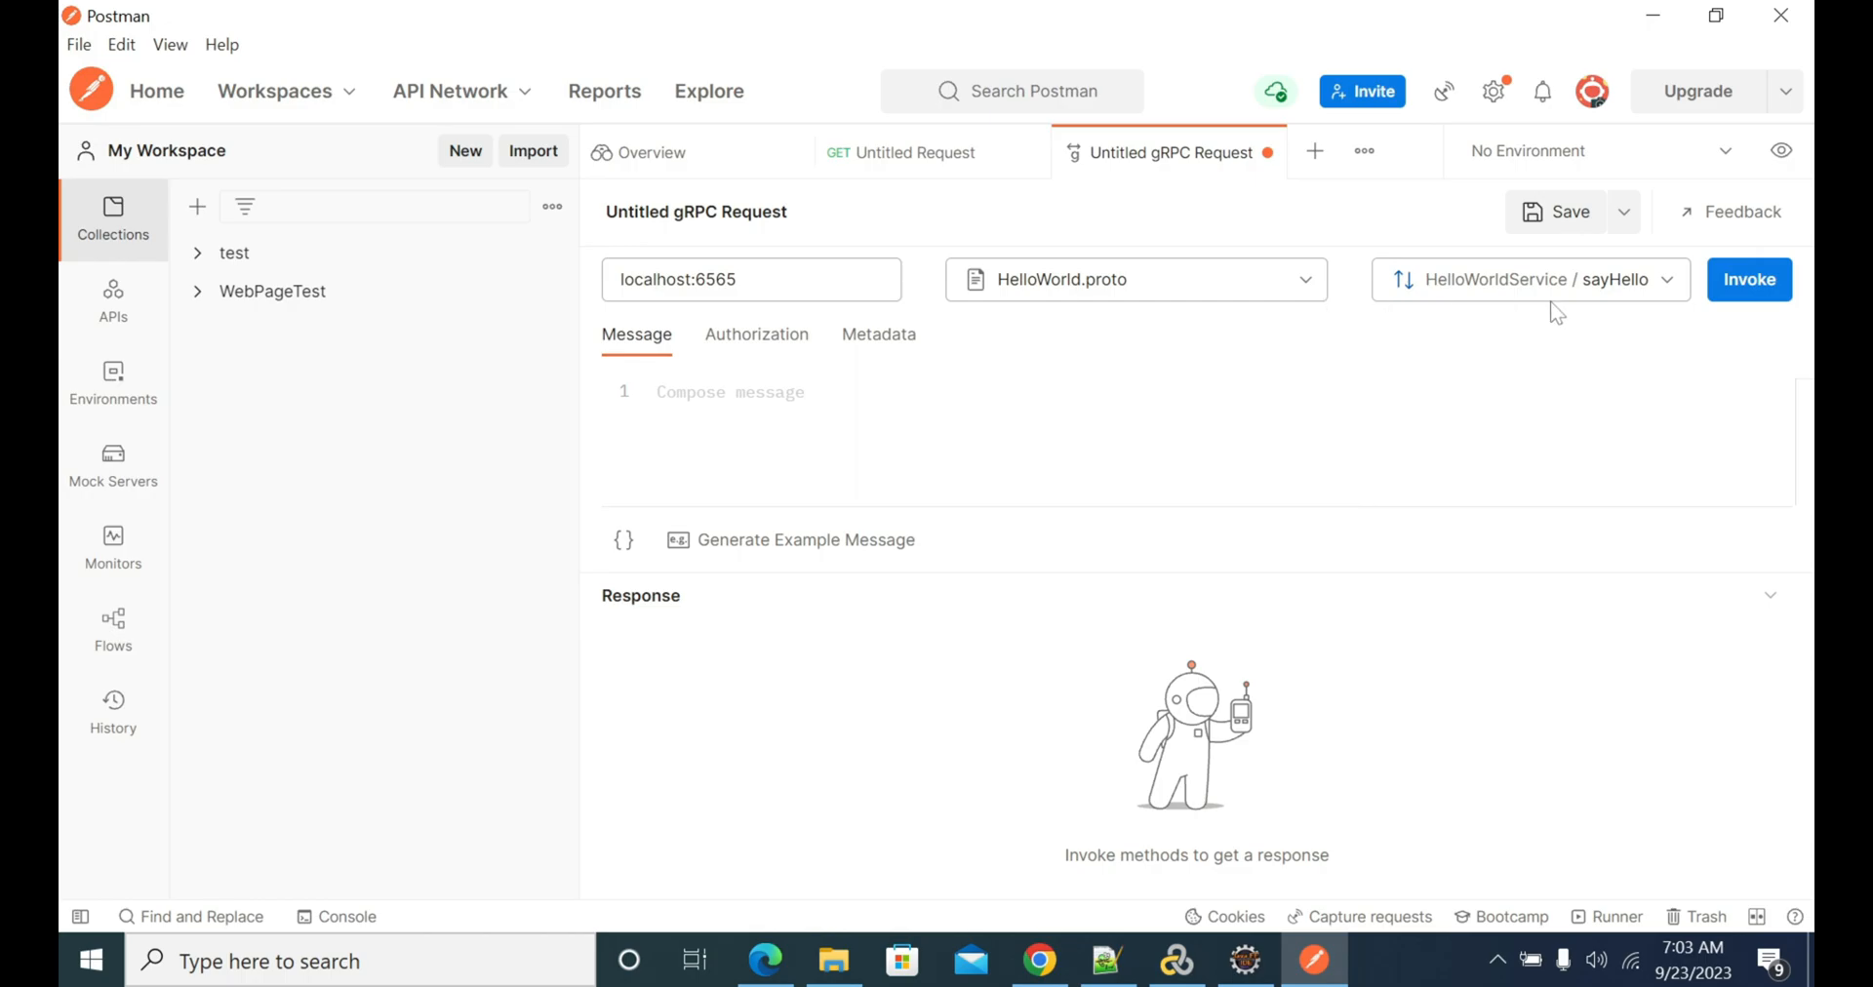
{"action": "mouse_move", "coordinate": [1615, 301]}
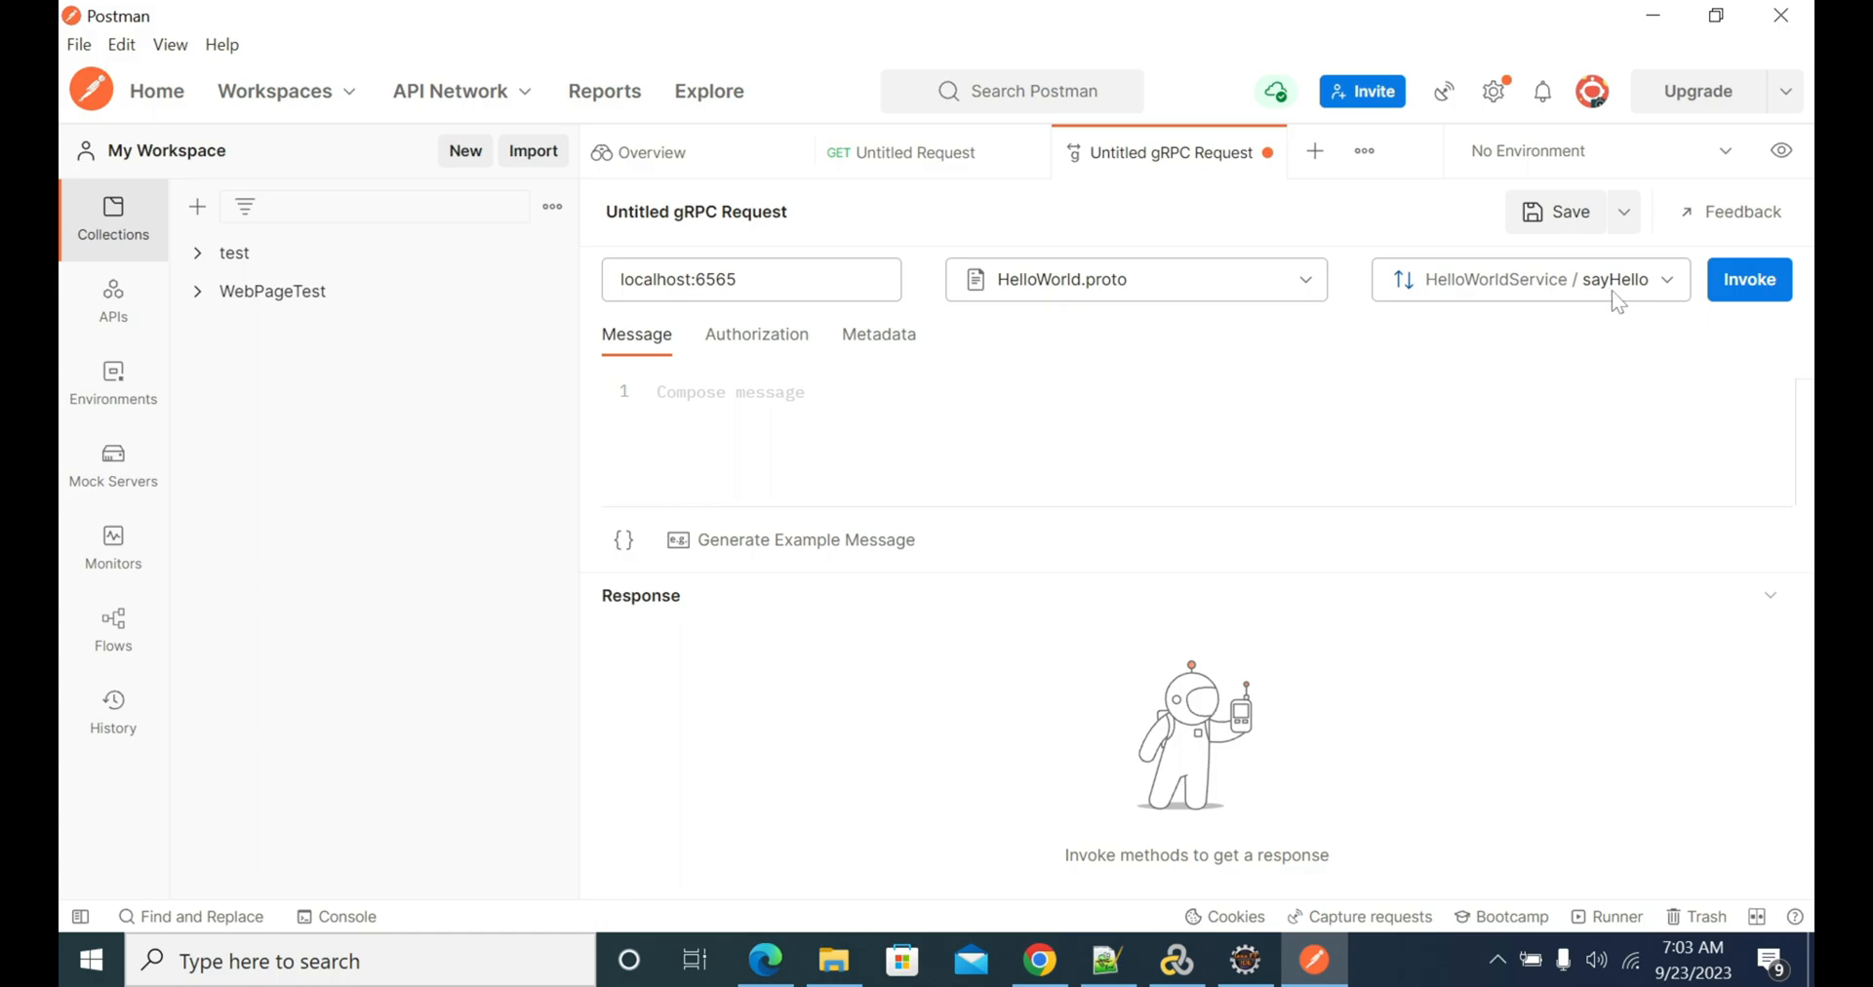
{"action": "mouse_move", "coordinate": [1629, 302]}
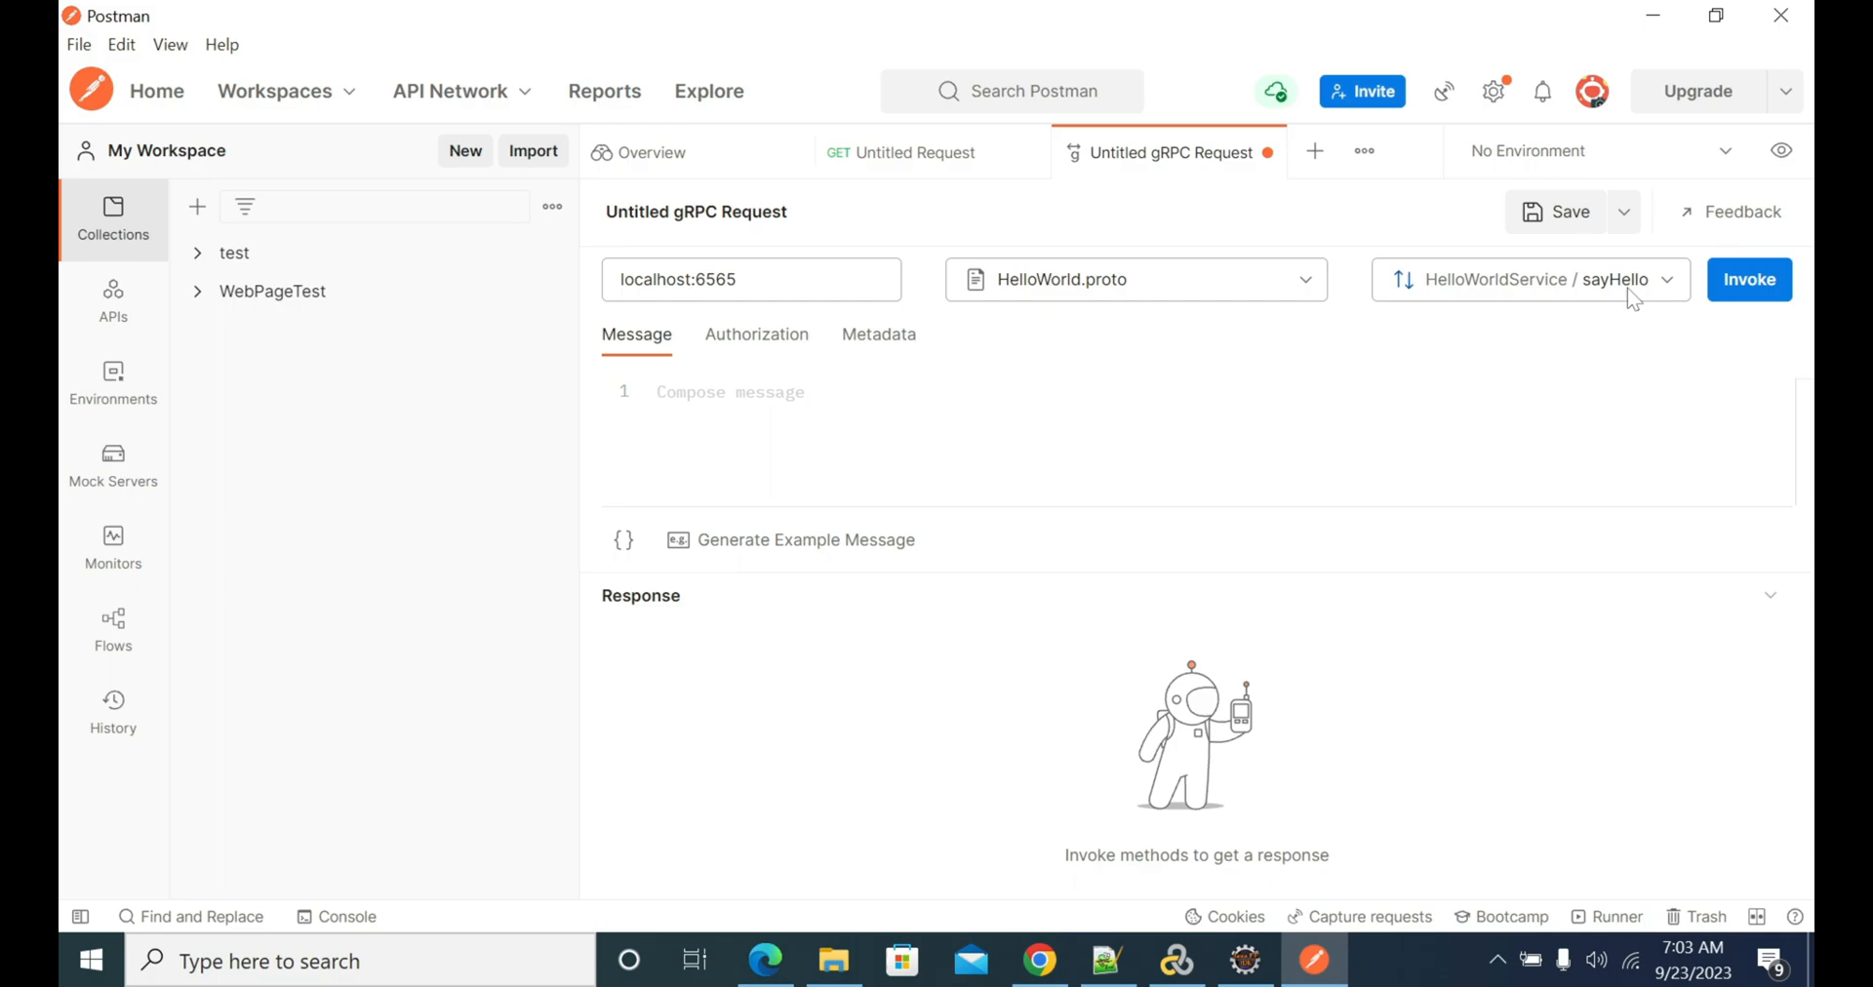
- Select sayHello and generate an example message with first_name and last_name
{"action": "left_click", "coordinate": [1529, 278]}
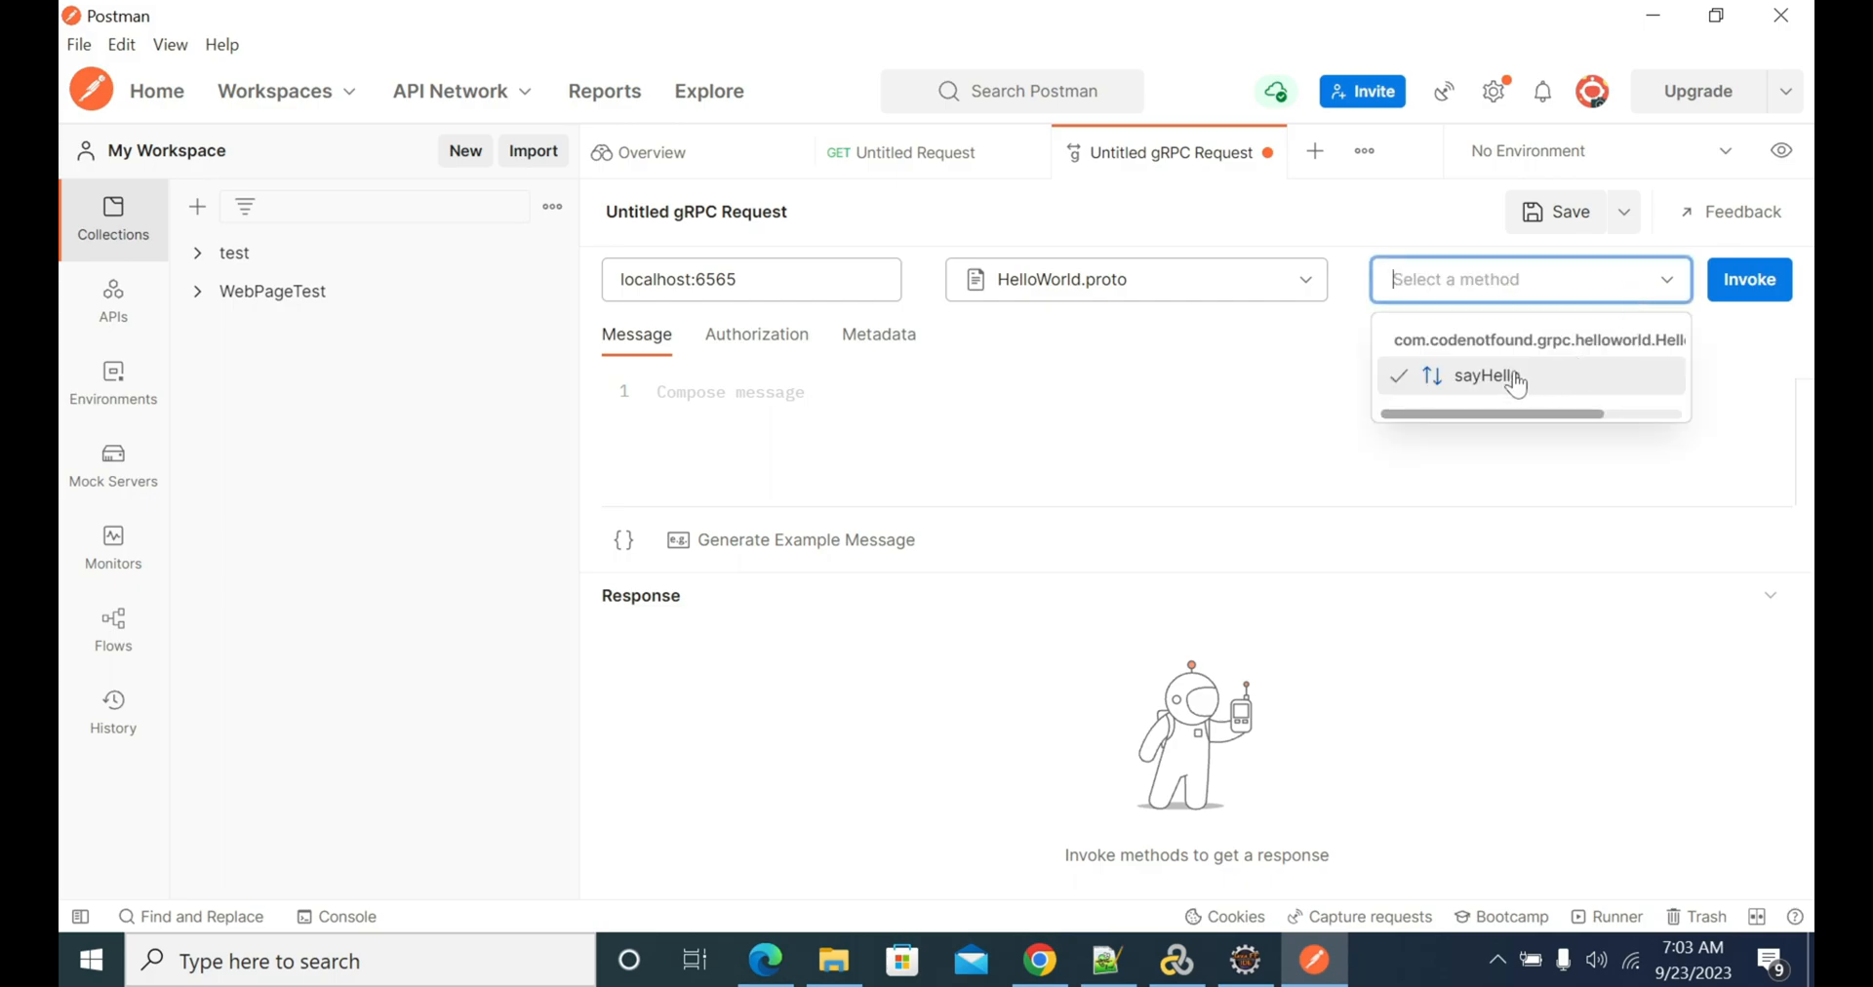
{"action": "left_click", "coordinate": [1485, 376]}
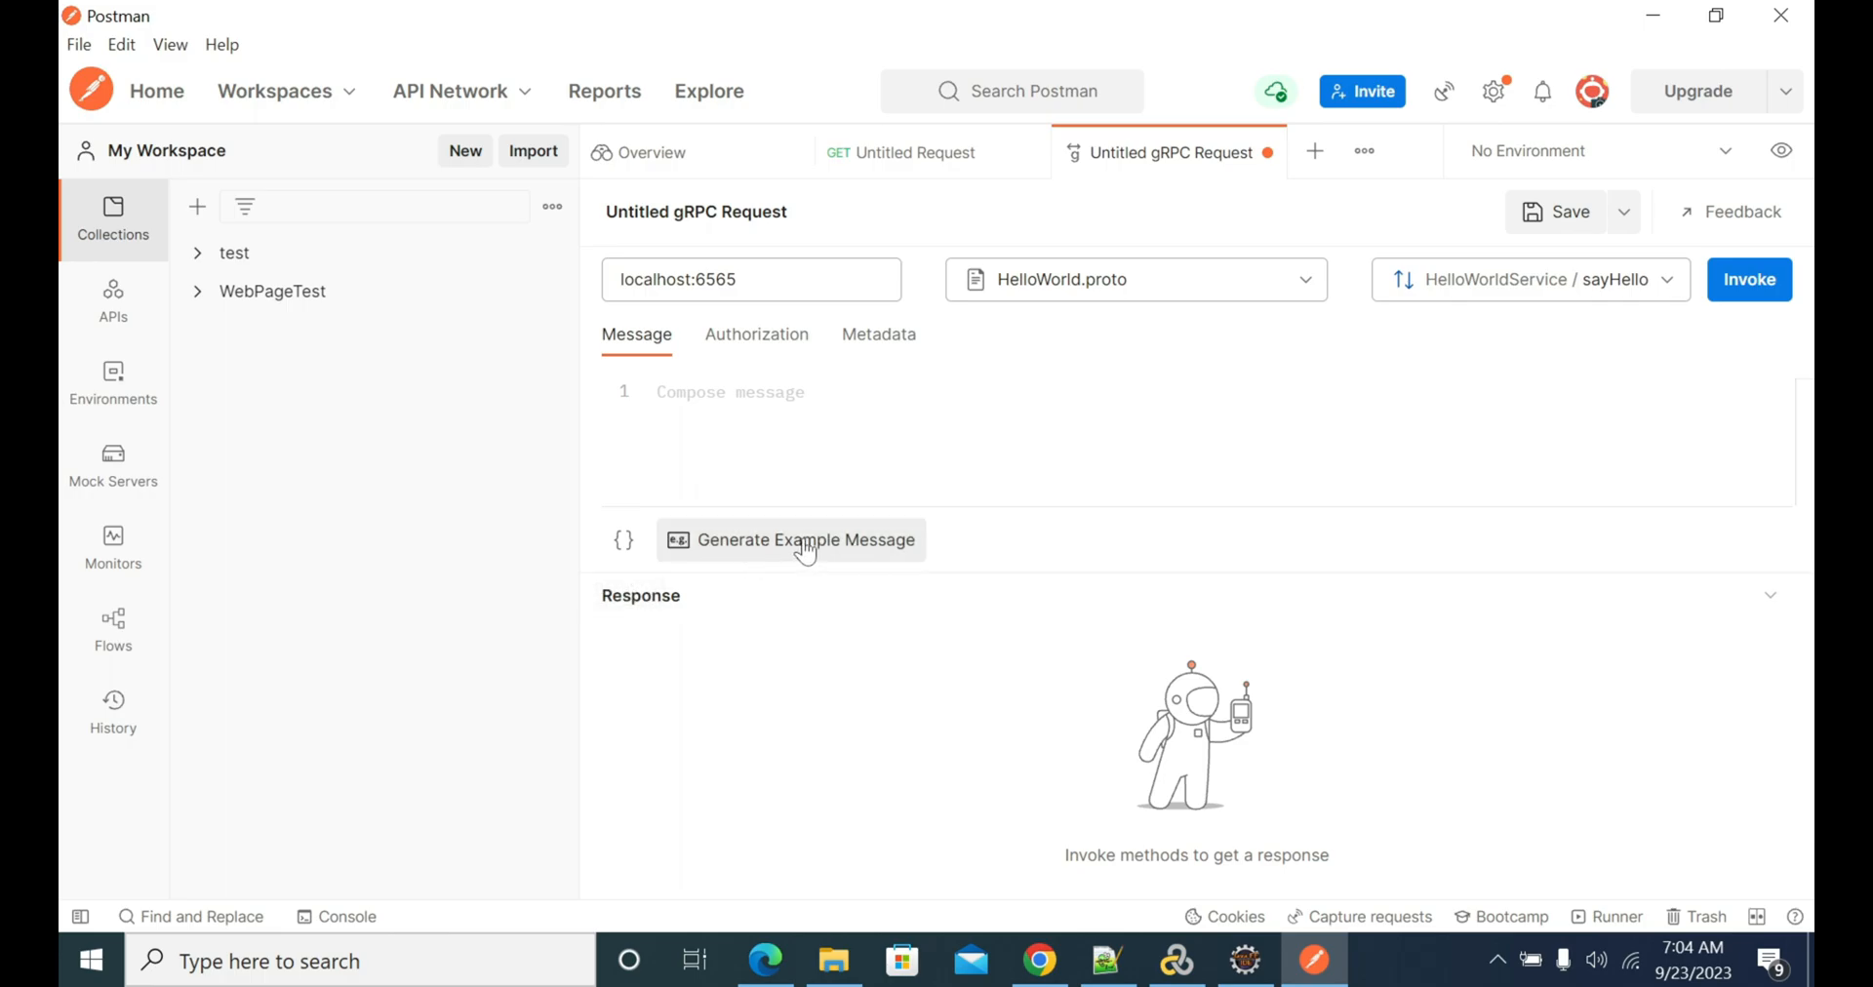
{"action": "mouse_move", "coordinate": [815, 552]}
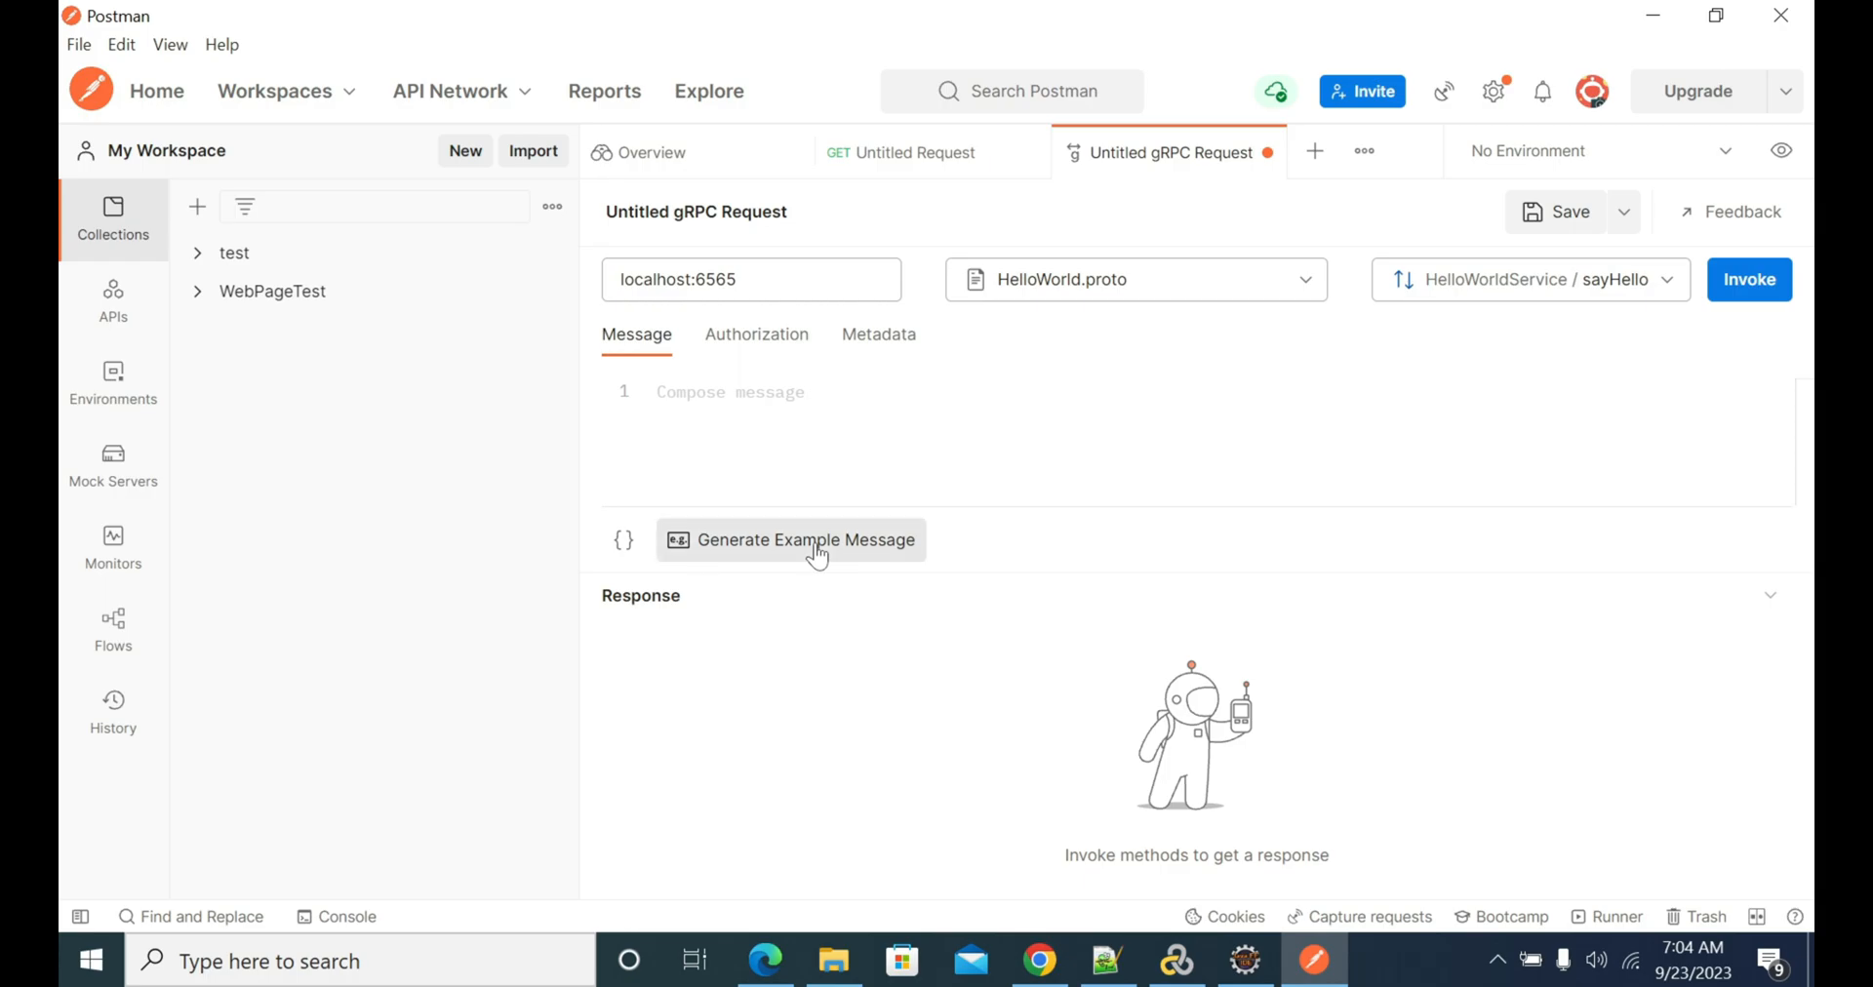
{"action": "left_click", "coordinate": [805, 540]}
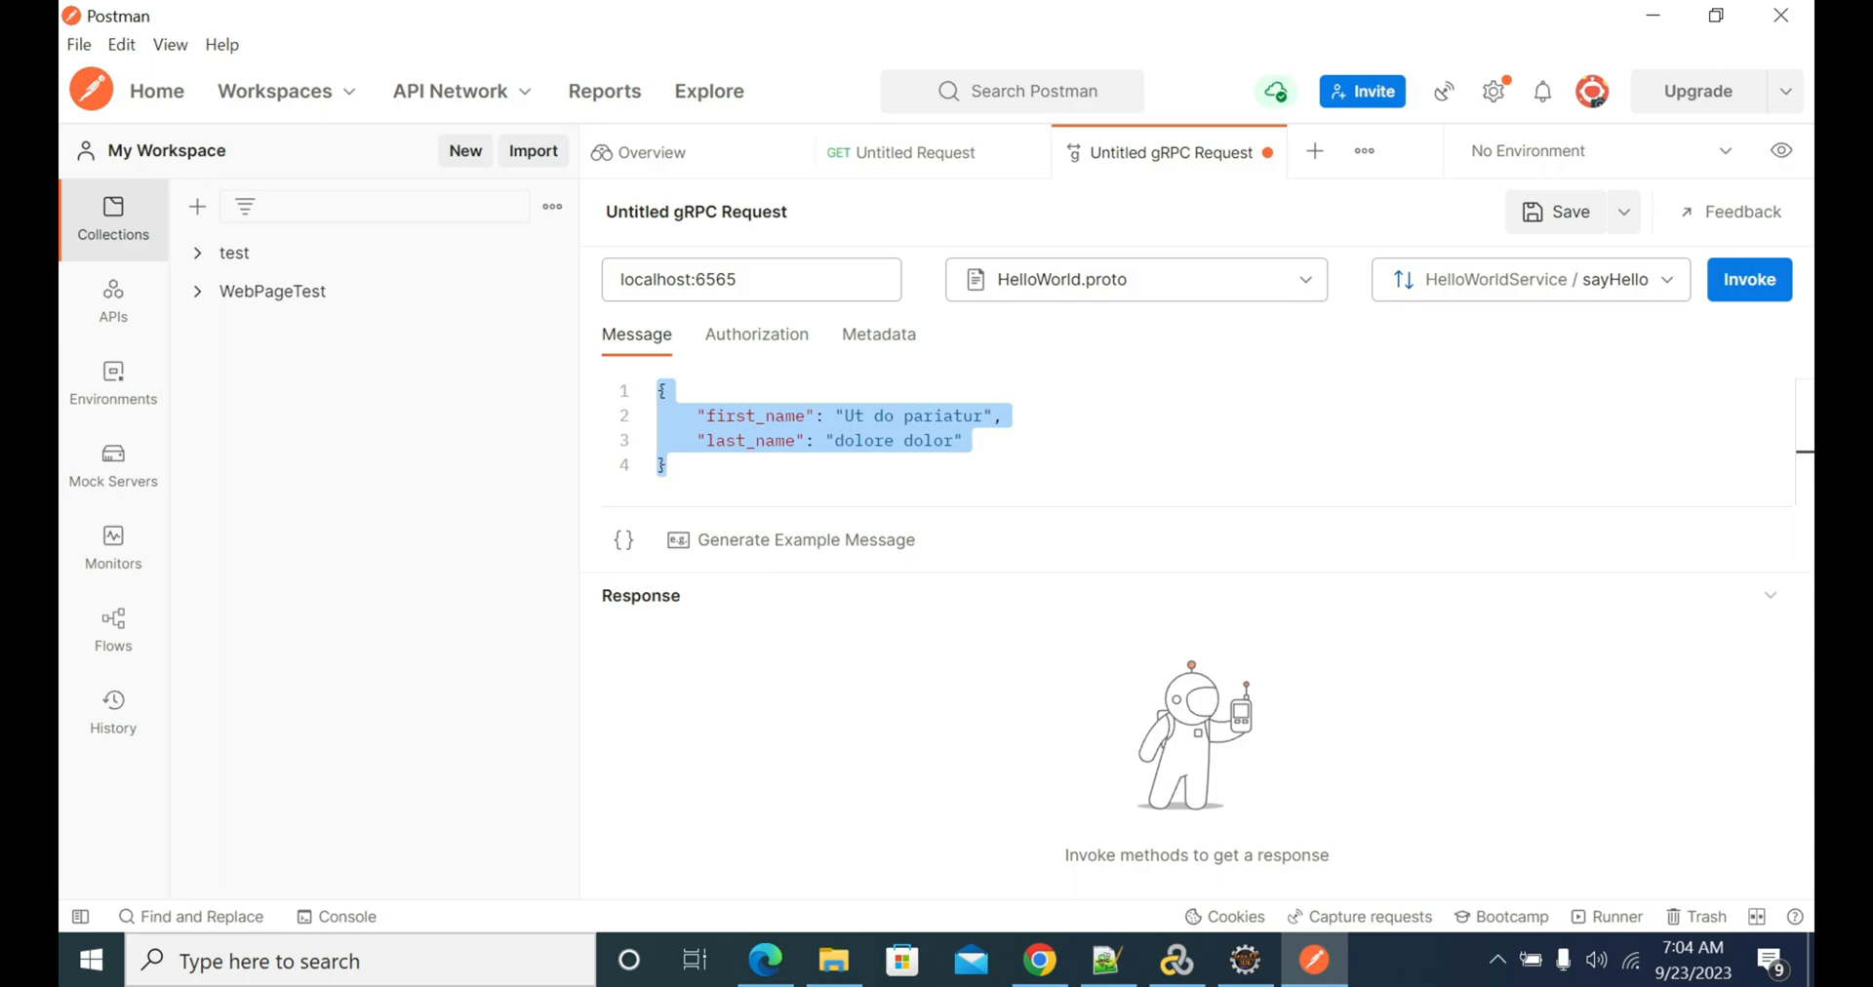
- Set first_name to 'test' and last_name to 'user', then invoke sayHello
{"action": "left_click", "coordinate": [976, 416]}
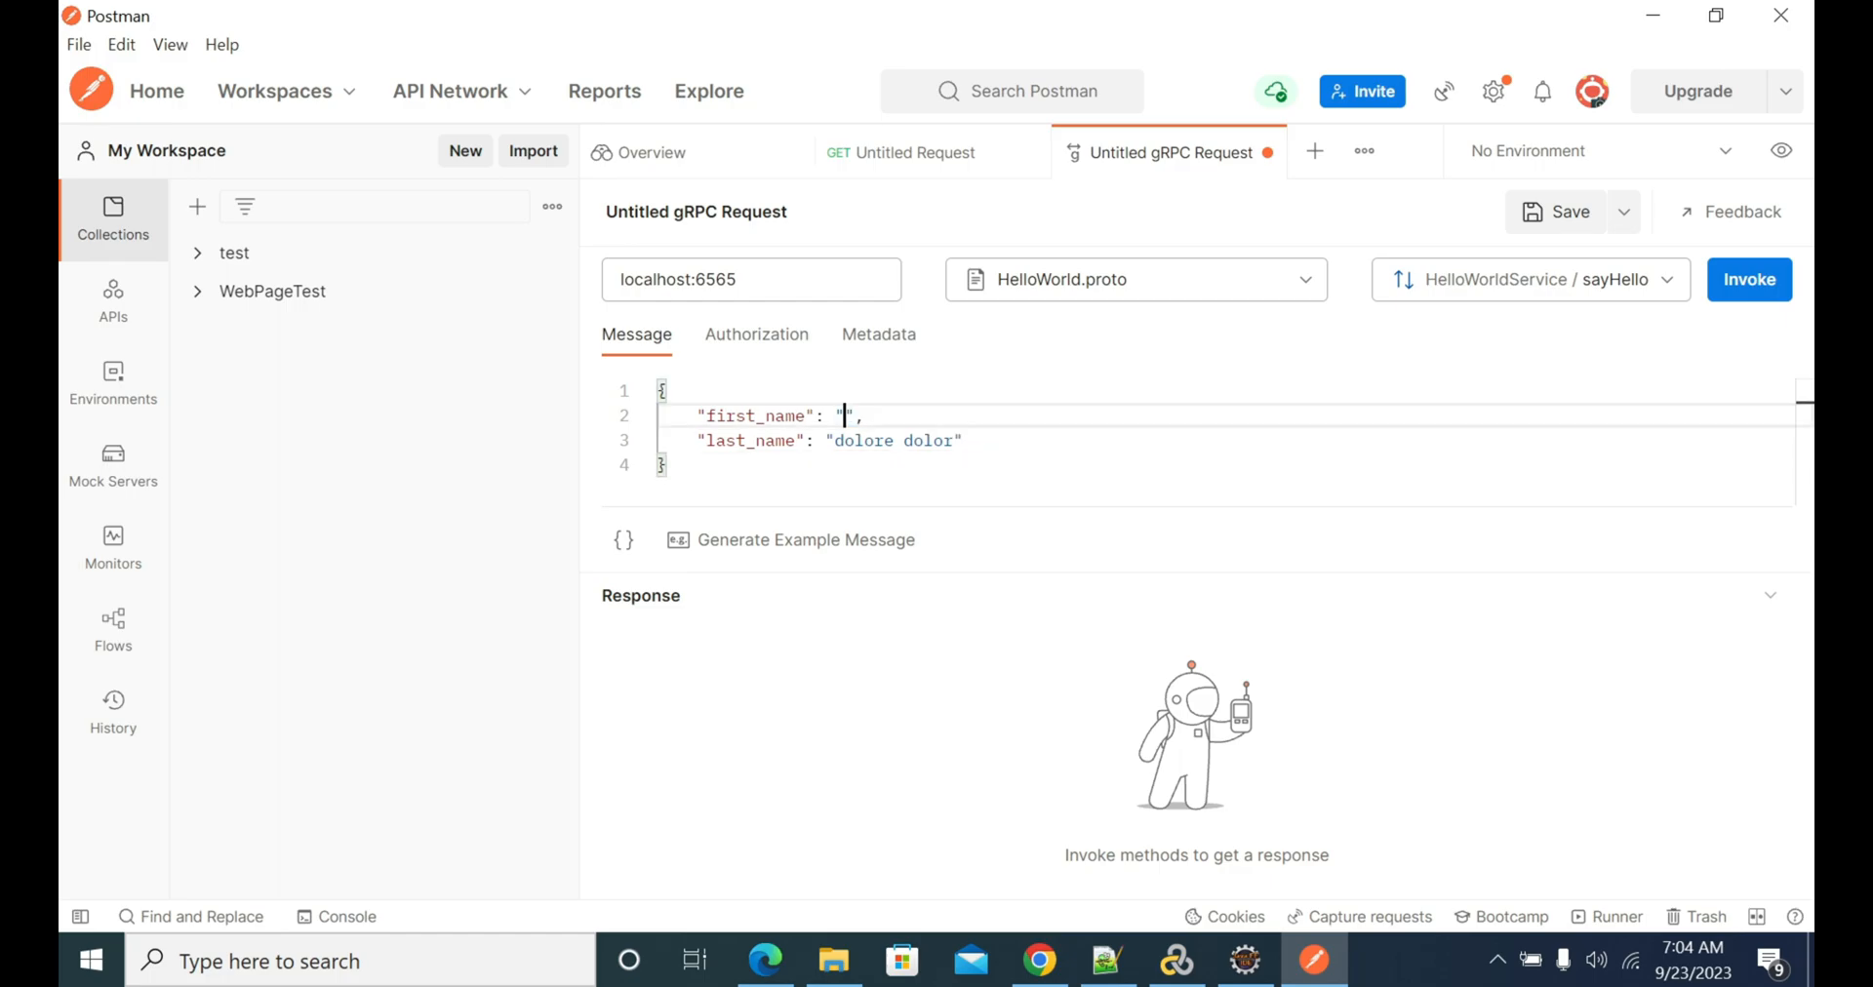
{"action": "type", "text": "tes"}
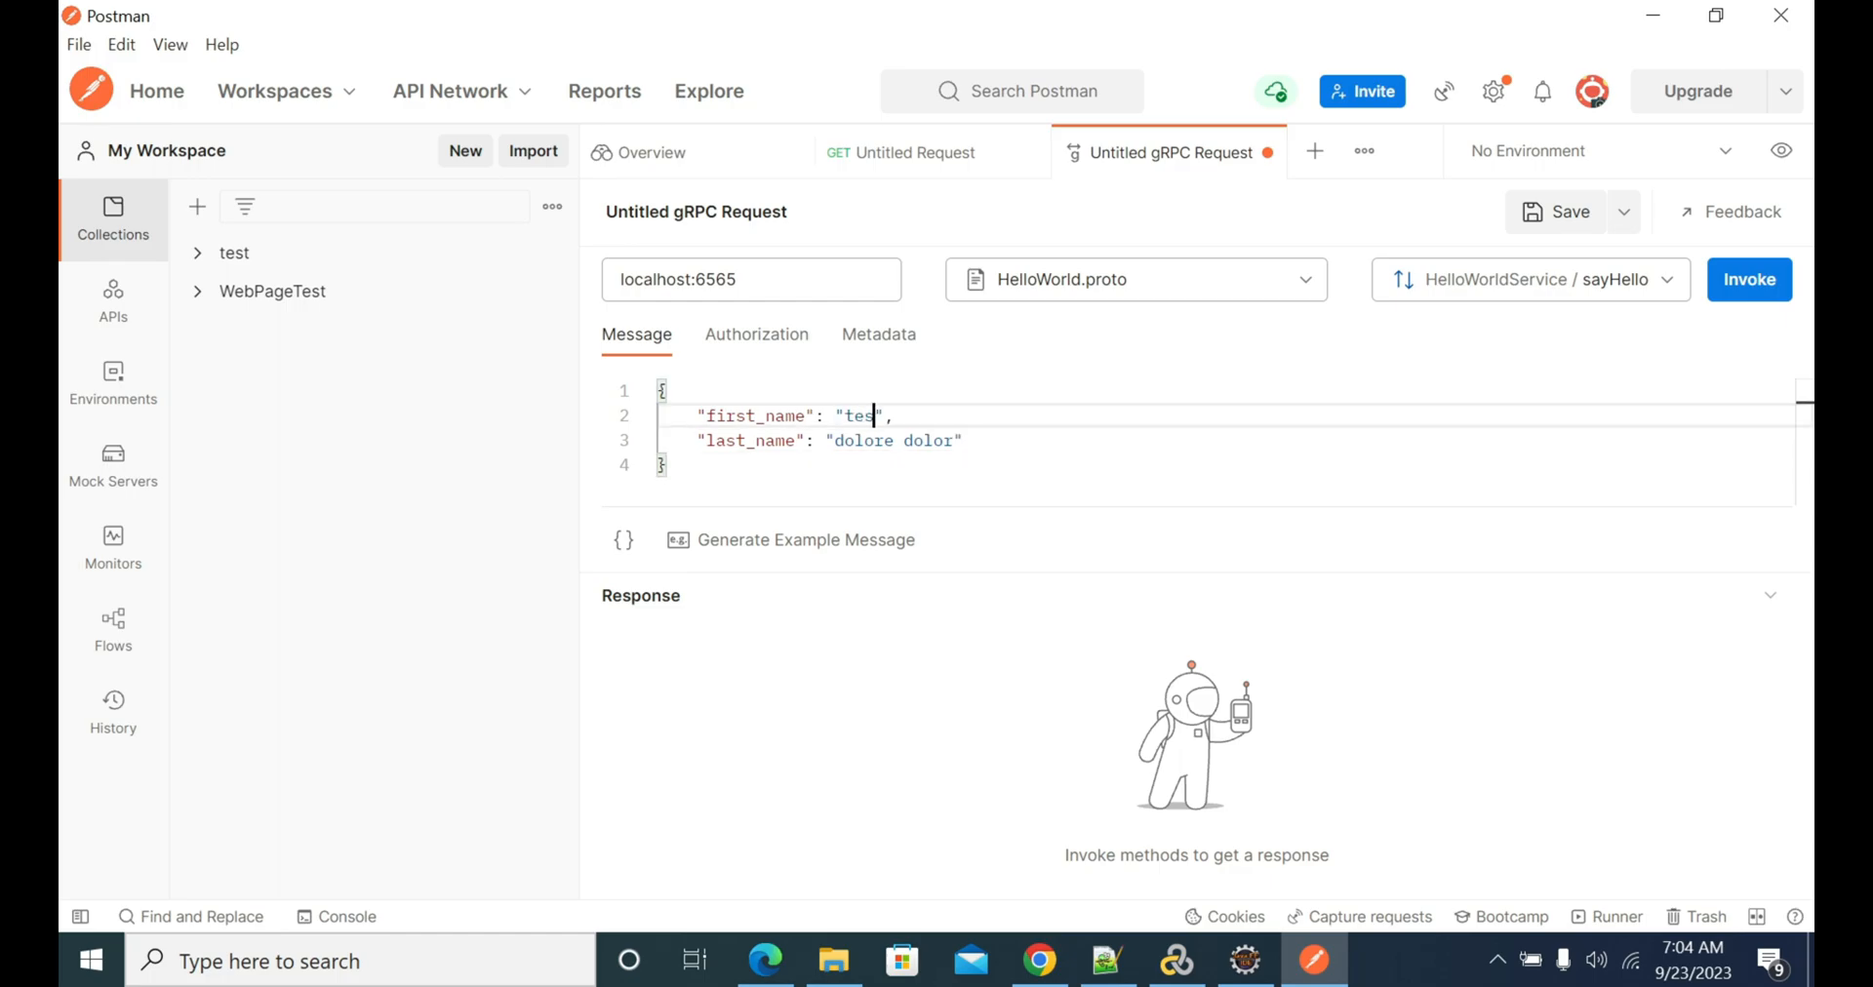
{"action": "type", "text": "t"}
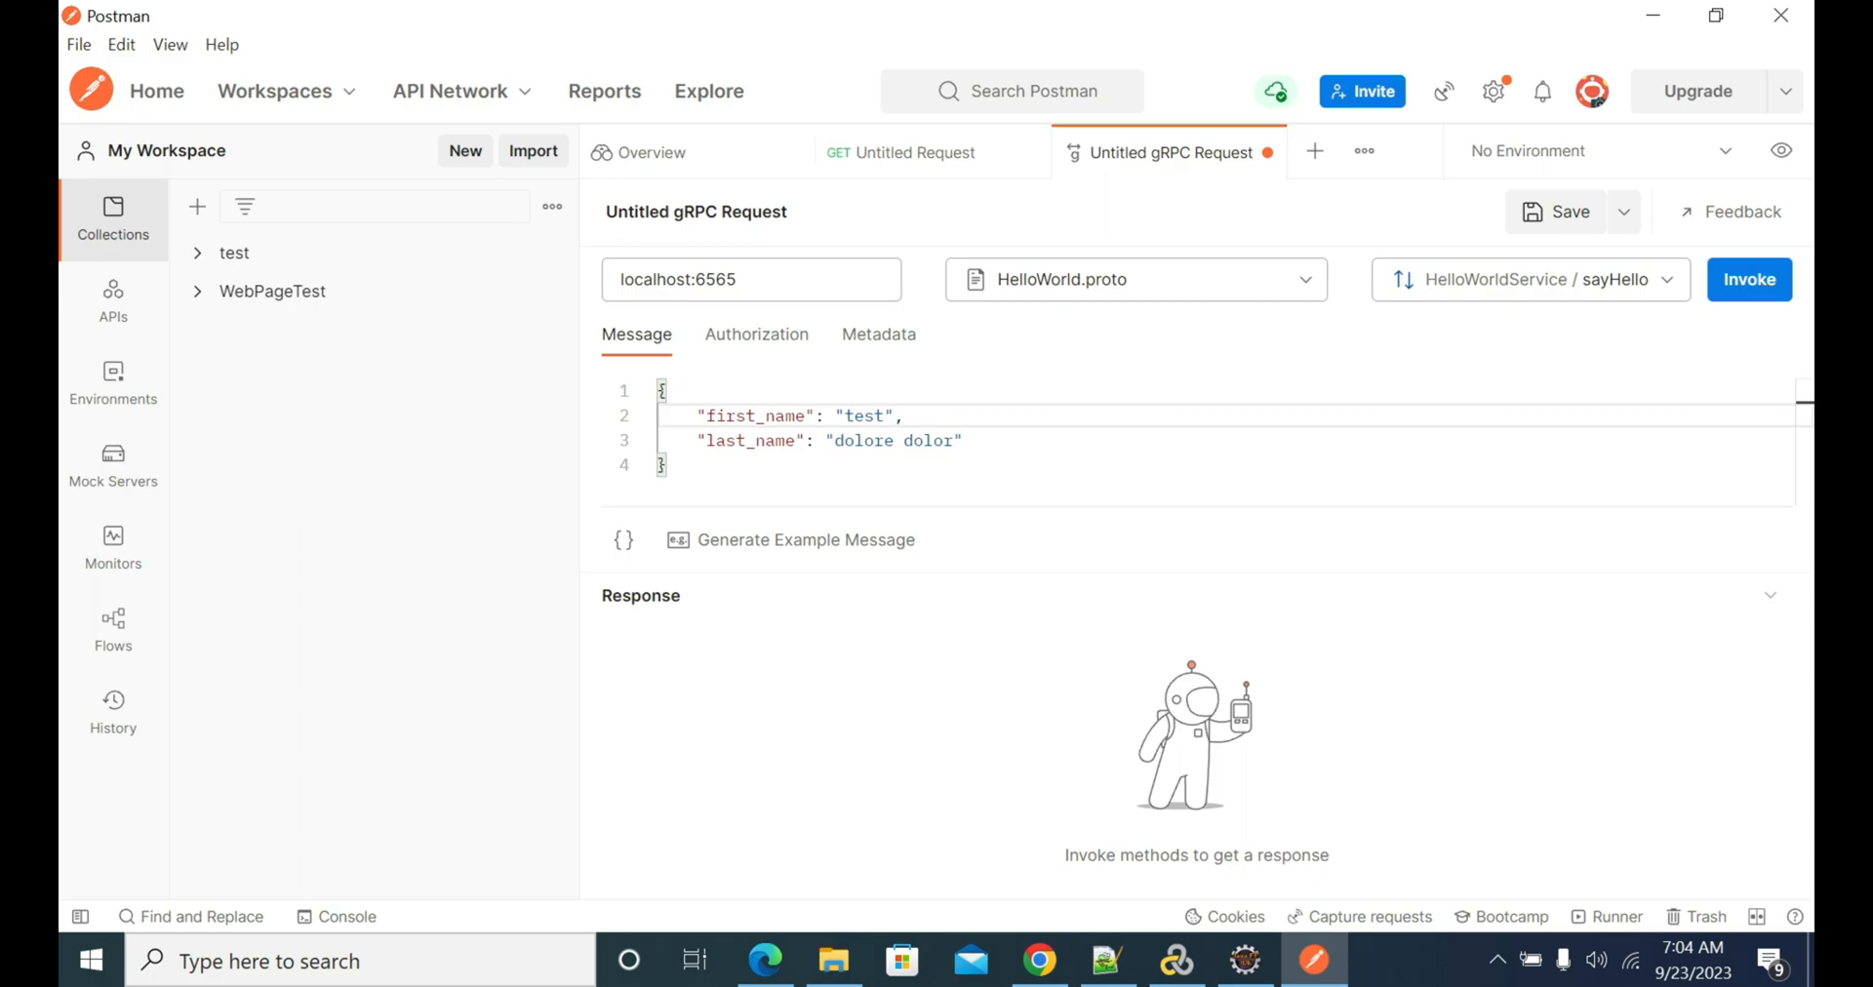
{"action": "double_click", "coordinate": [892, 441]}
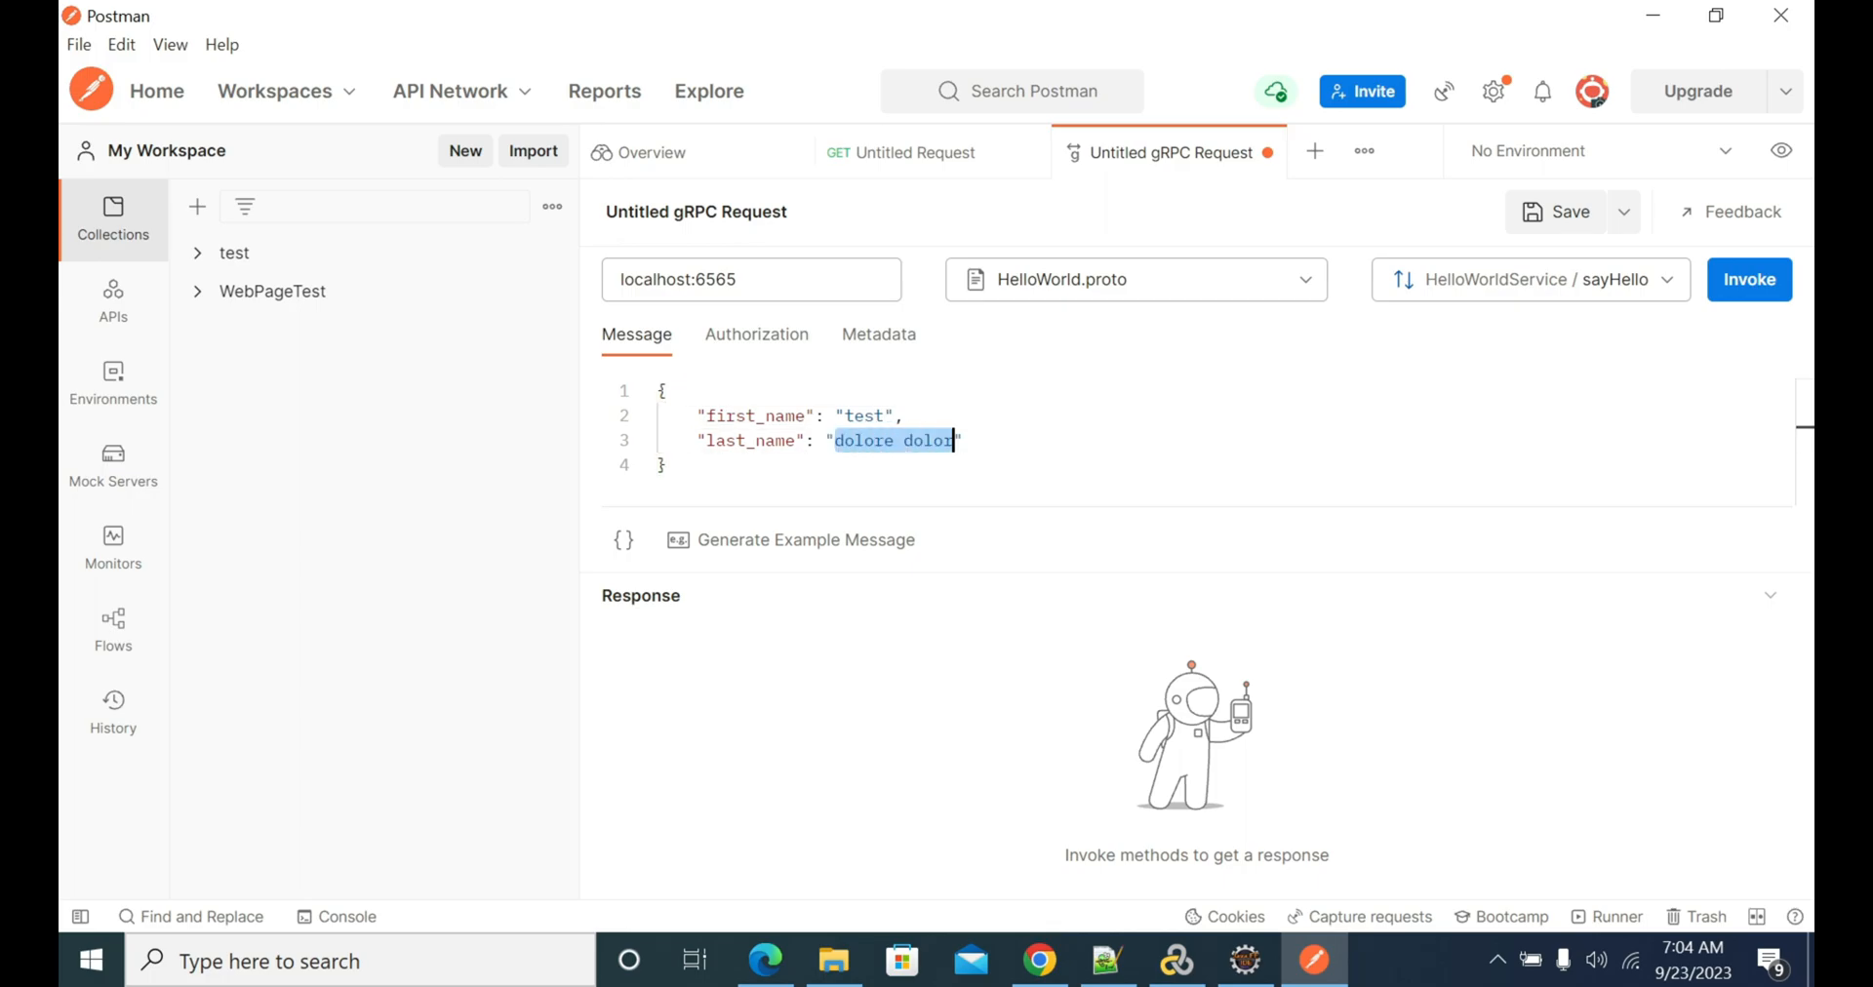
{"action": "type", "text": "use"}
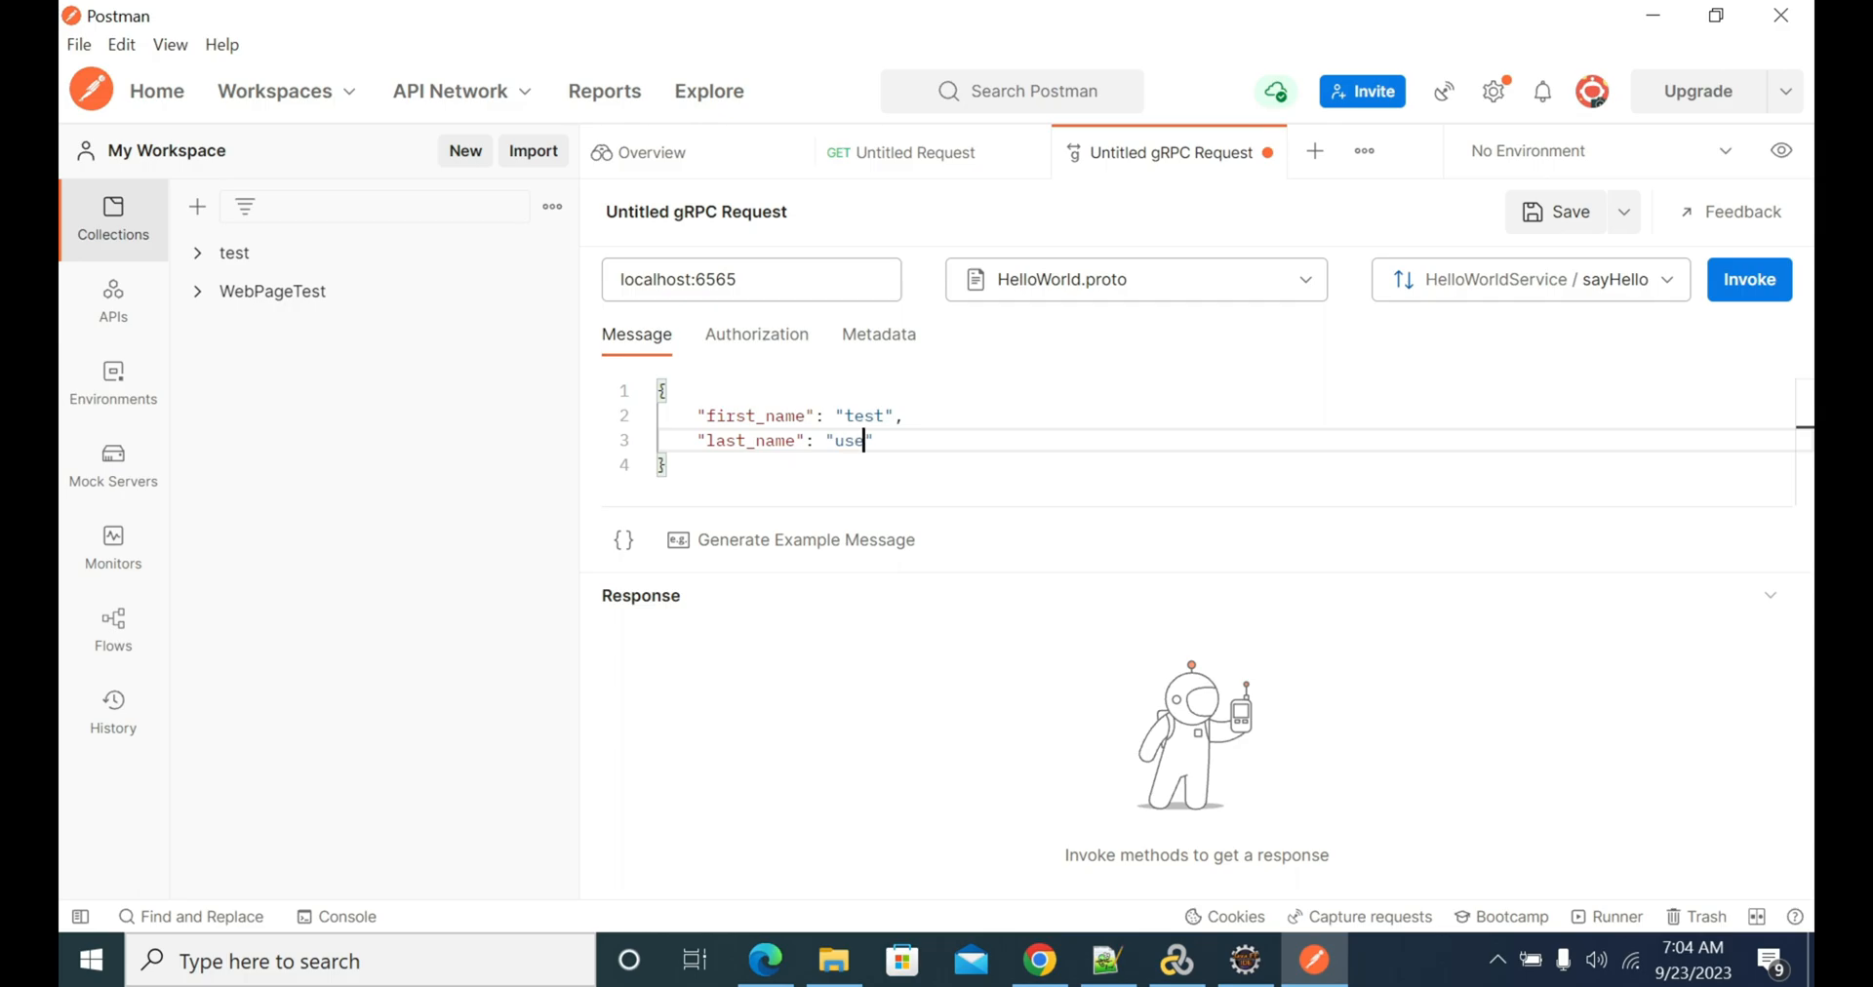
{"action": "type", "text": "r"}
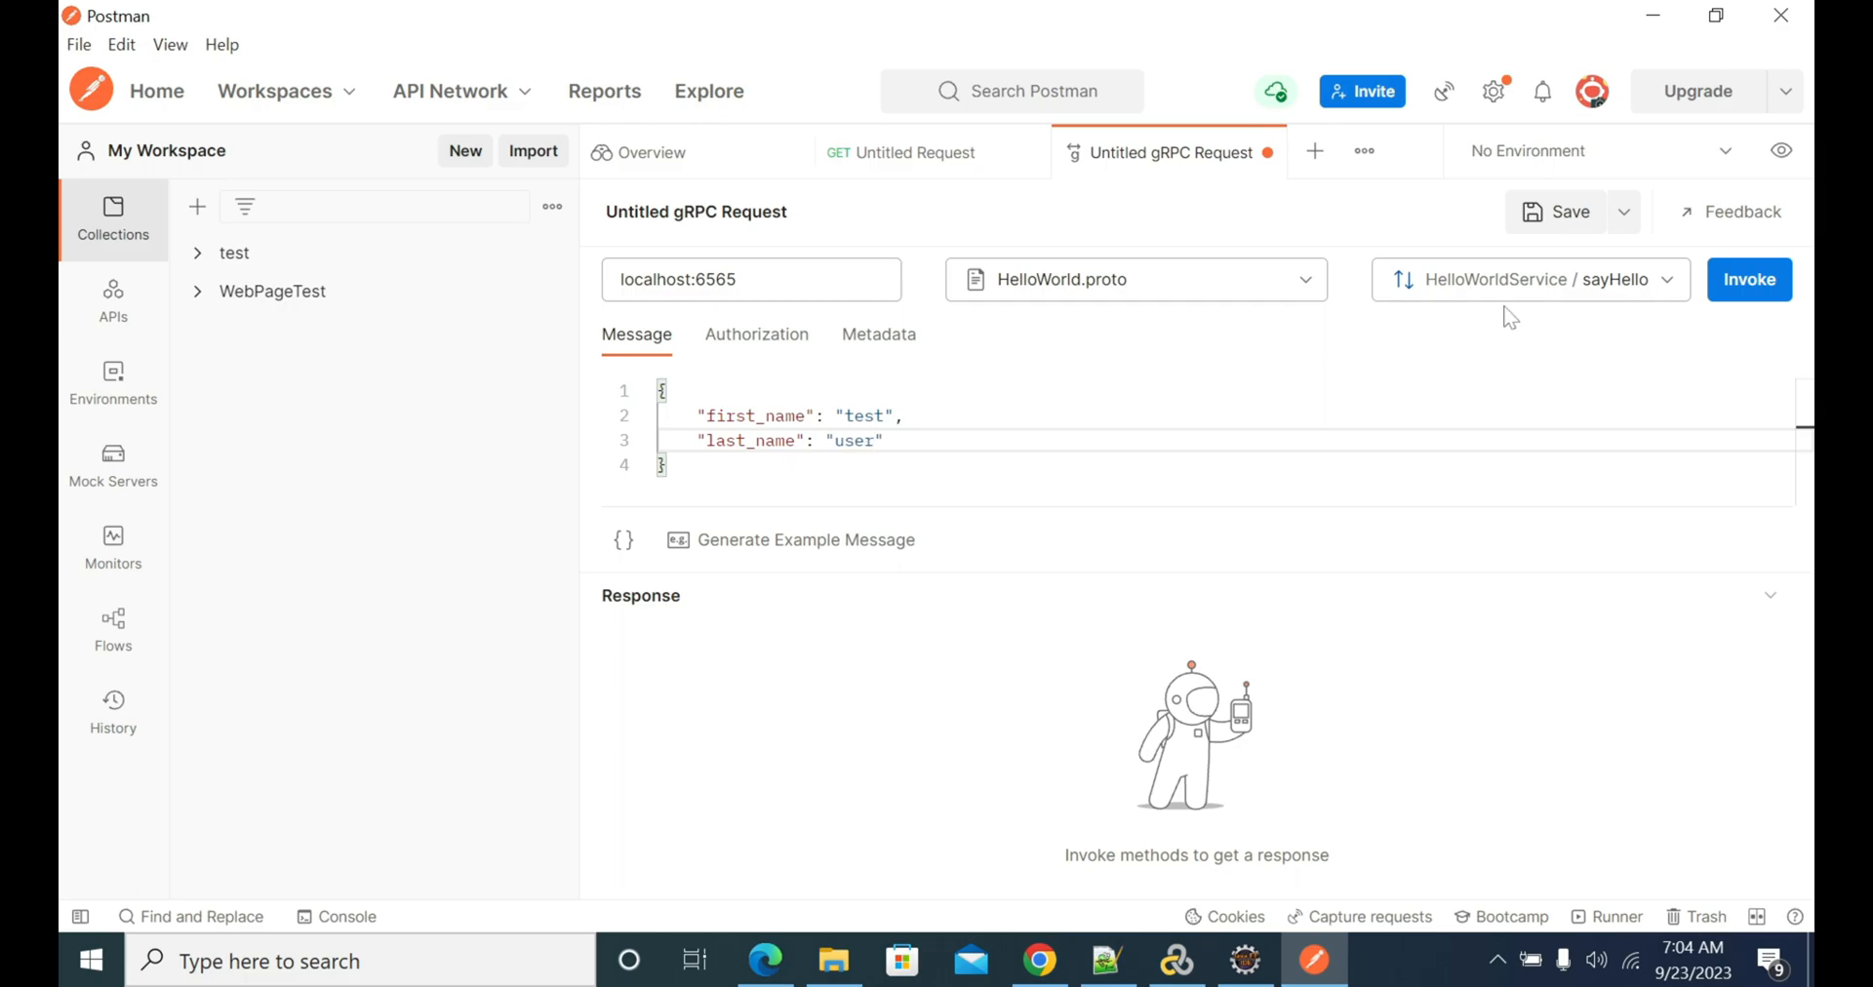
{"action": "left_click", "coordinate": [1747, 278]}
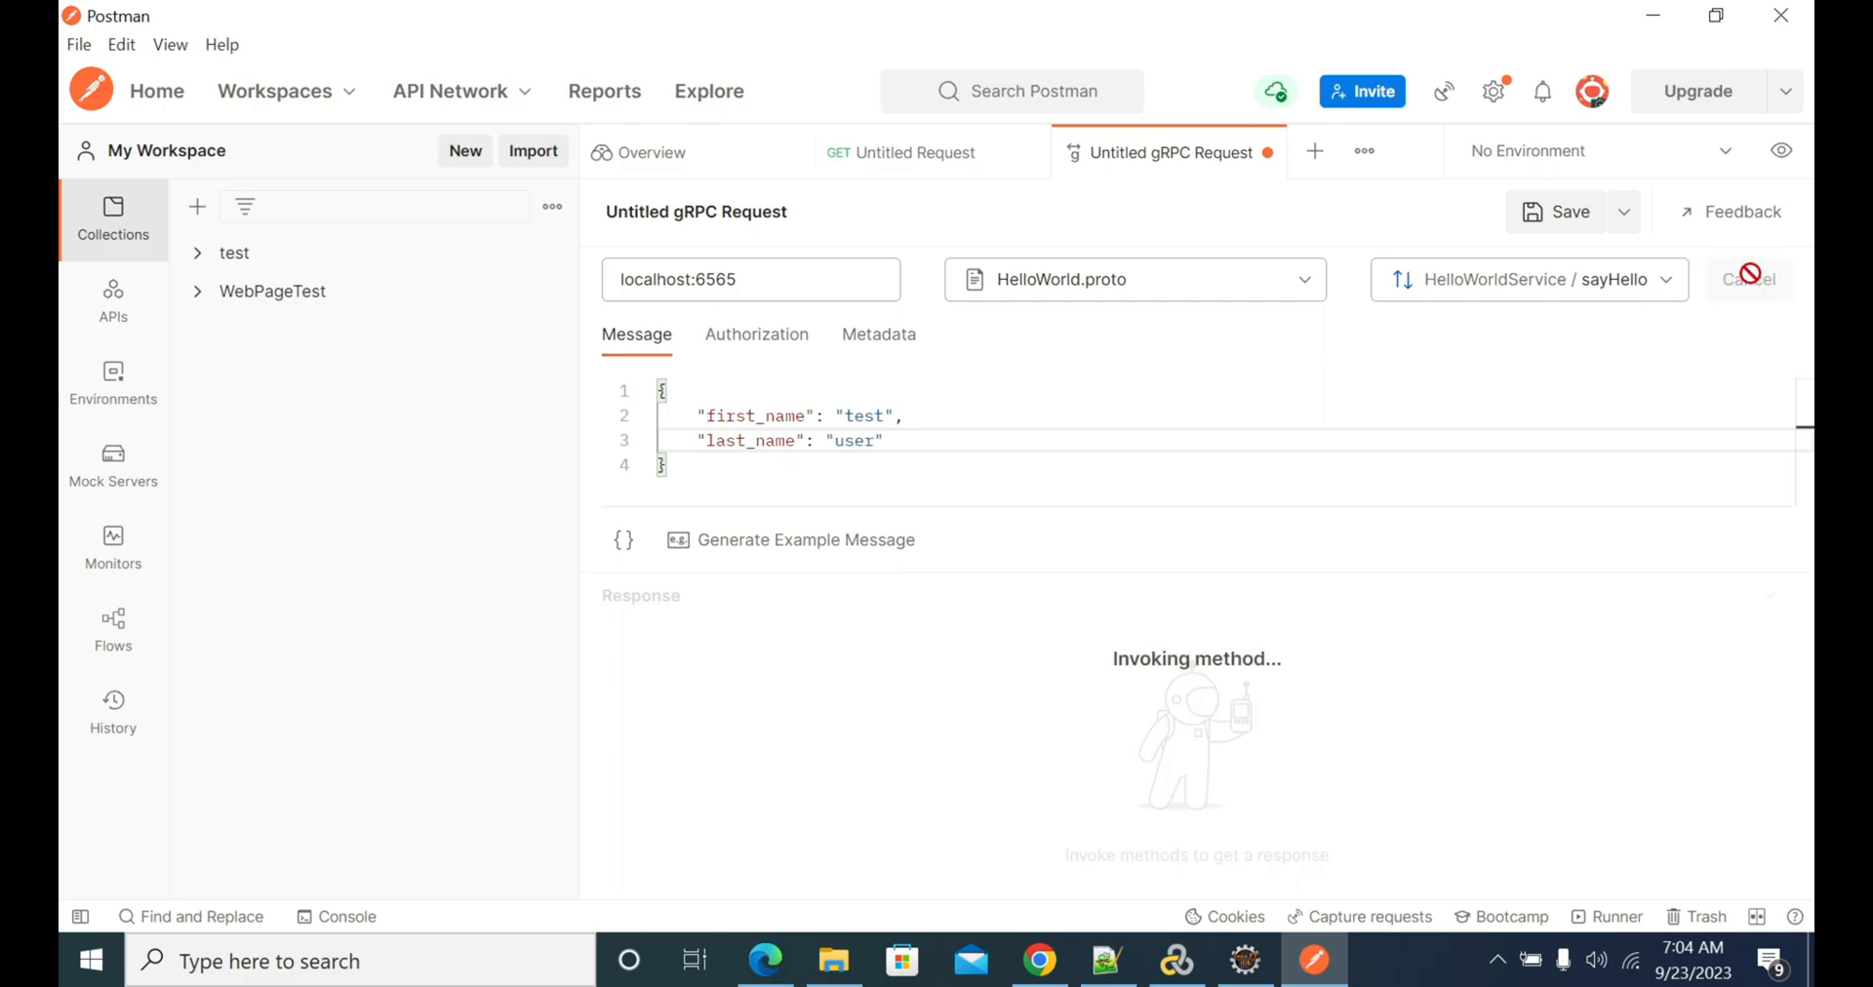
- Check the response: 'Hello test user!' with status 0 OK in 472 ms
{"action": "left_click", "coordinate": [1747, 278]}
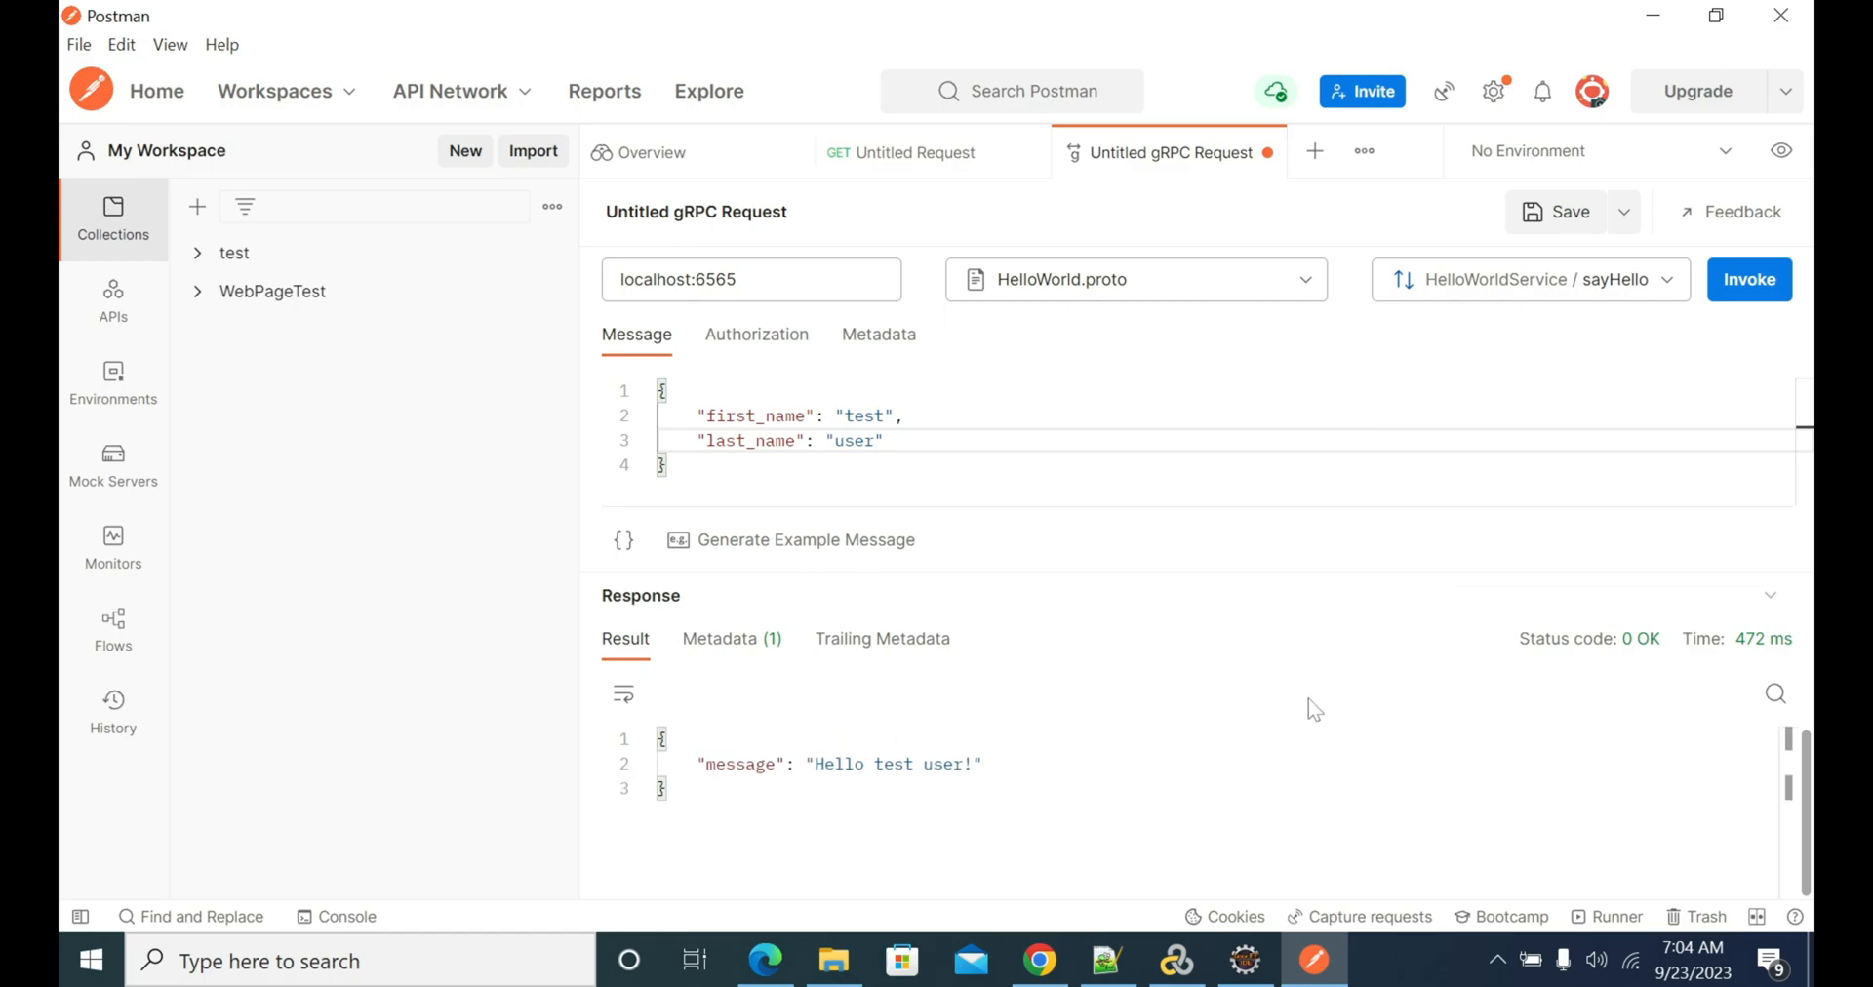
{"action": "mouse_move", "coordinate": [1640, 638]}
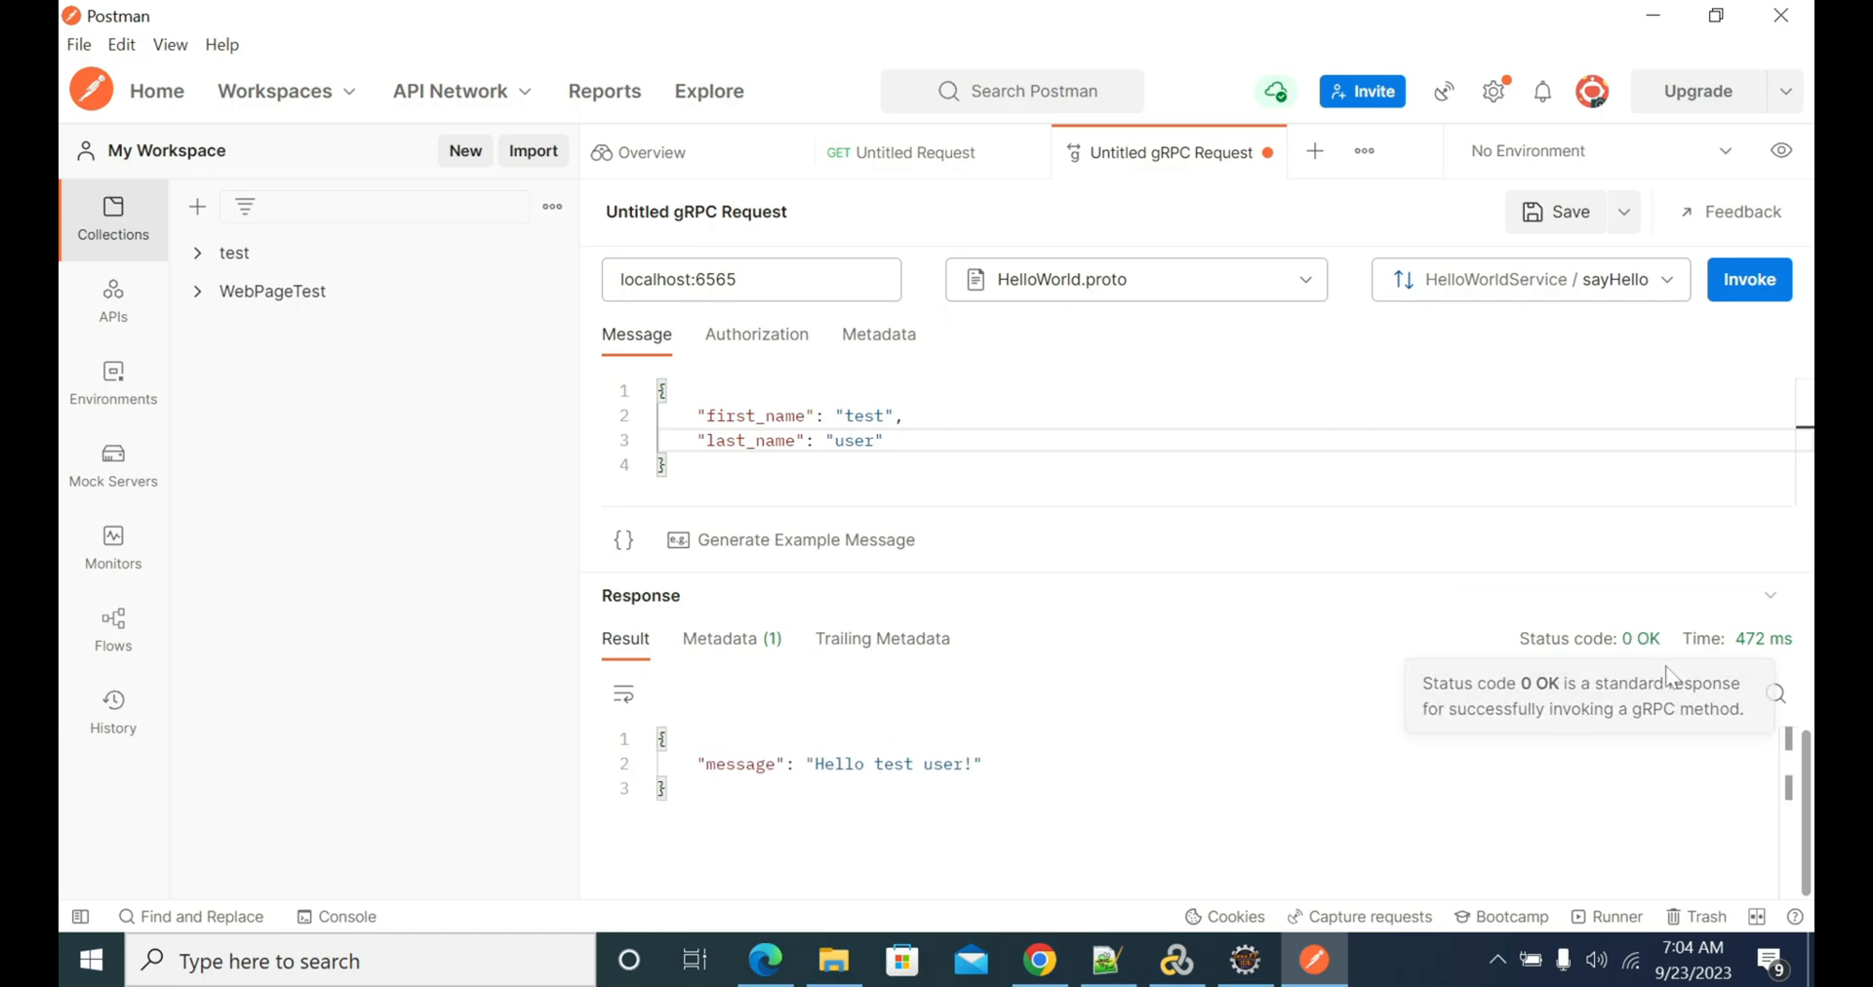
{"action": "mouse_move", "coordinate": [1565, 715]}
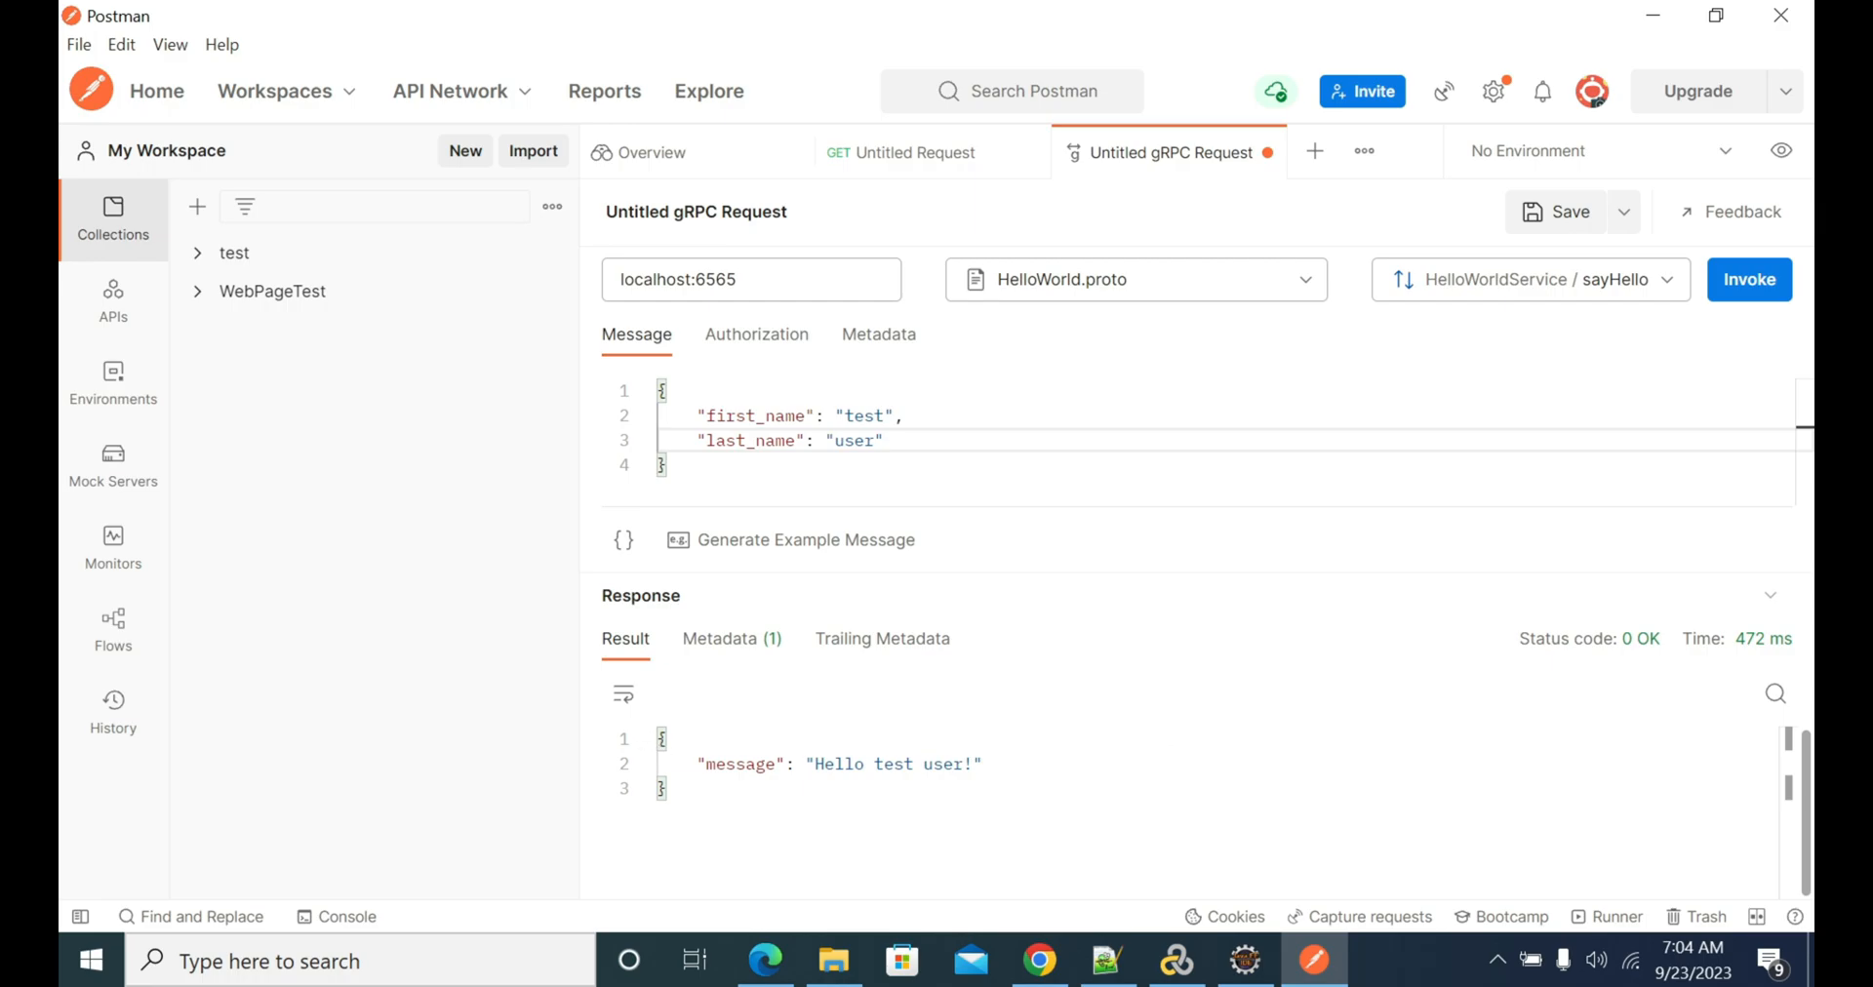
{"action": "double_click", "coordinate": [737, 764]}
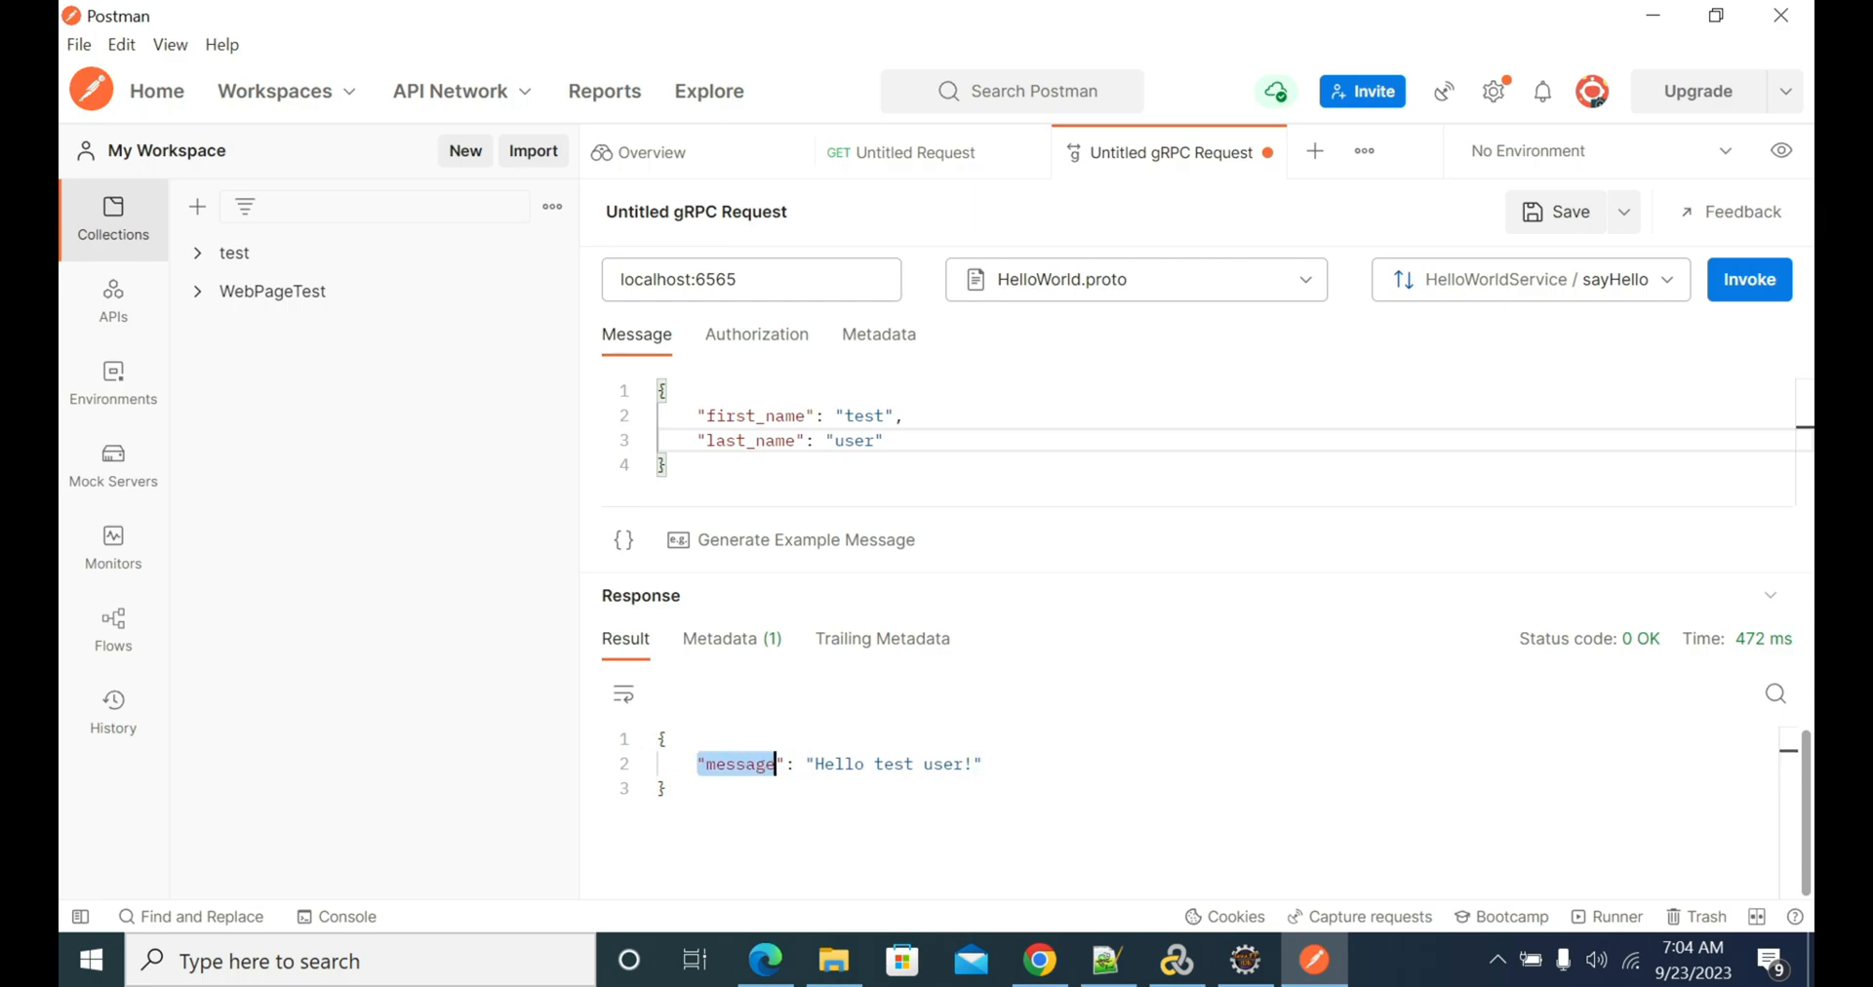
{"action": "mouse_move", "coordinate": [1242, 960]}
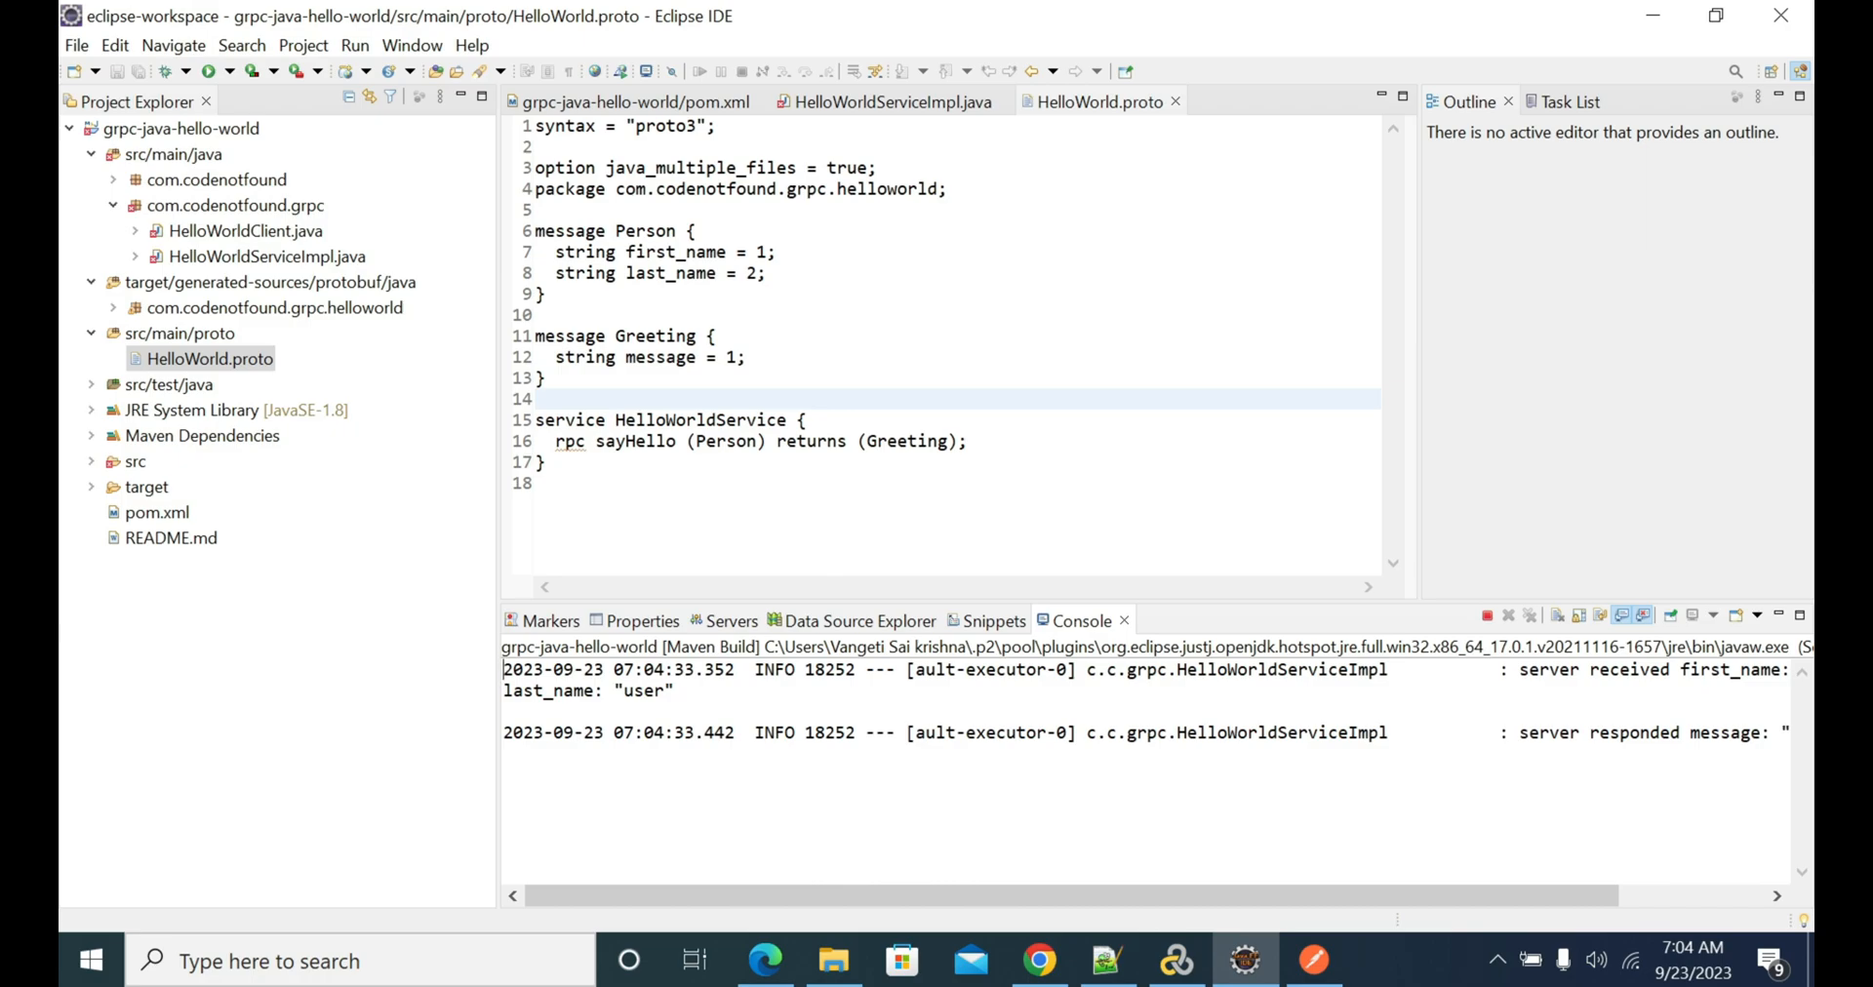
- Review Eclipse's console log of first_name test, last_name user, then return to Postman
{"action": "left_click_drag", "start_coordinate": [535, 230], "coordinate": [544, 293]}
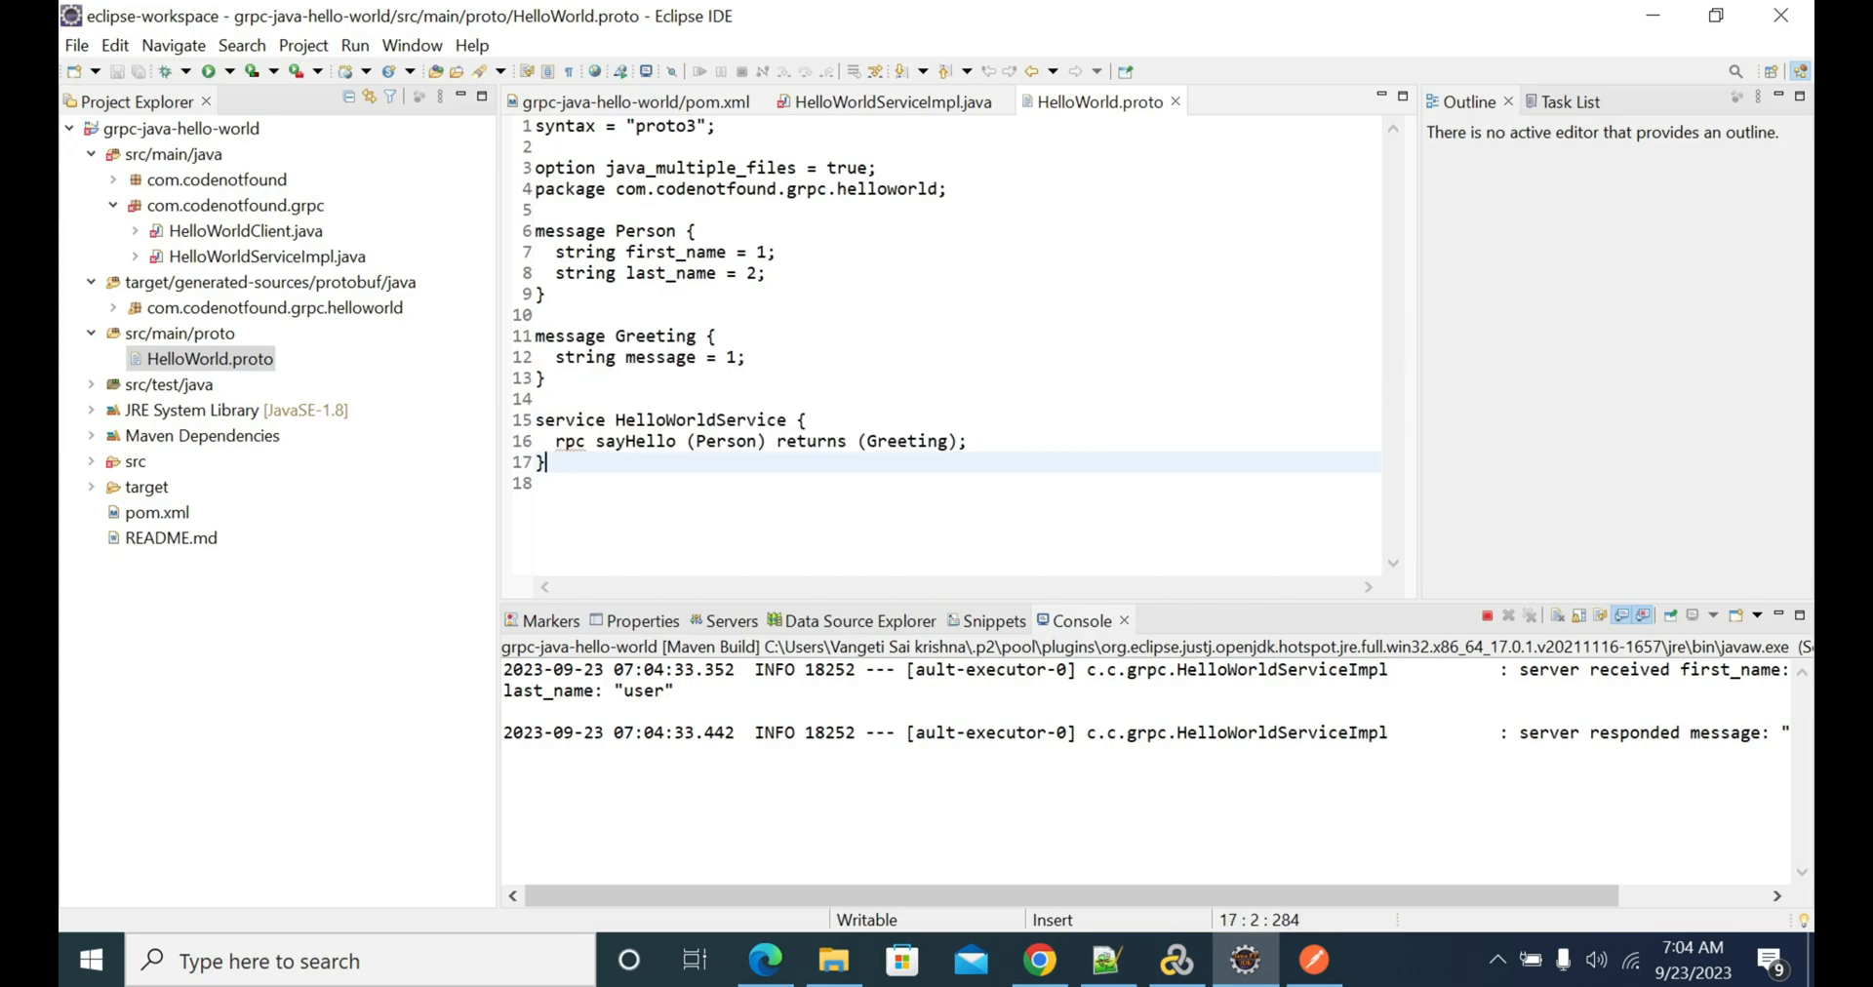
{"action": "left_click", "coordinate": [1314, 960]}
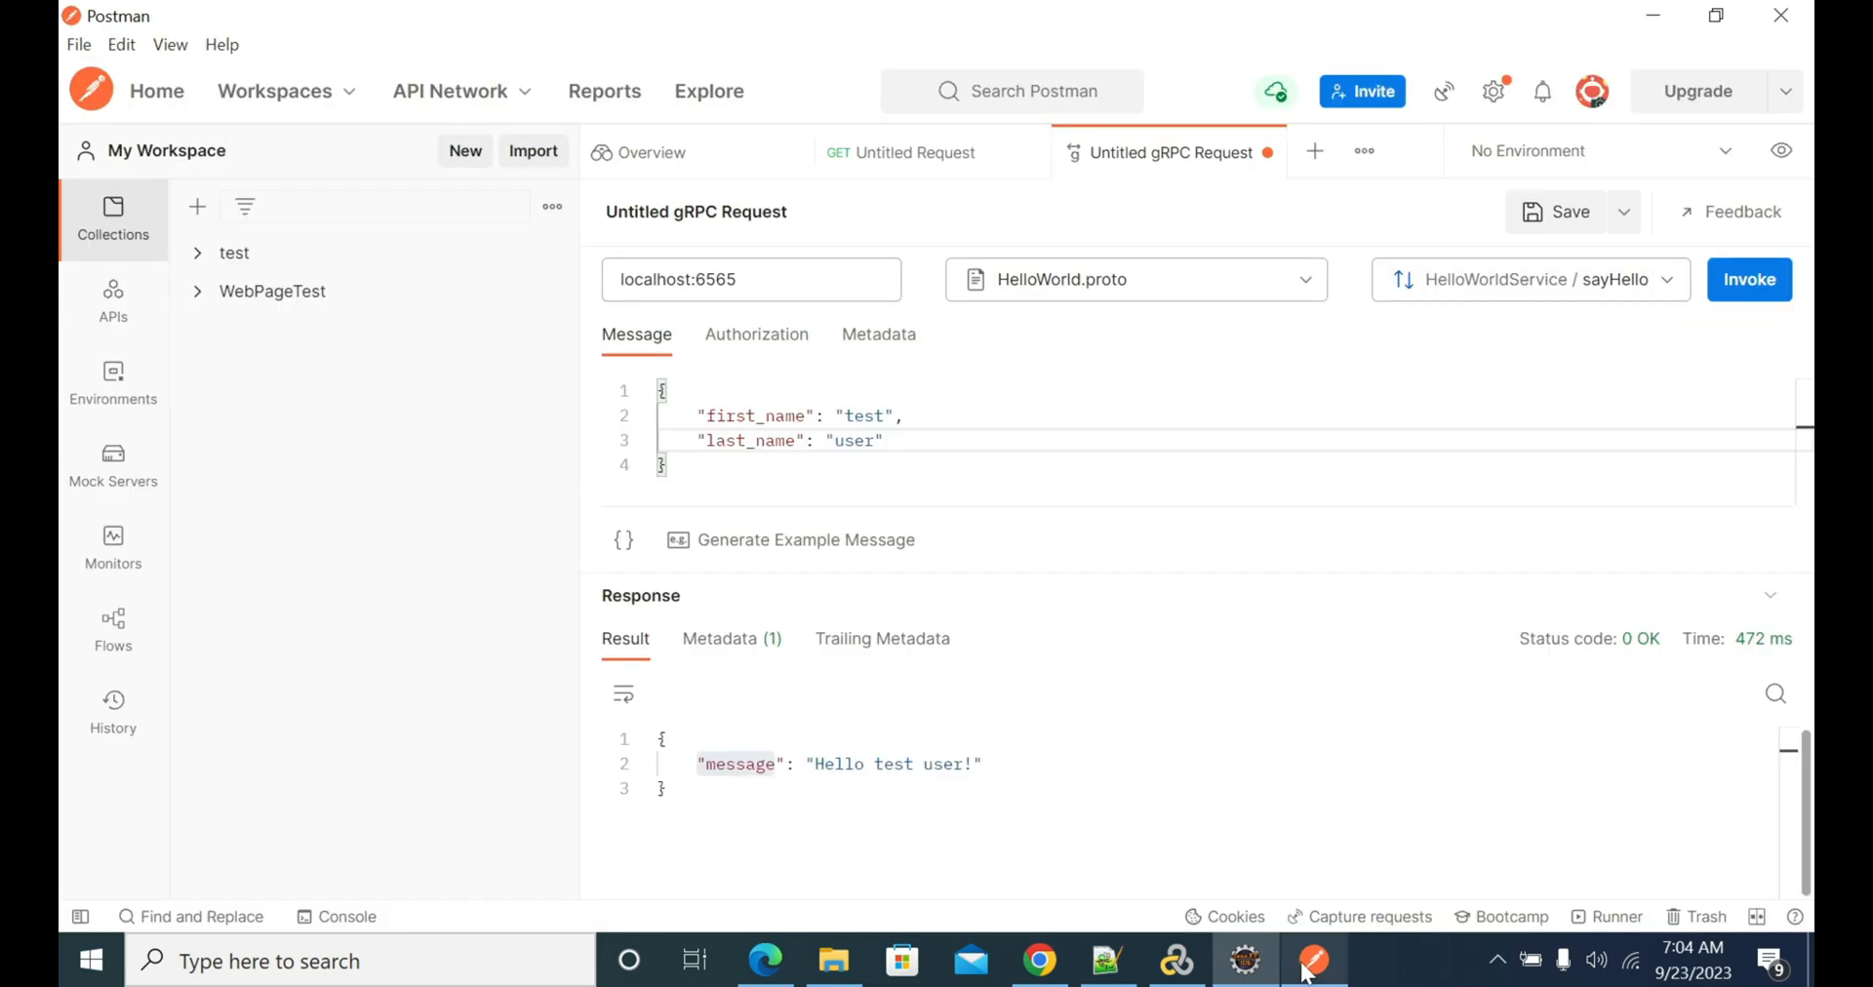
{"action": "double_click", "coordinate": [737, 764]}
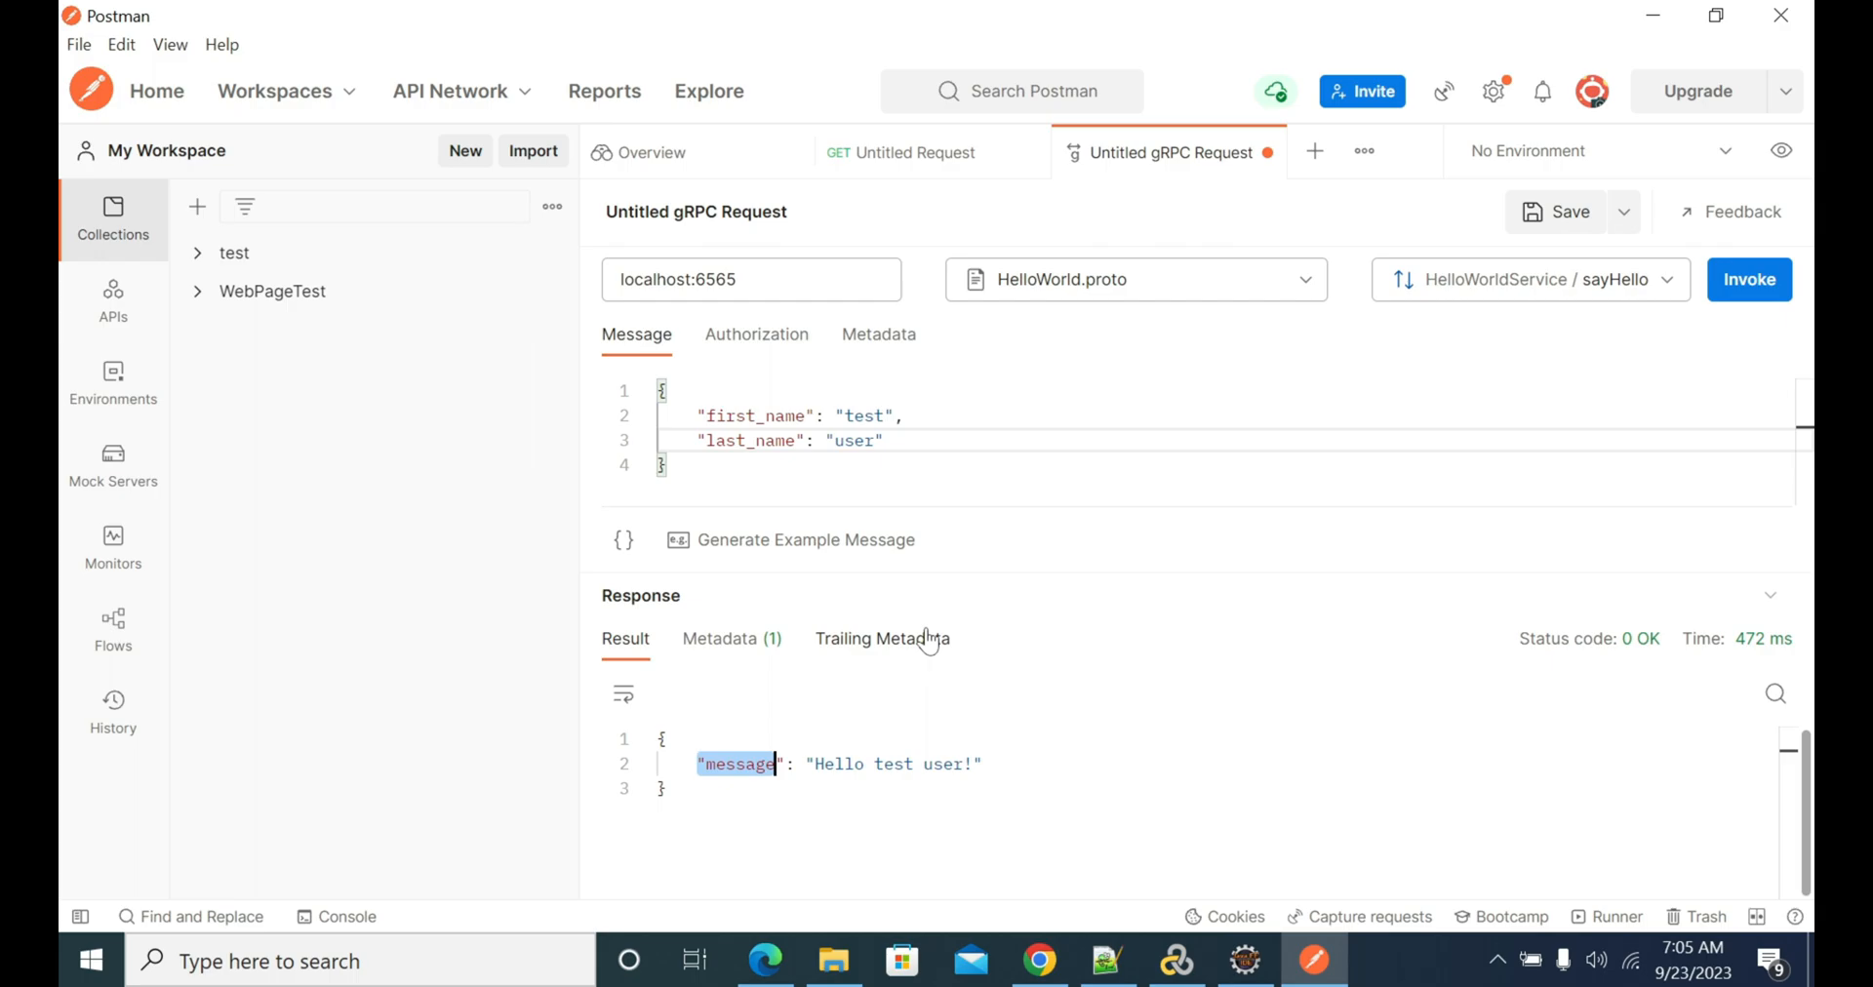
{"action": "mouse_move", "coordinate": [332, 361]}
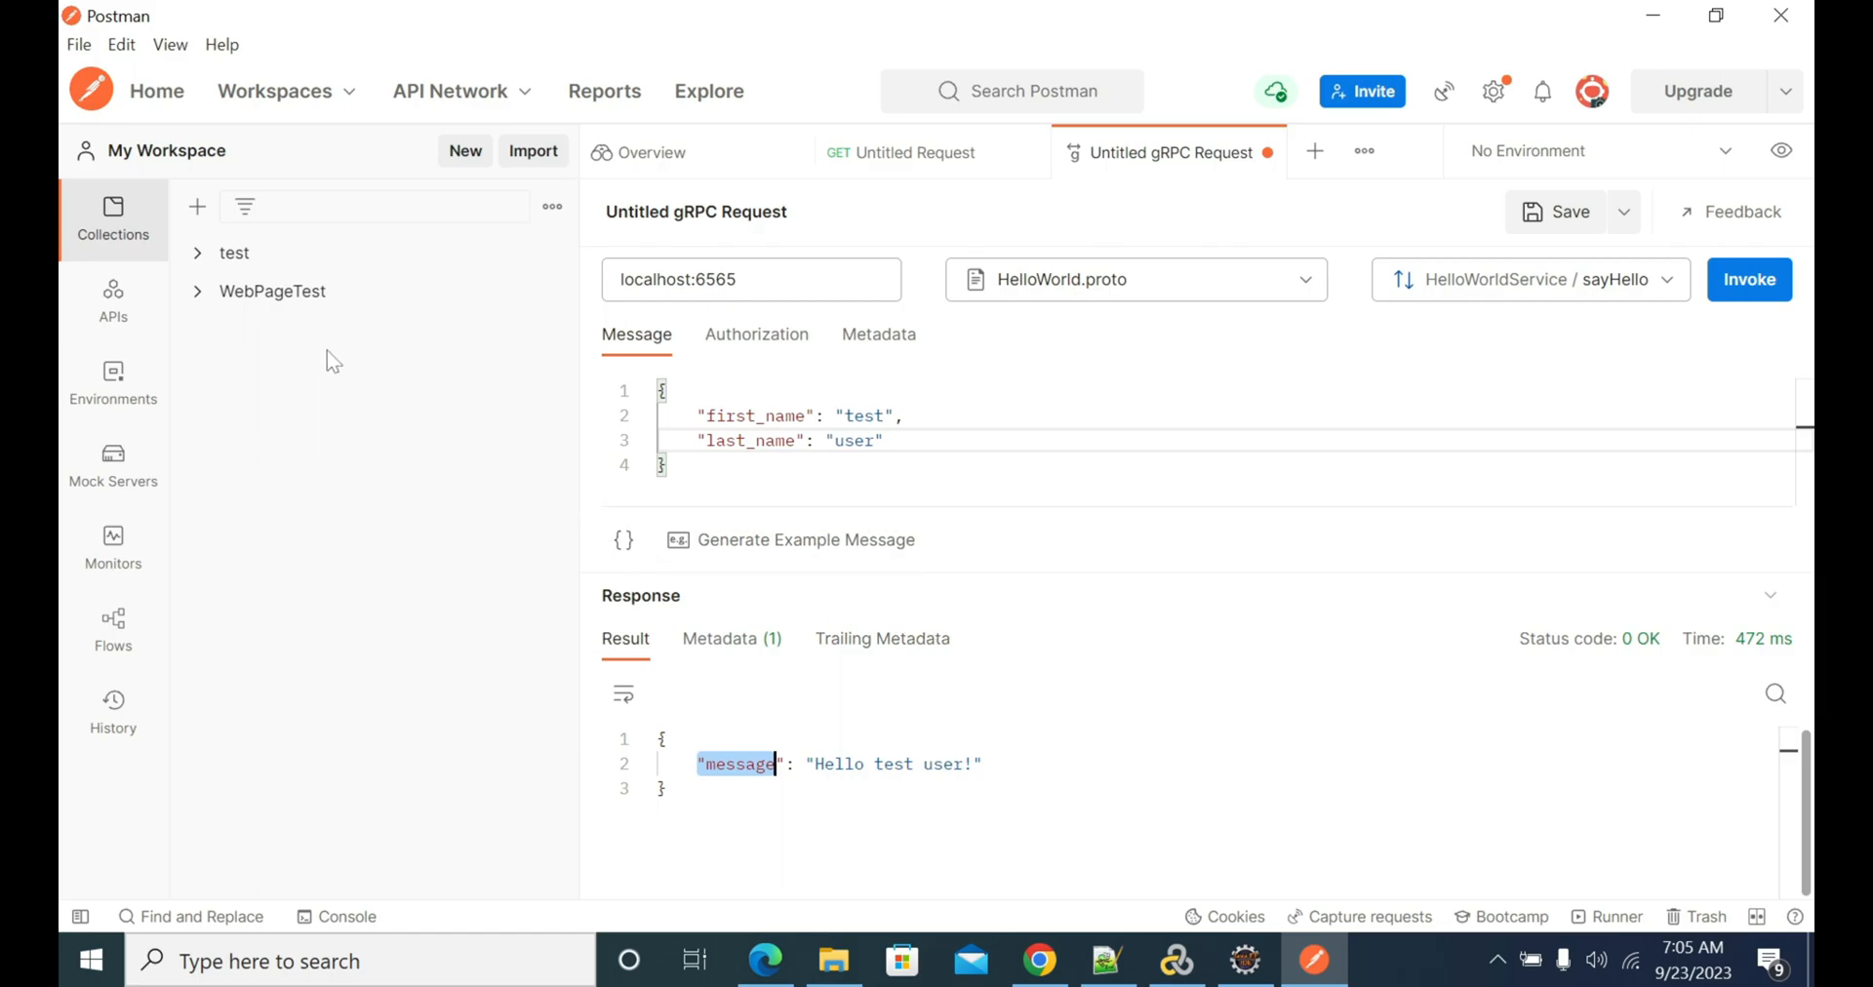
{"action": "right_click", "coordinate": [1170, 152]}
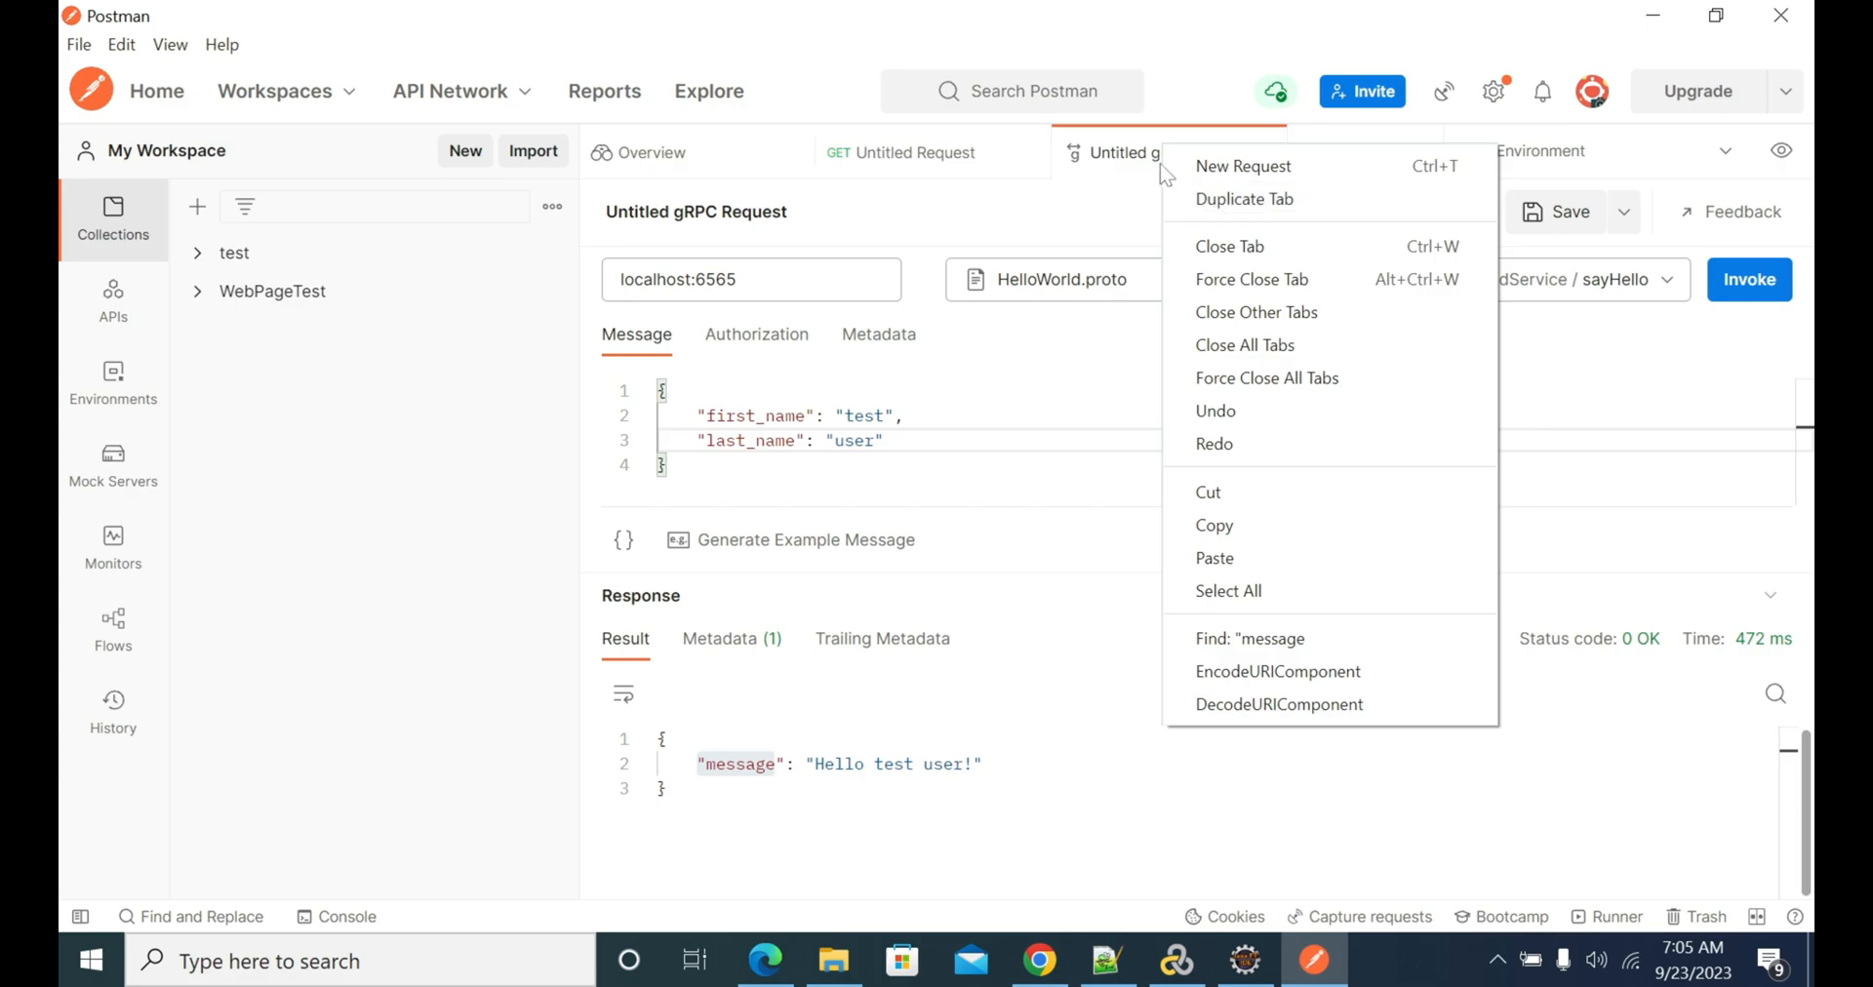
{"action": "mouse_move", "coordinate": [369, 363]}
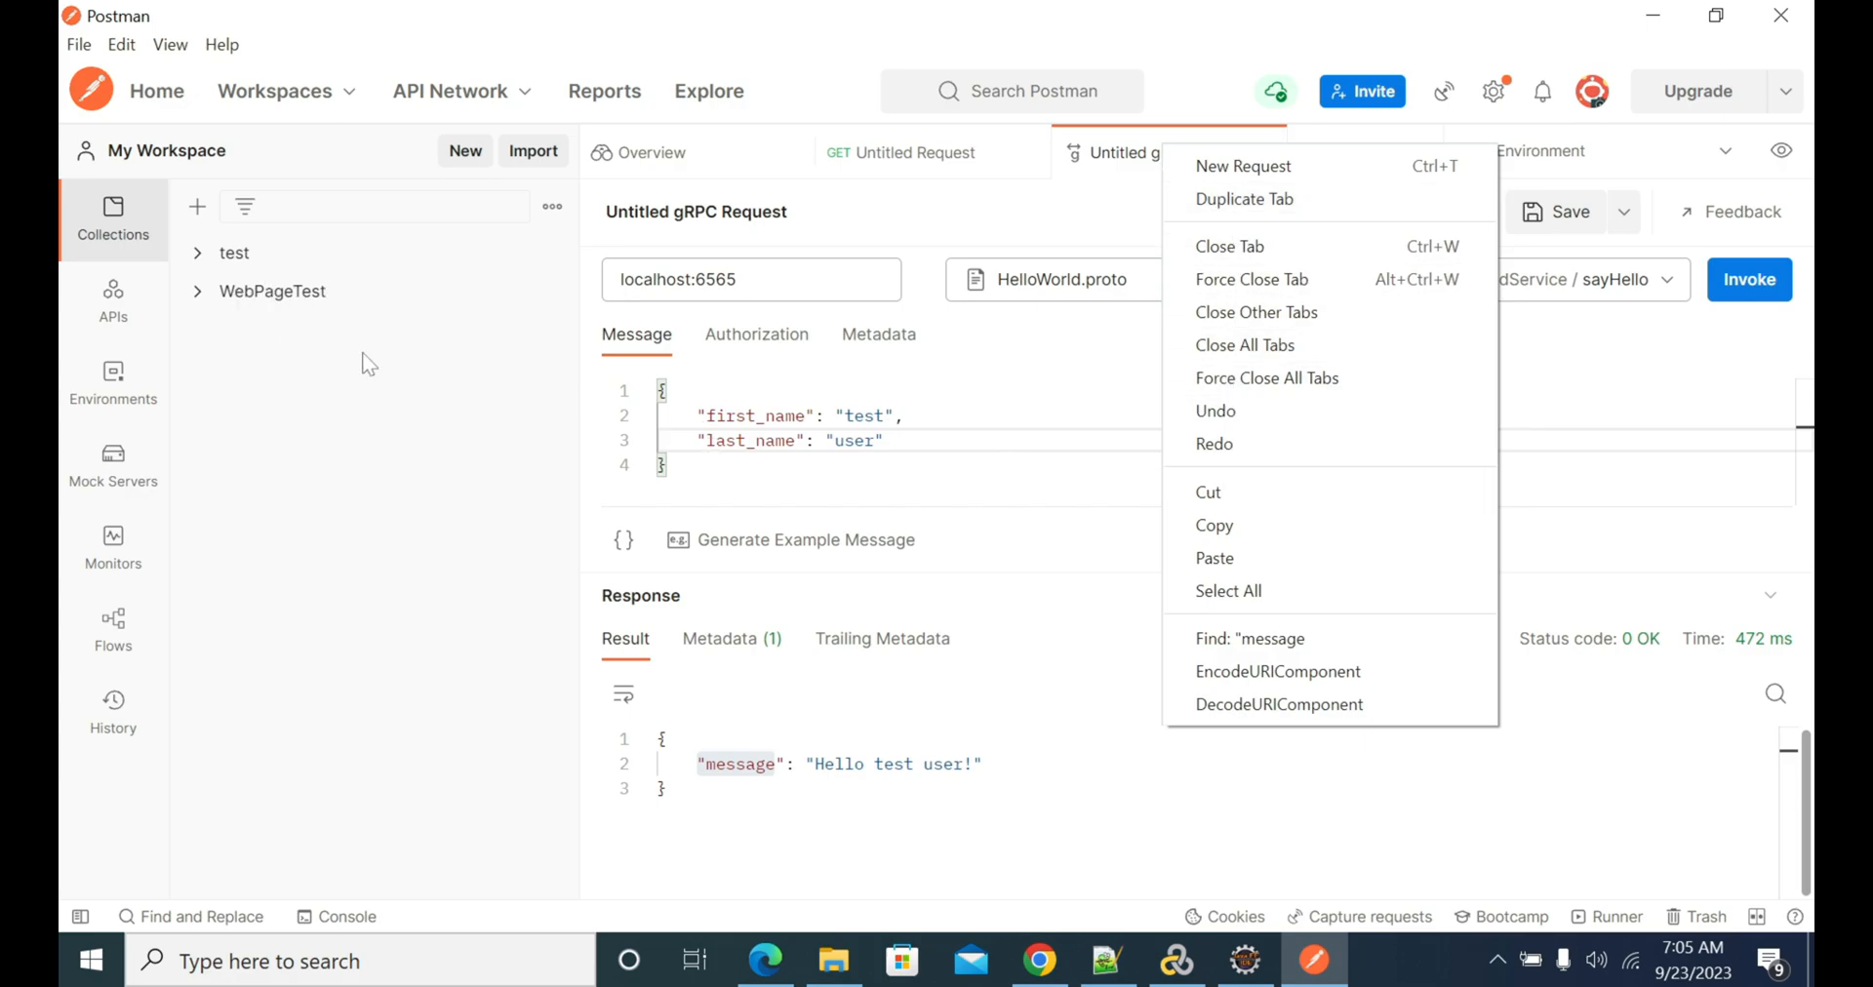
{"action": "mouse_move", "coordinate": [1089, 371]}
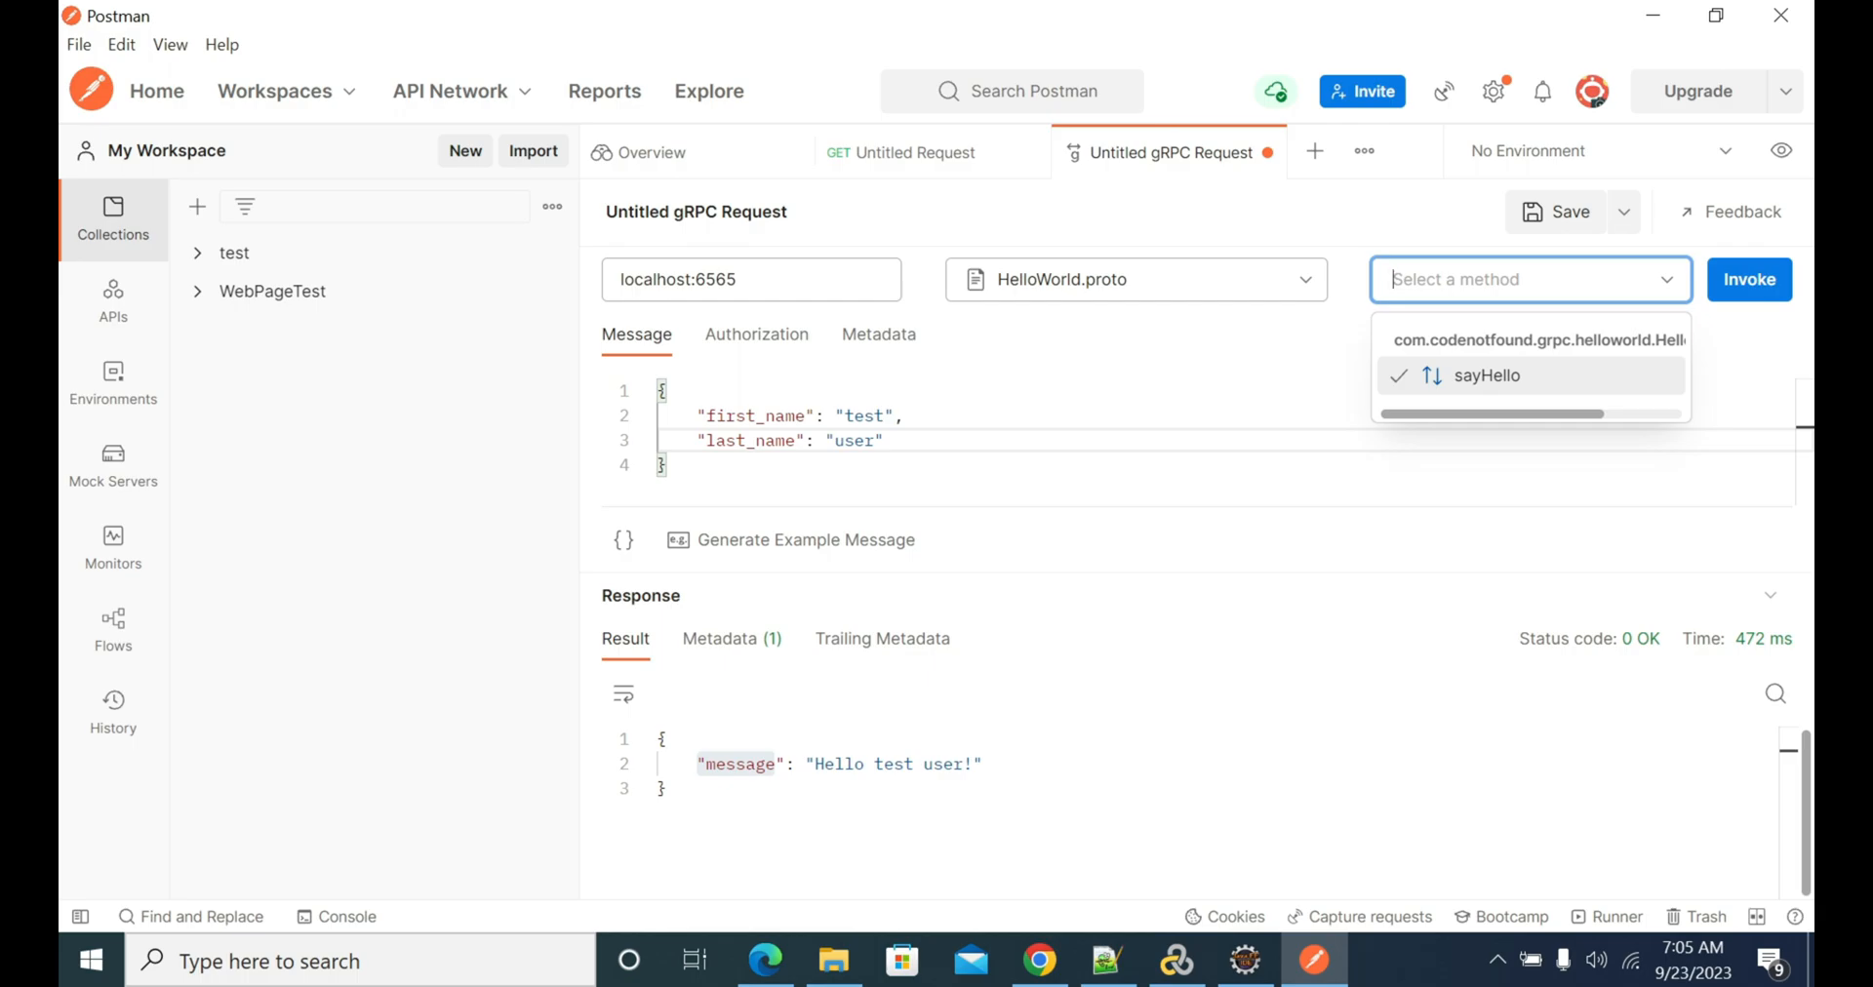
- Change the server port to localhost:656 and invoke sayHello, getting 14 UNAVAILABLE
{"action": "left_click", "coordinate": [1486, 376]}
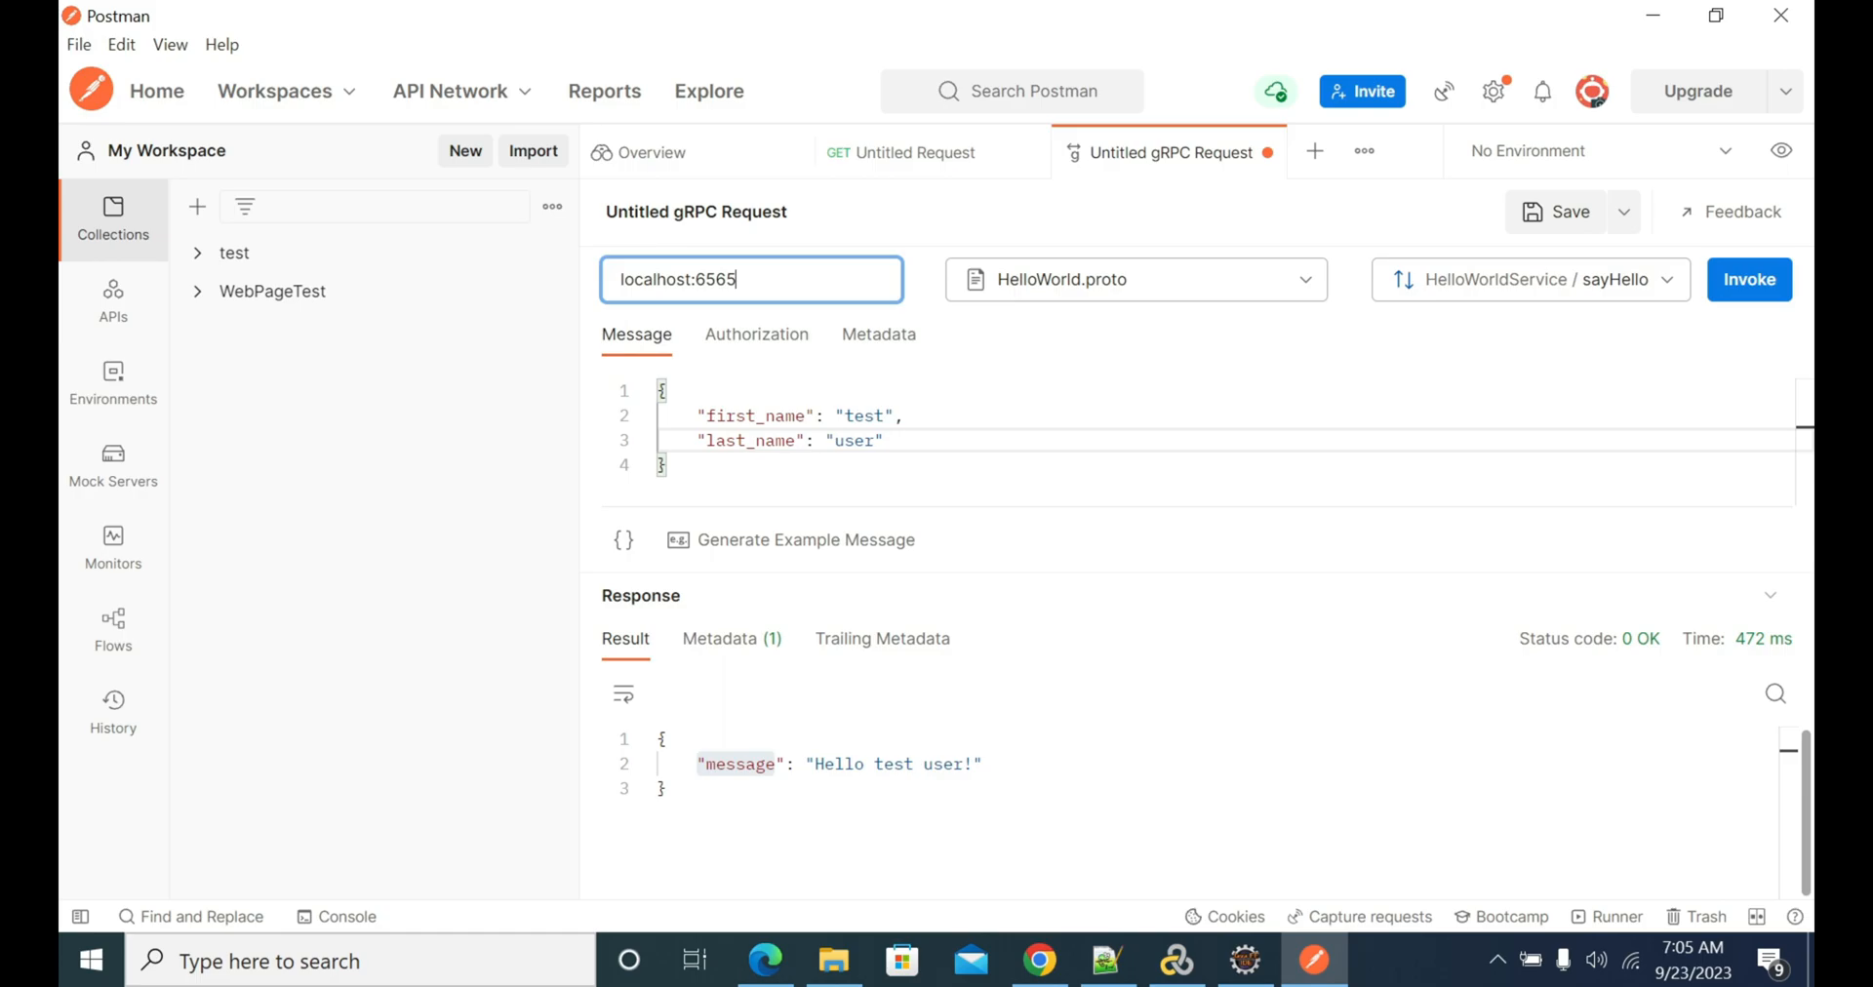
{"action": "key", "text": "Backspace"}
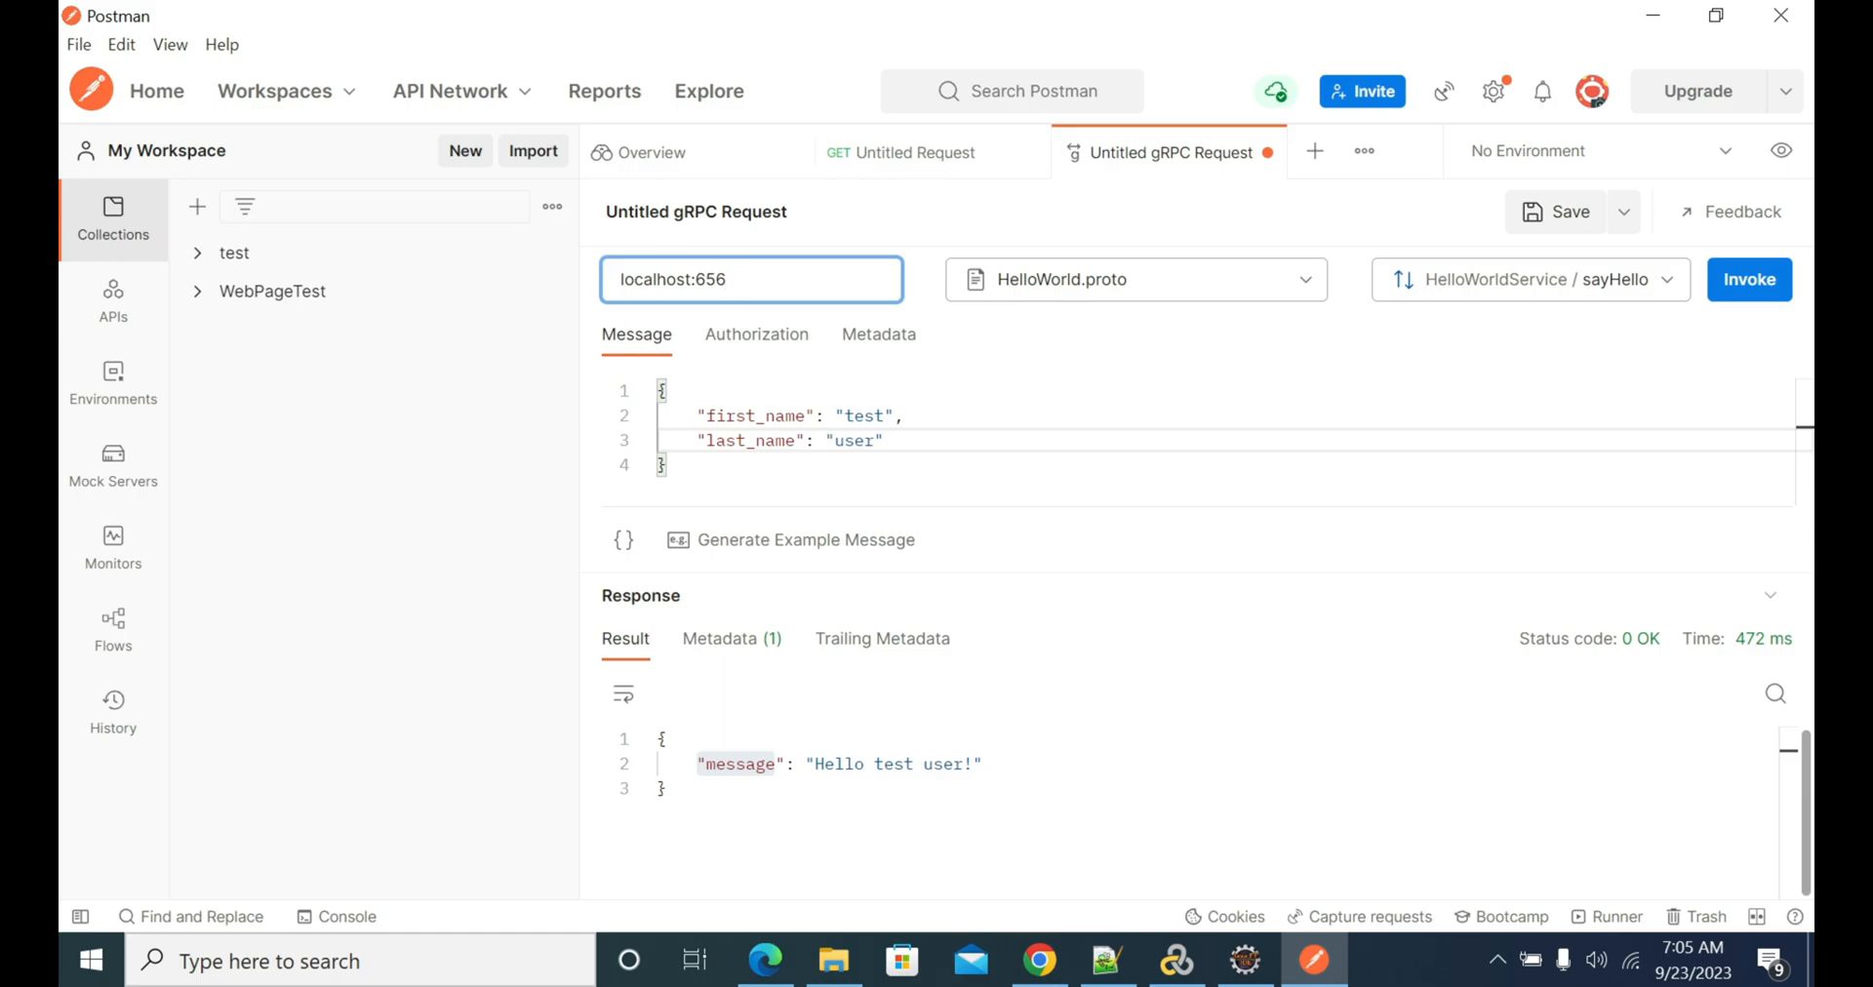
{"action": "left_click", "coordinate": [728, 278]}
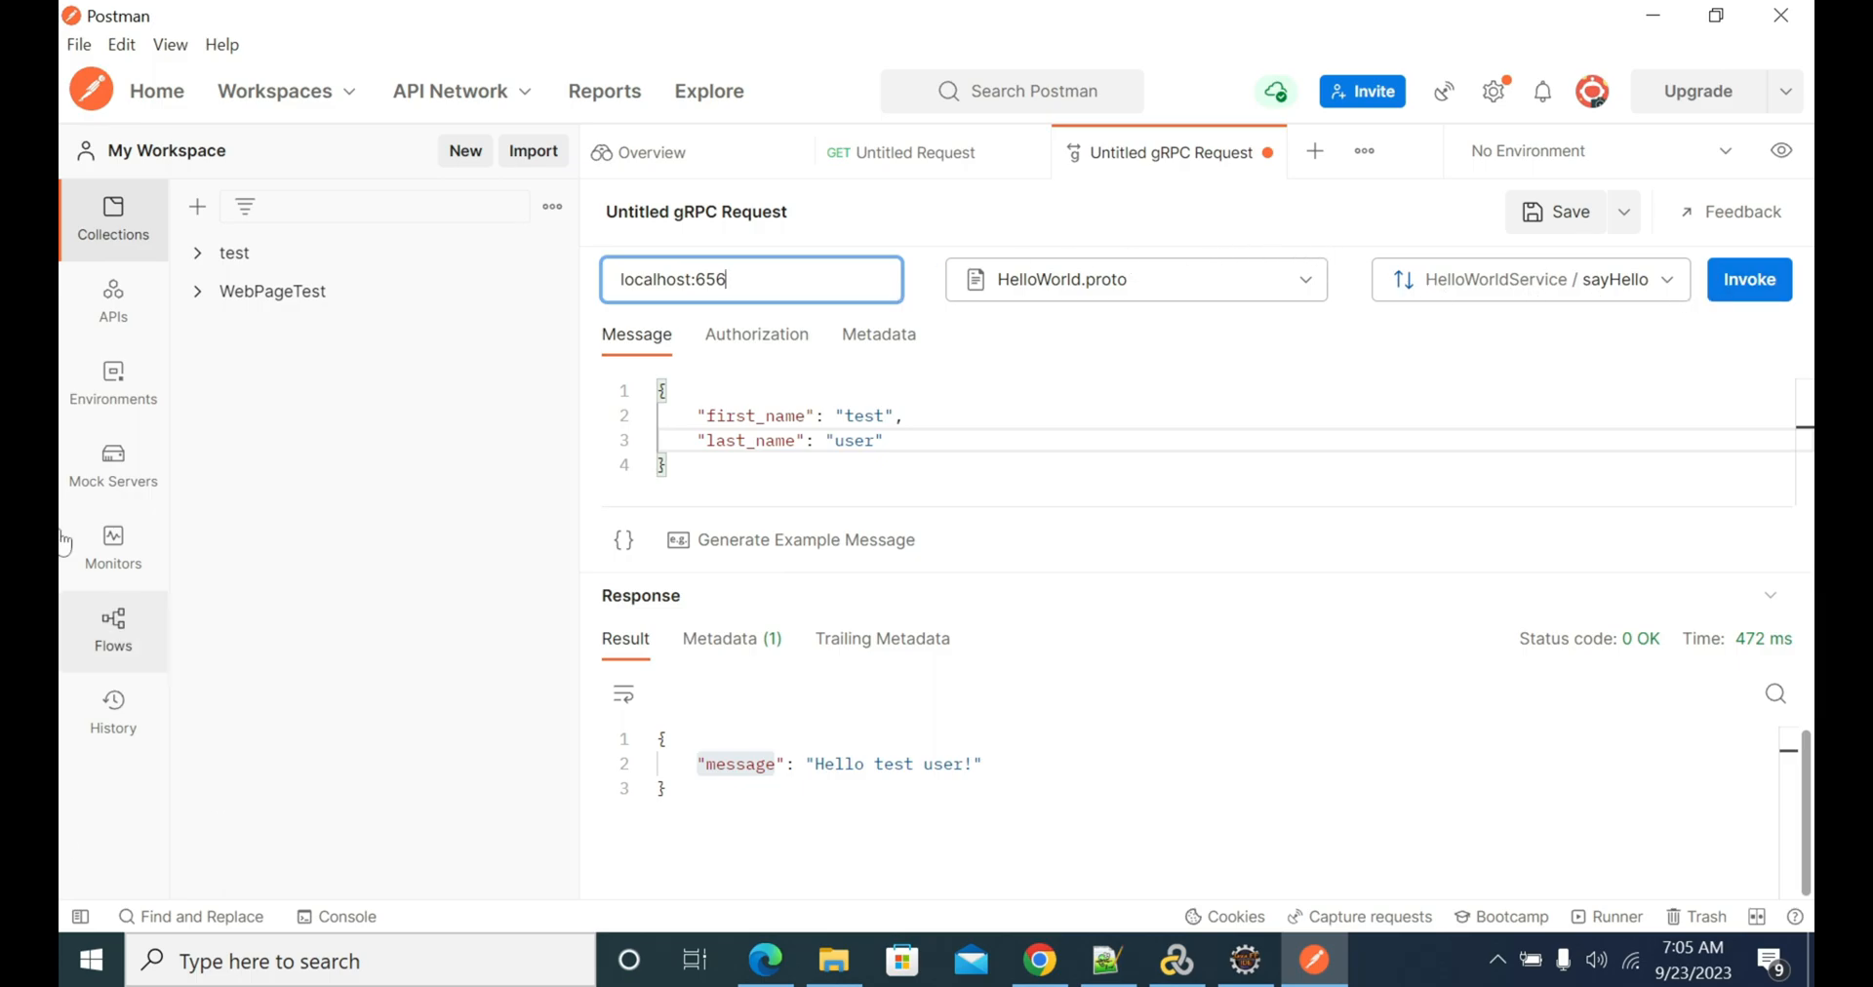
{"action": "left_click", "coordinate": [1747, 278]}
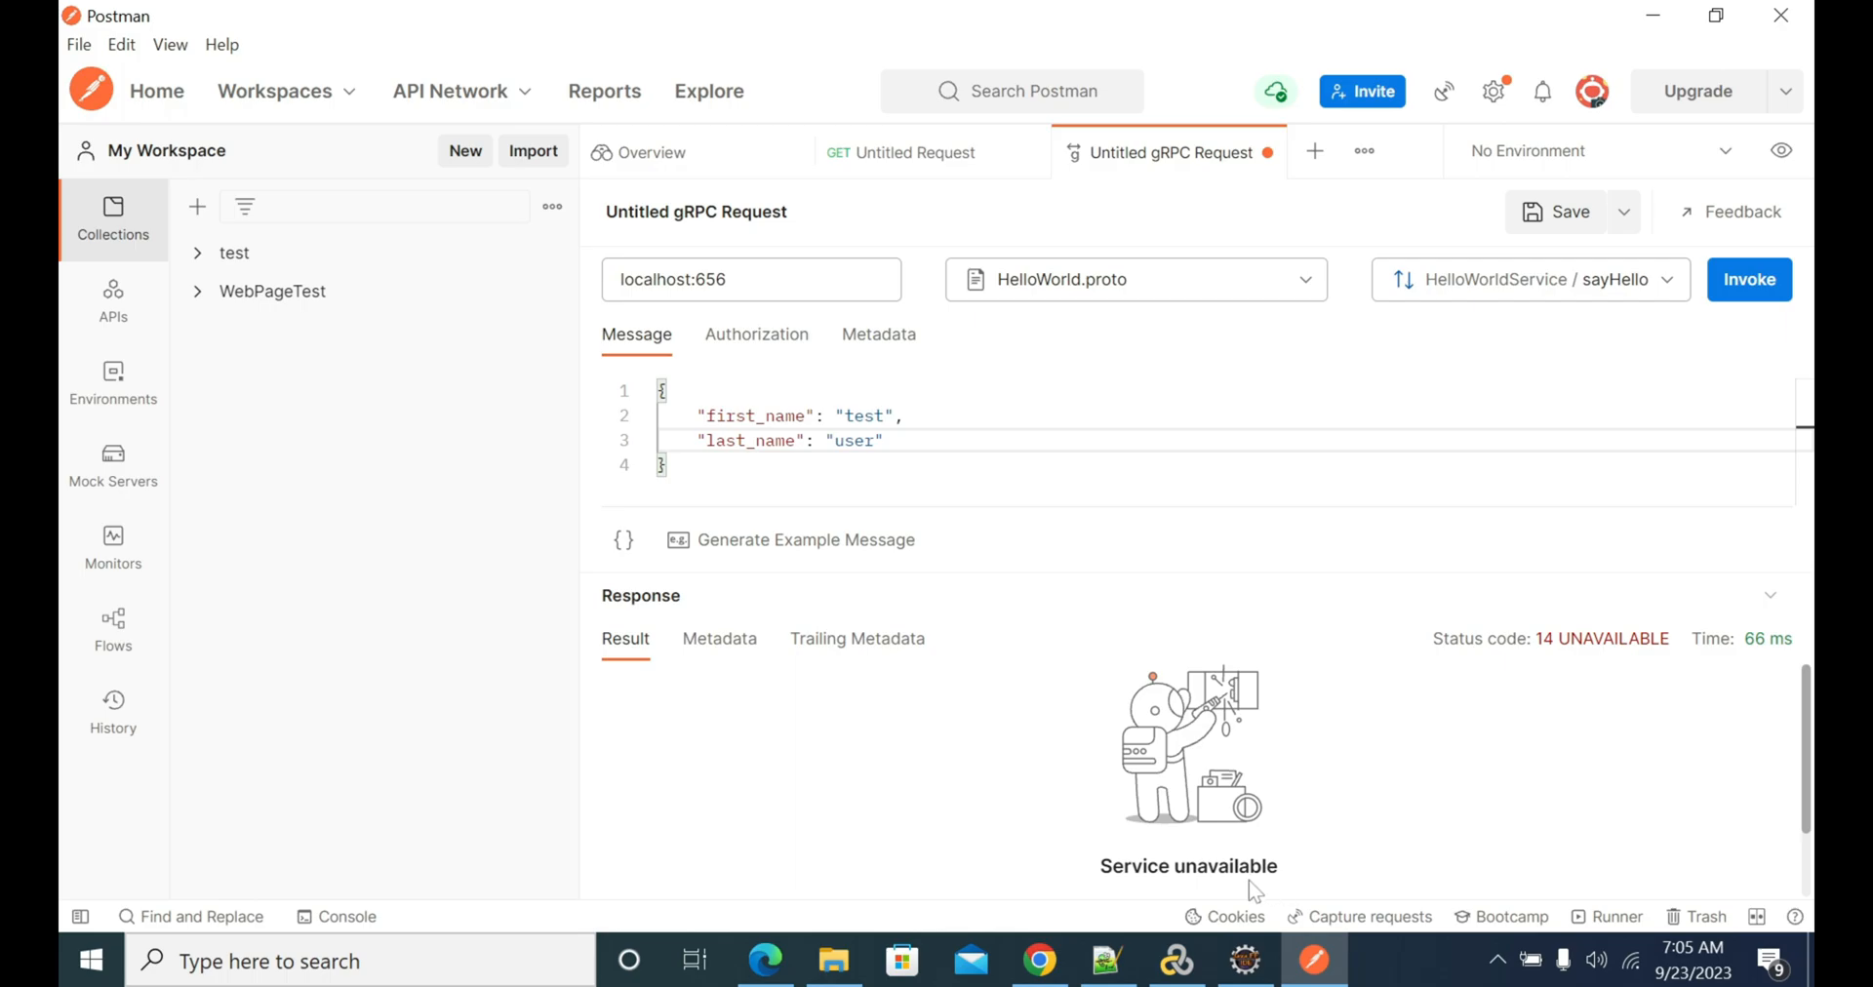
{"action": "mouse_move", "coordinate": [1135, 676]}
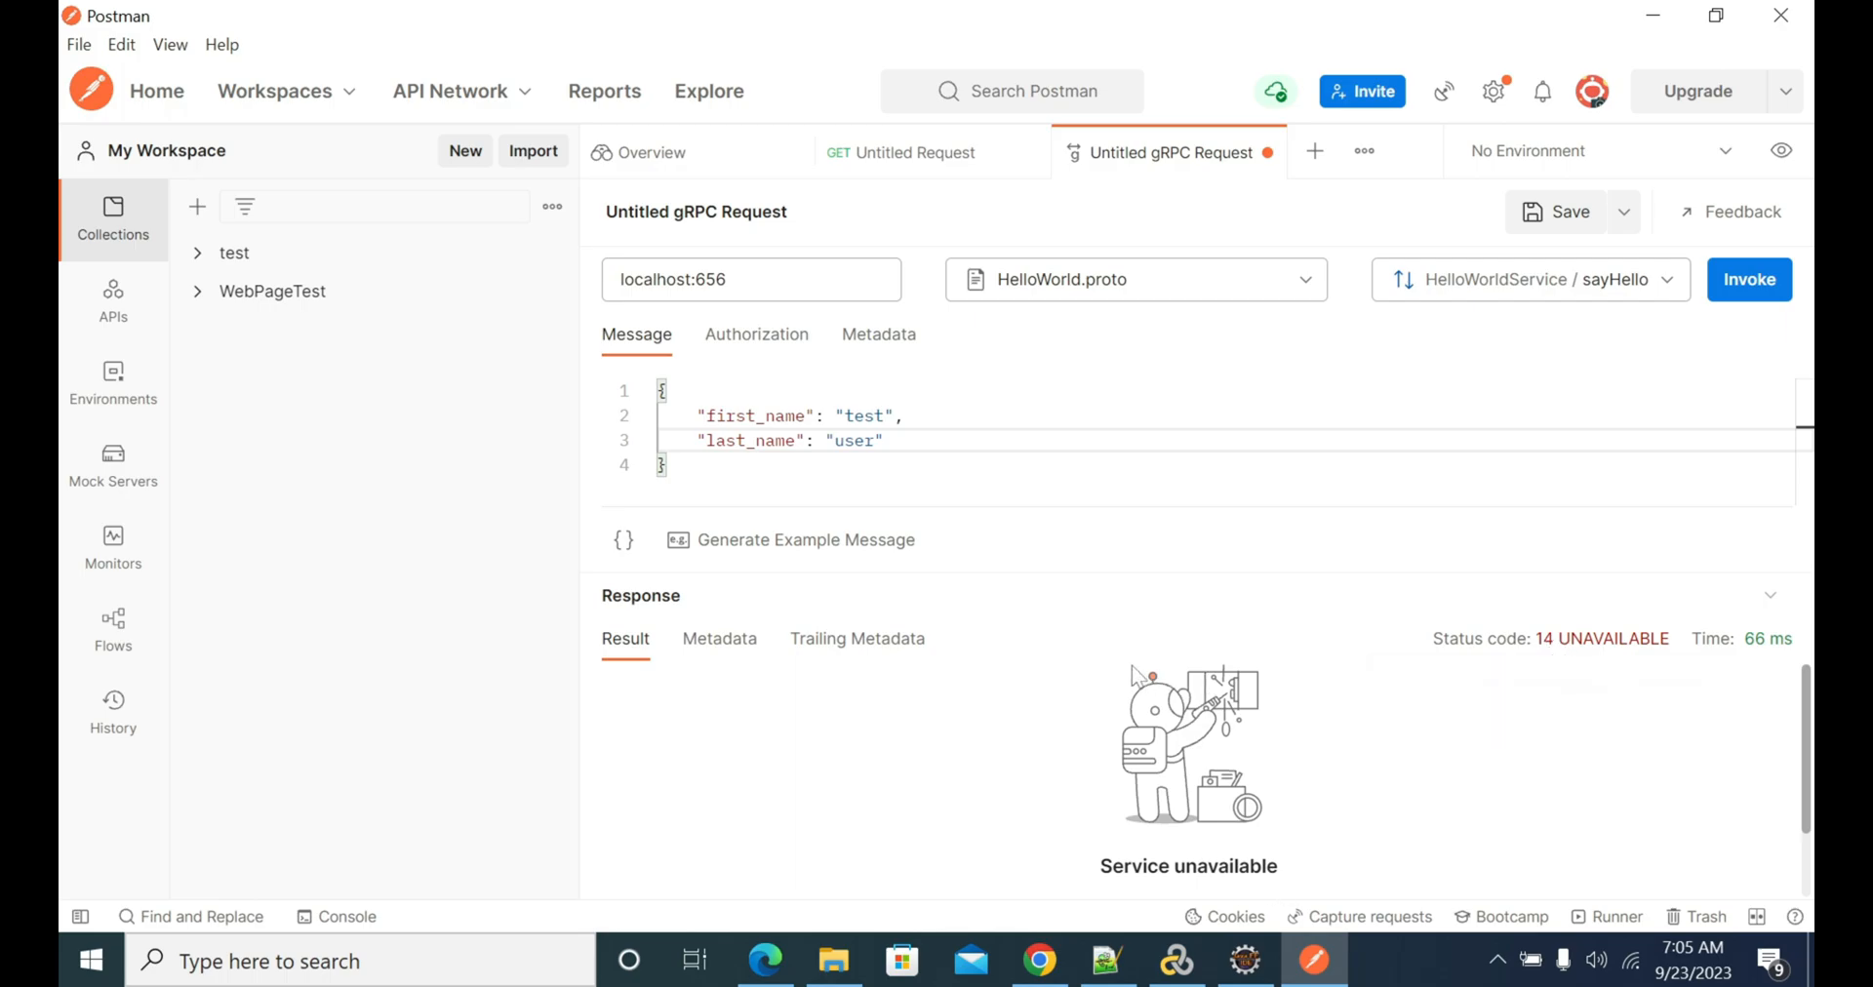
{"action": "mouse_move", "coordinate": [1135, 676]}
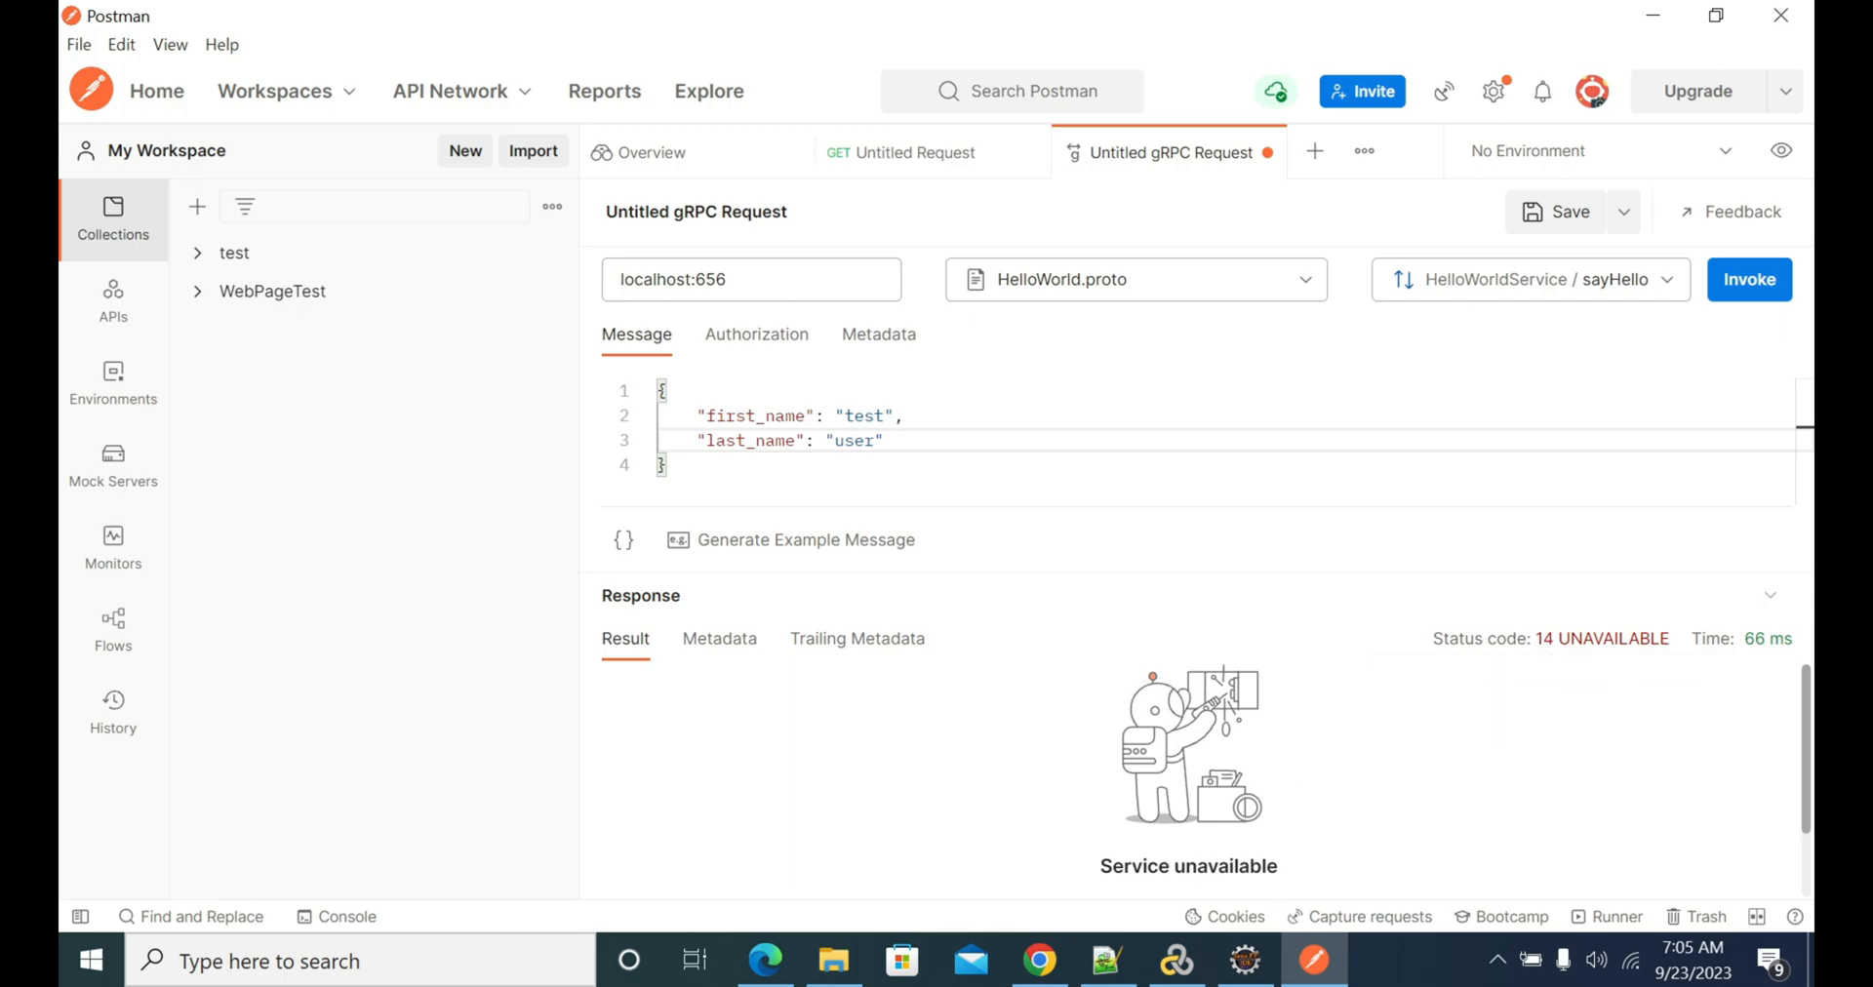